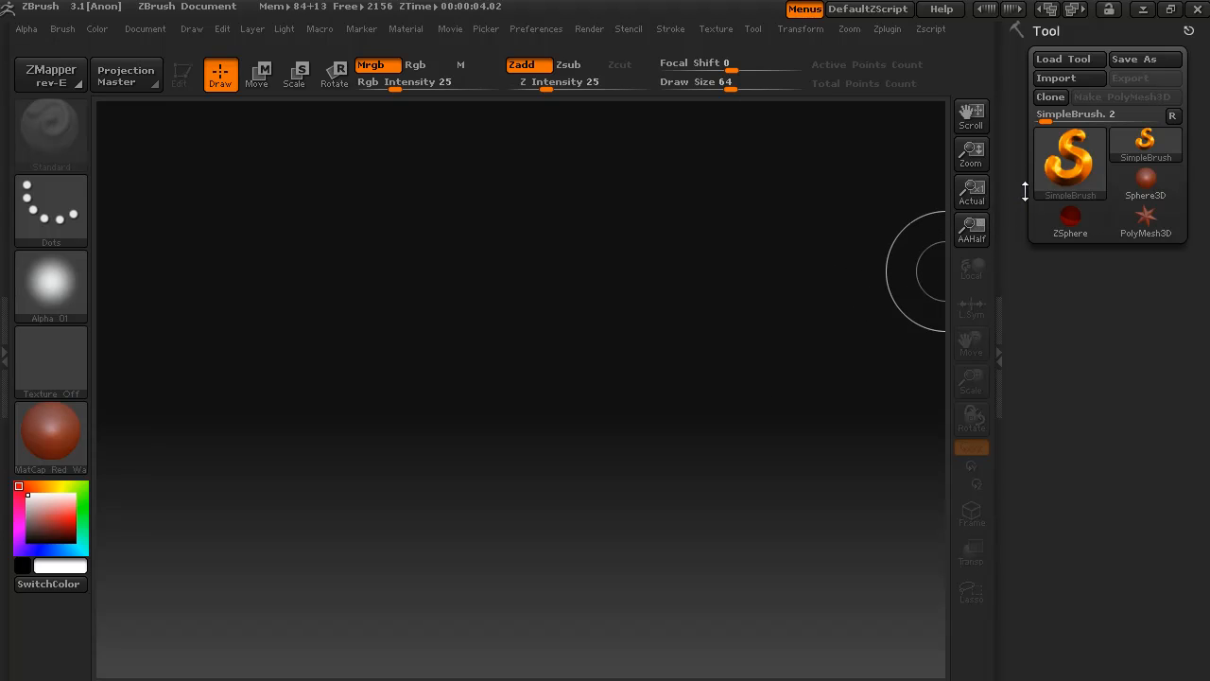
pyautogui.moveTo(1068, 59)
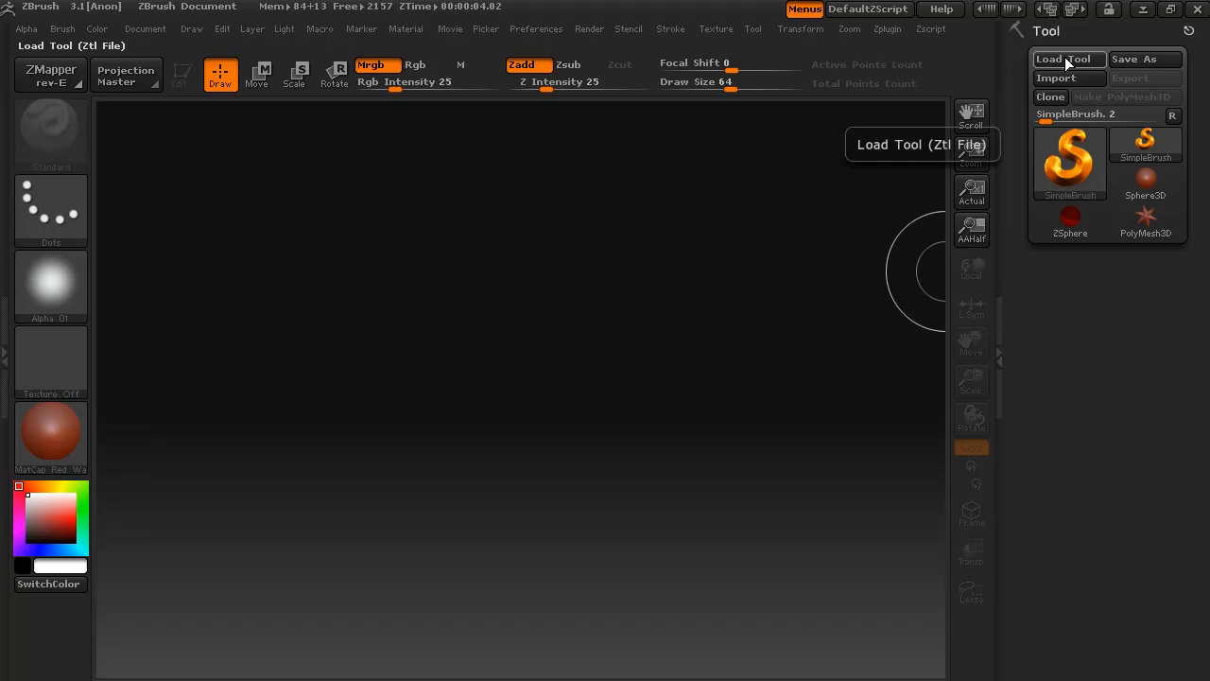
# - Start Load Tool and browse from the home folder into Documents
pyautogui.click(1066, 58)
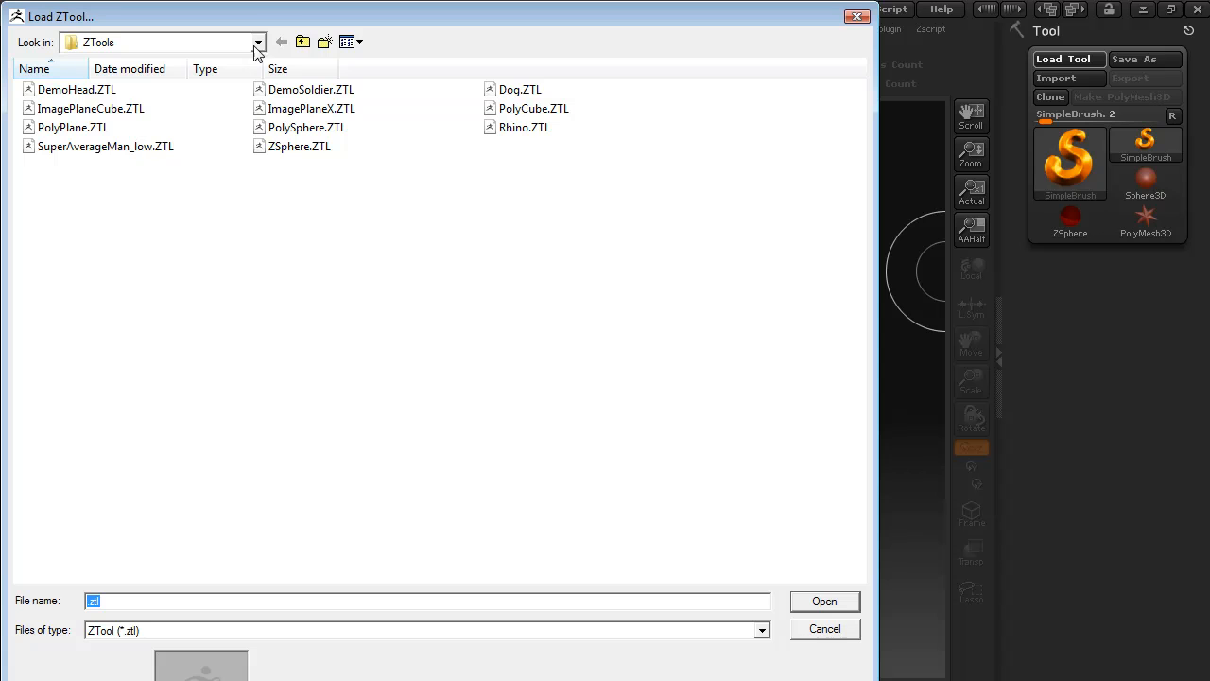
pyautogui.click(258, 42)
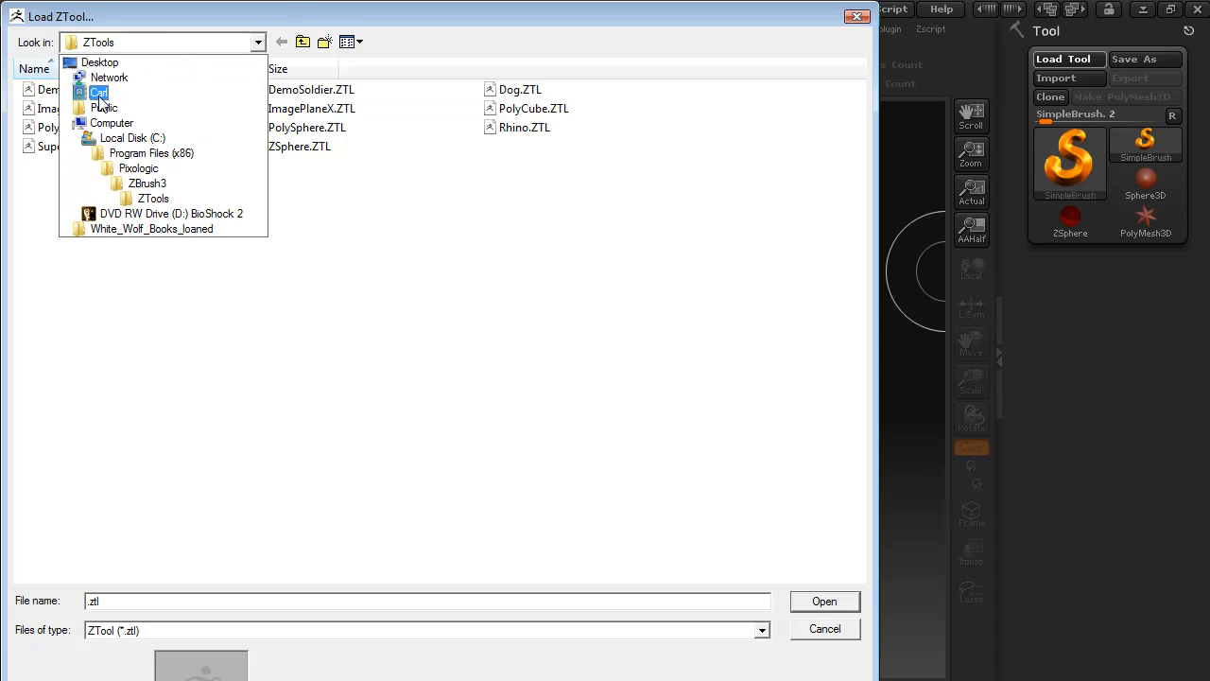
pyautogui.click(99, 91)
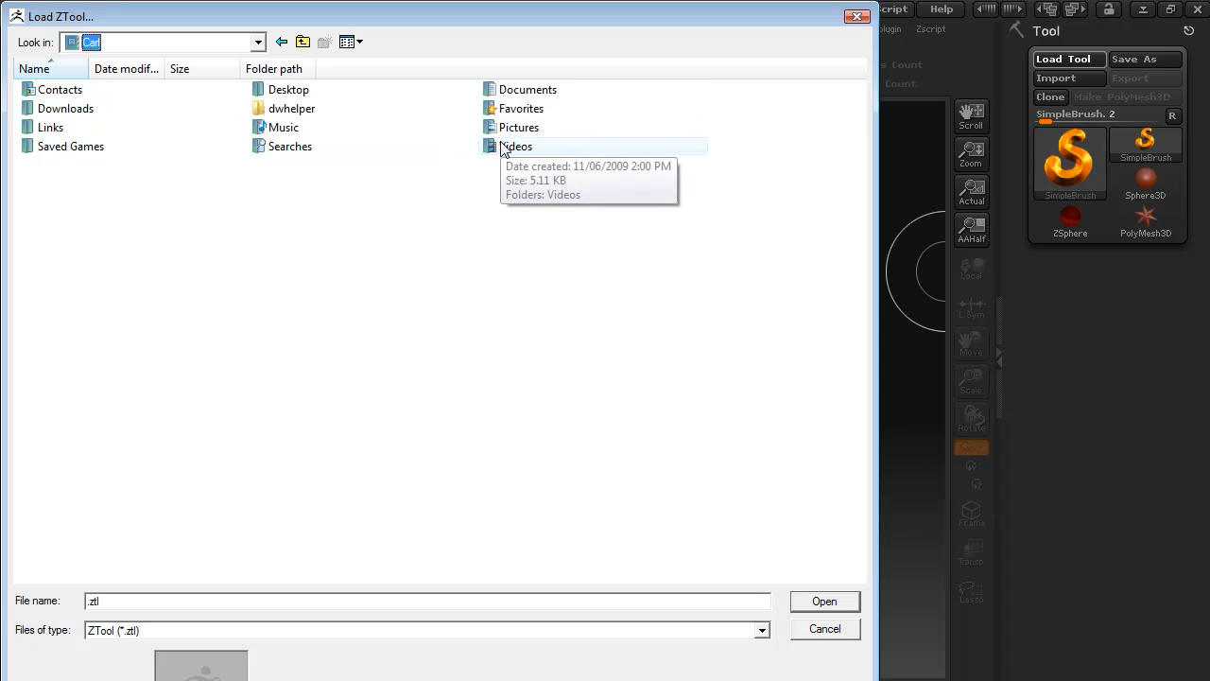
pyautogui.moveTo(526, 89)
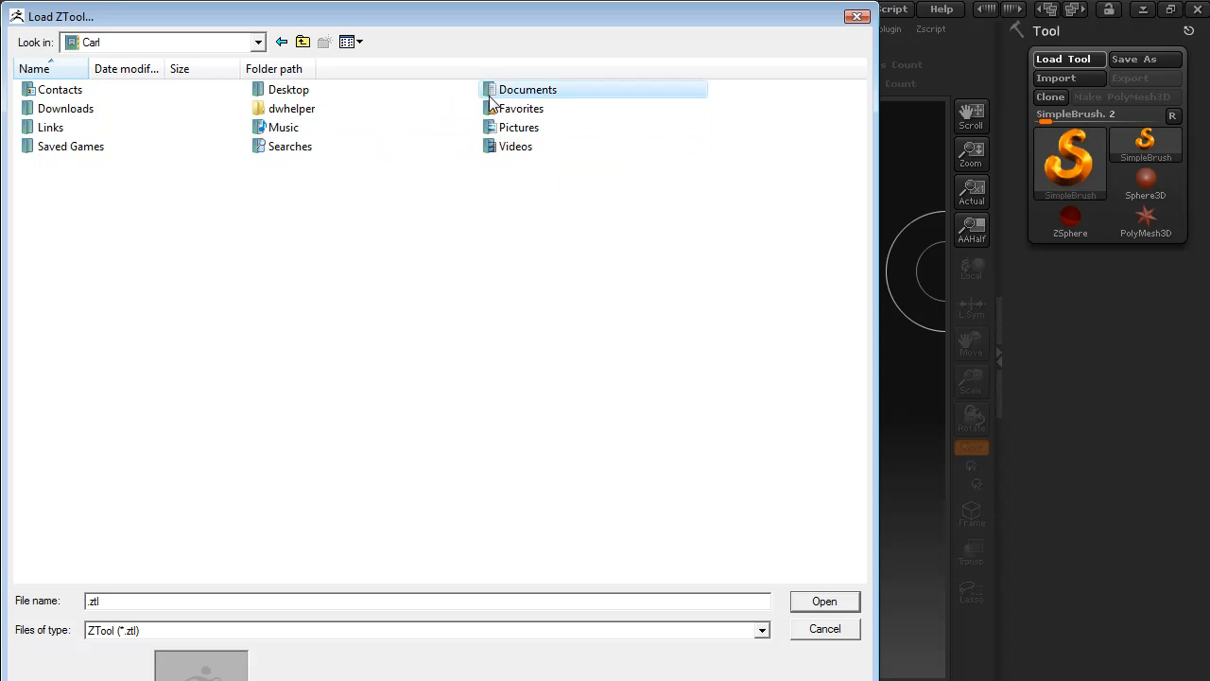
pyautogui.doubleClick(528, 89)
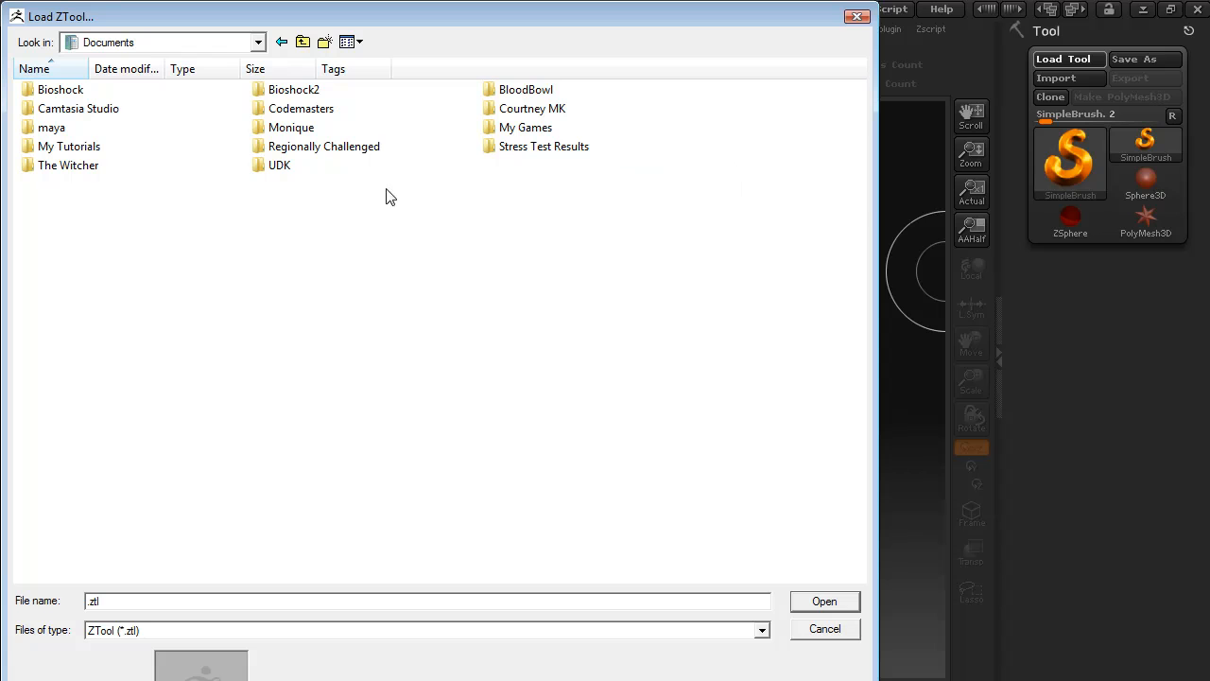
pyautogui.moveTo(238, 193)
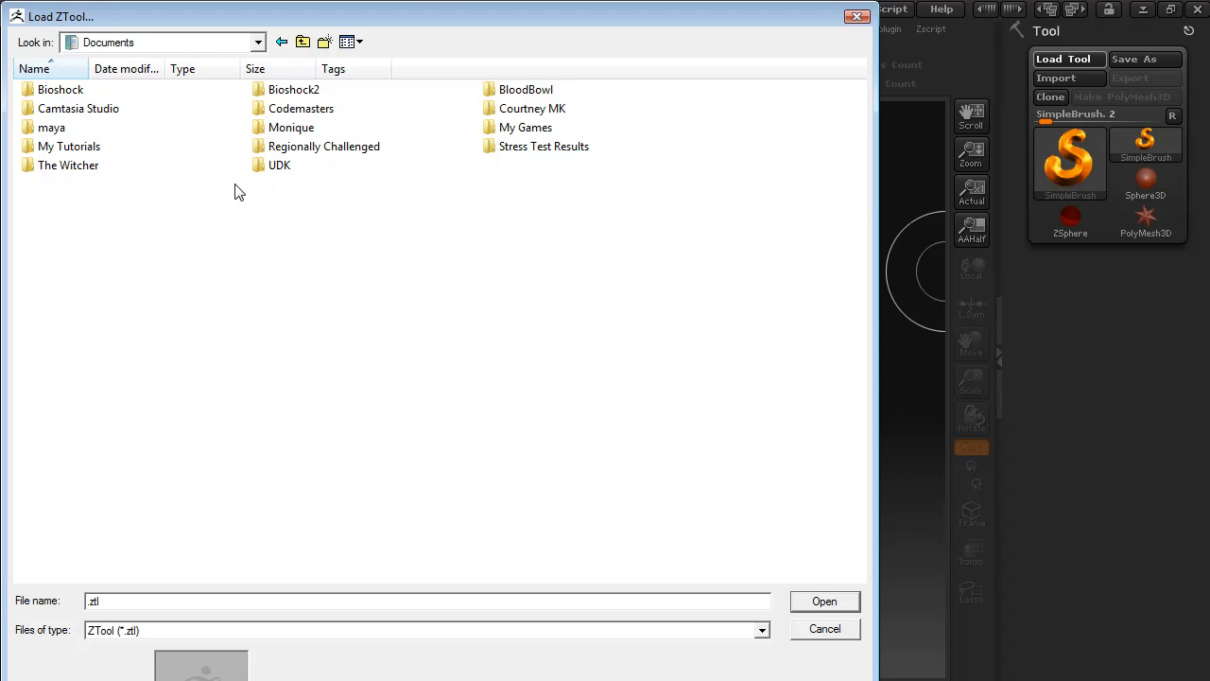
# - Navigate into maya/projects/UGDC_Maya_to_ZBrush_to_UDK/data where the ZTL files live
pyautogui.doubleClick(49, 127)
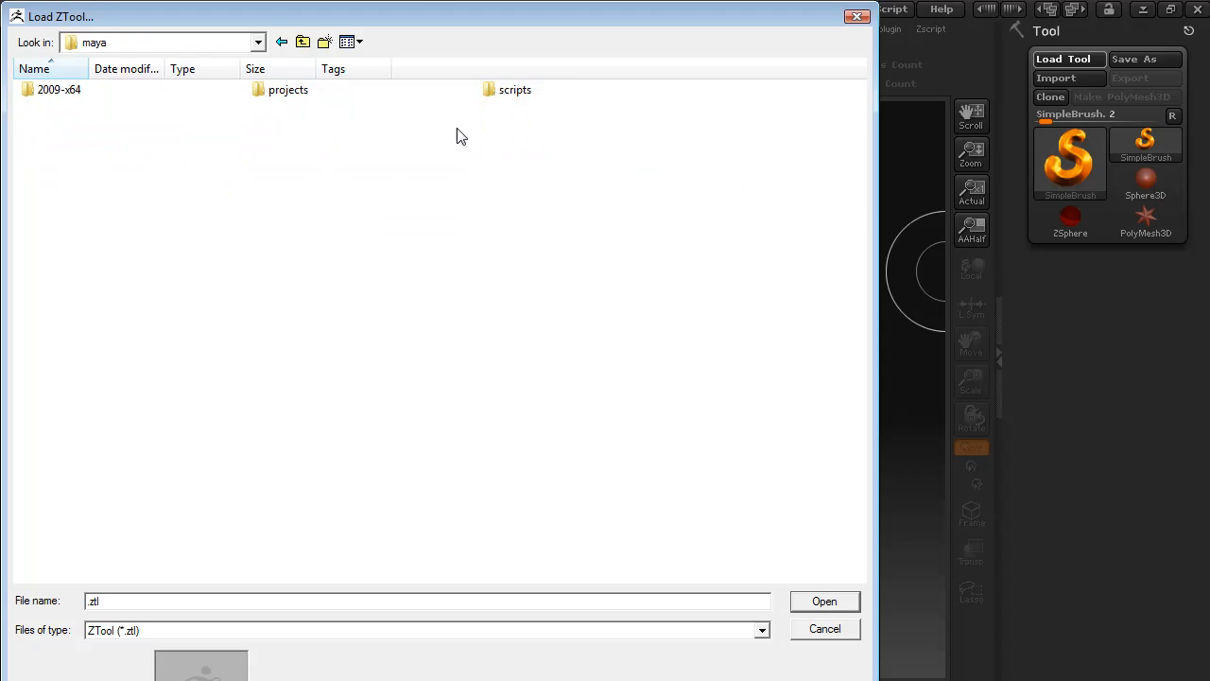
pyautogui.doubleClick(287, 89)
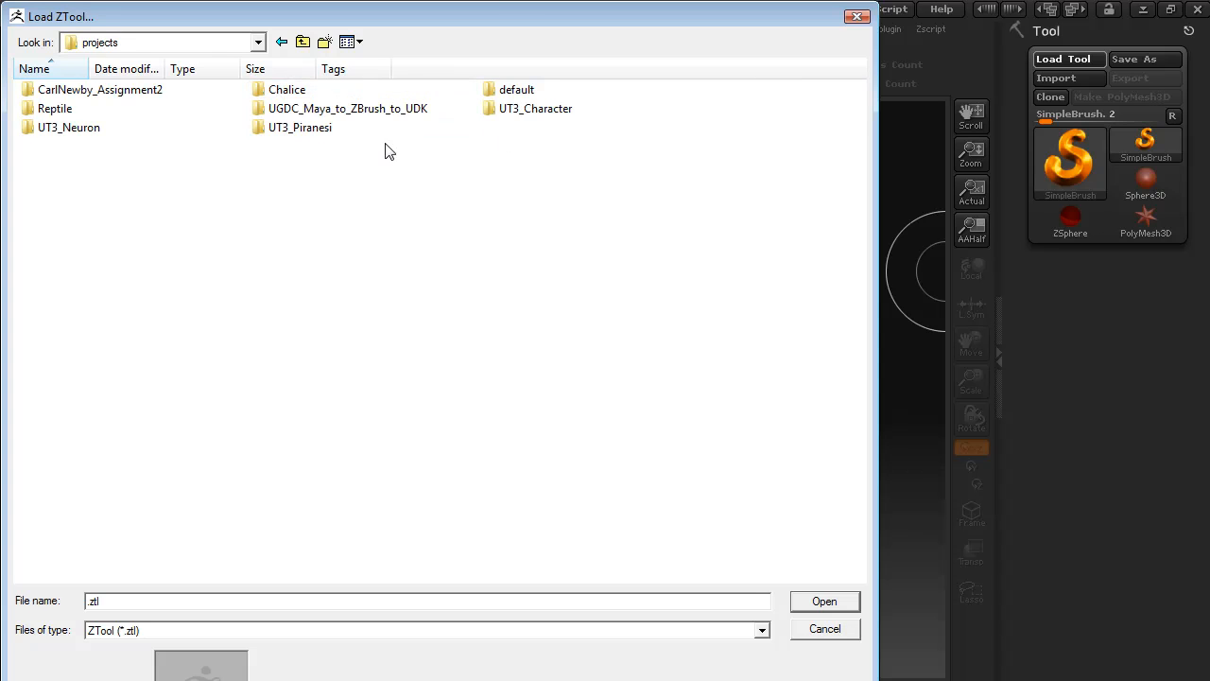
pyautogui.doubleClick(348, 108)
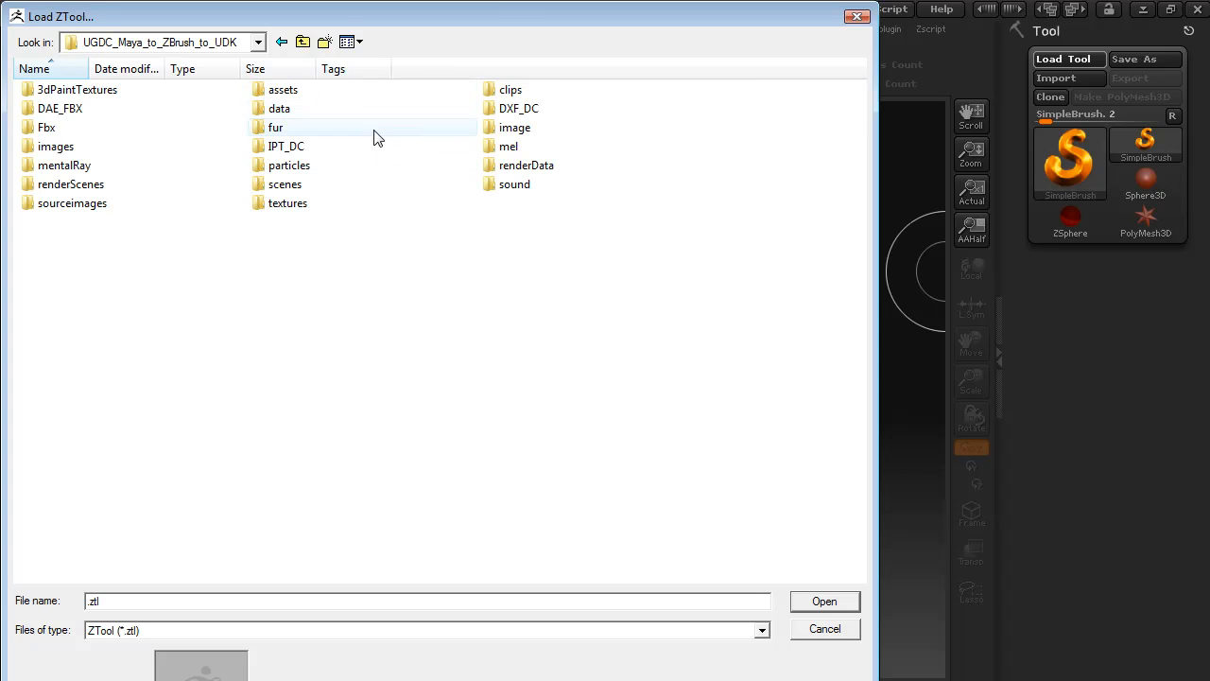
pyautogui.doubleClick(280, 108)
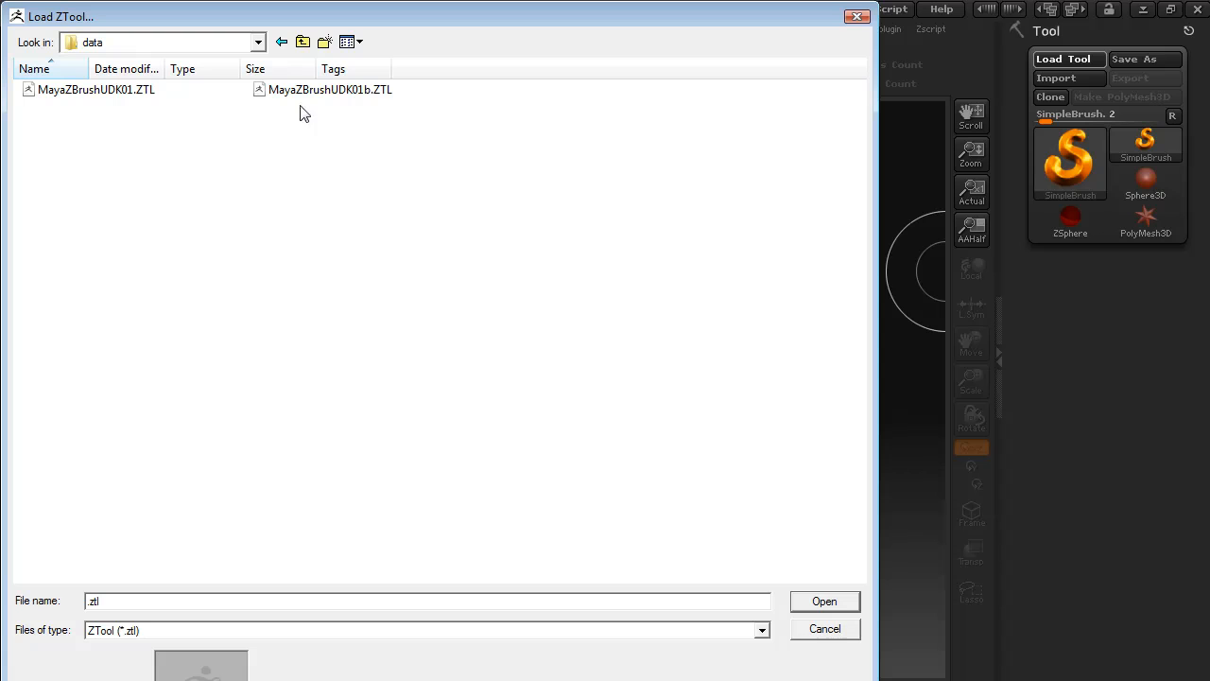
pyautogui.moveTo(756, 231)
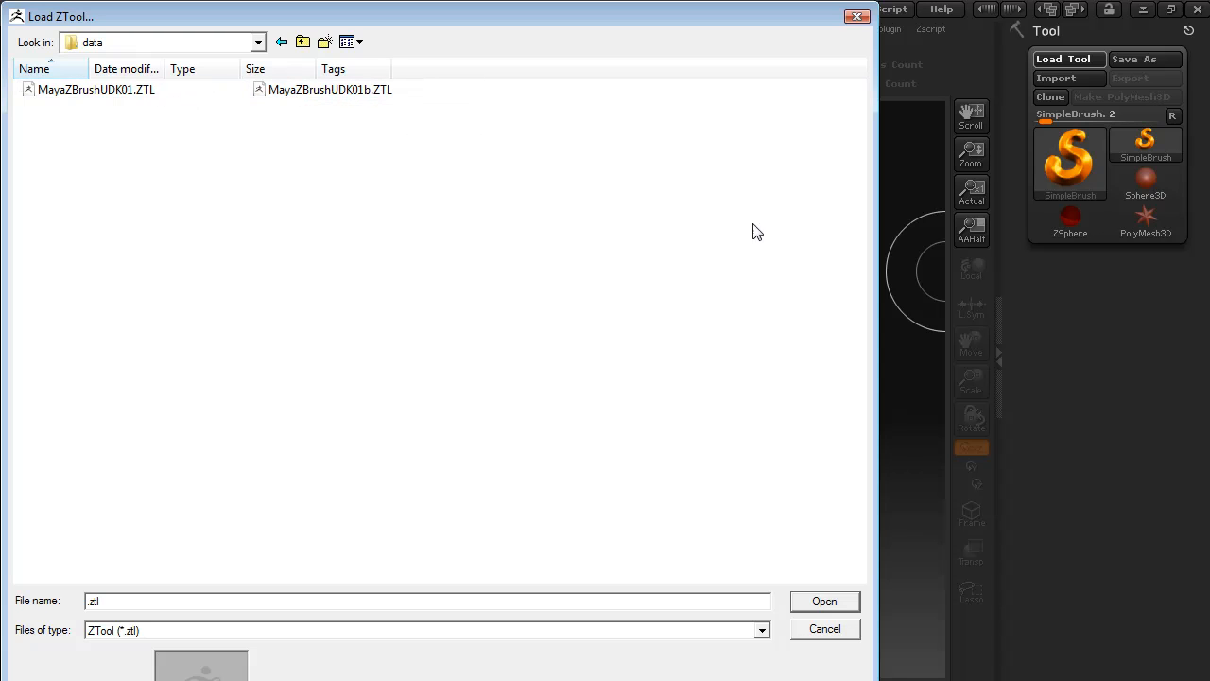
pyautogui.moveTo(511, 274)
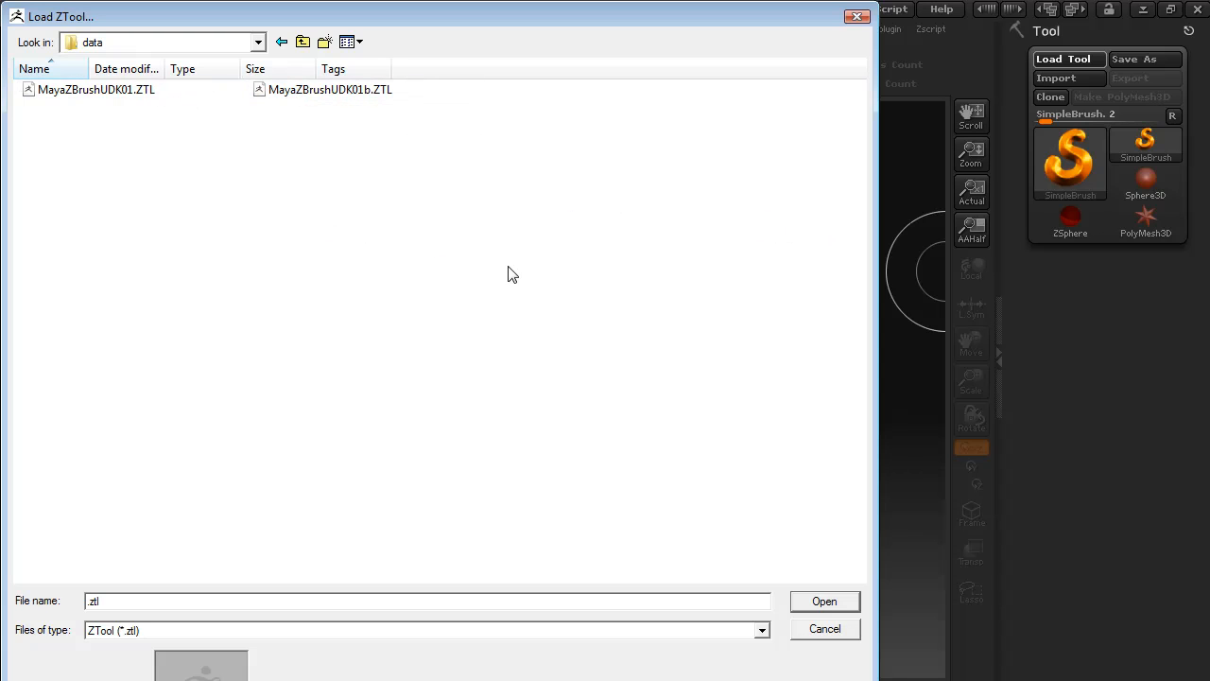
pyautogui.moveTo(204, 125)
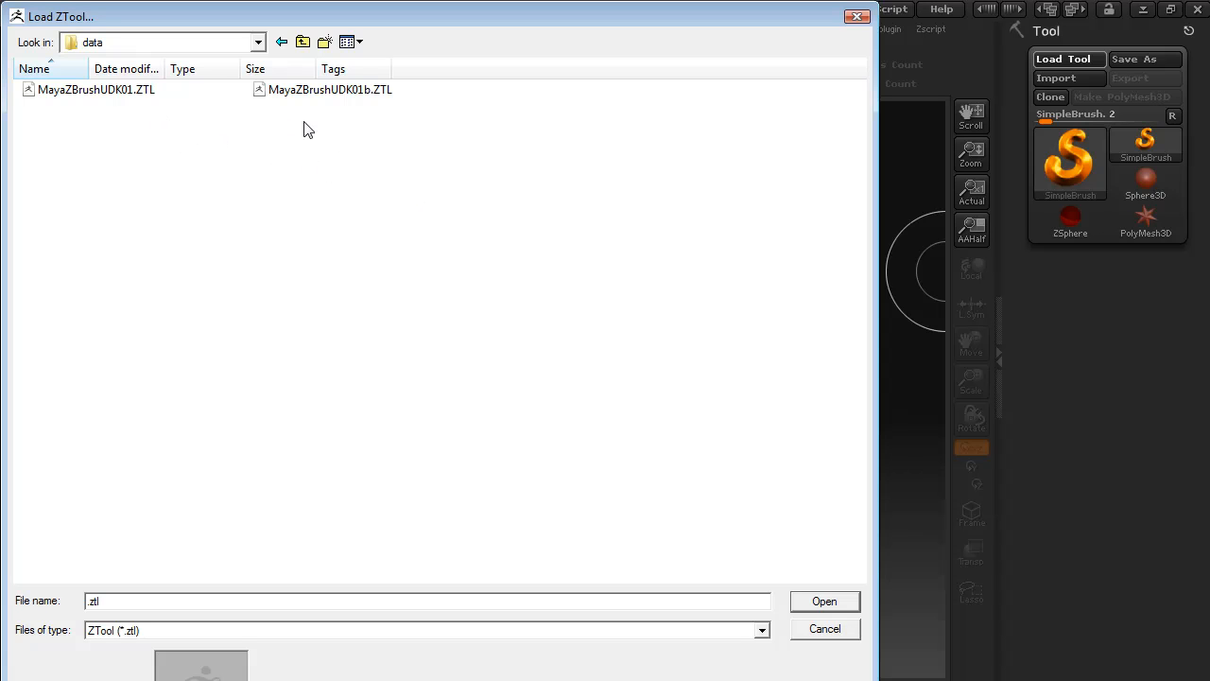
pyautogui.moveTo(329, 89)
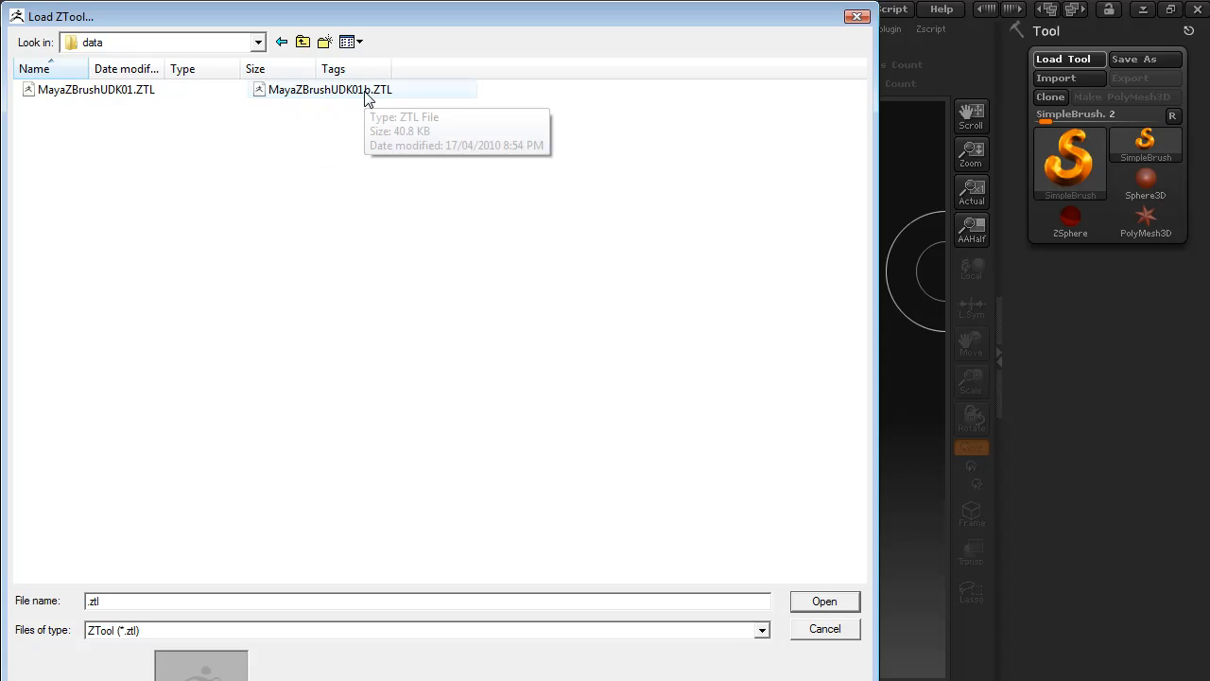
pyautogui.moveTo(369, 95)
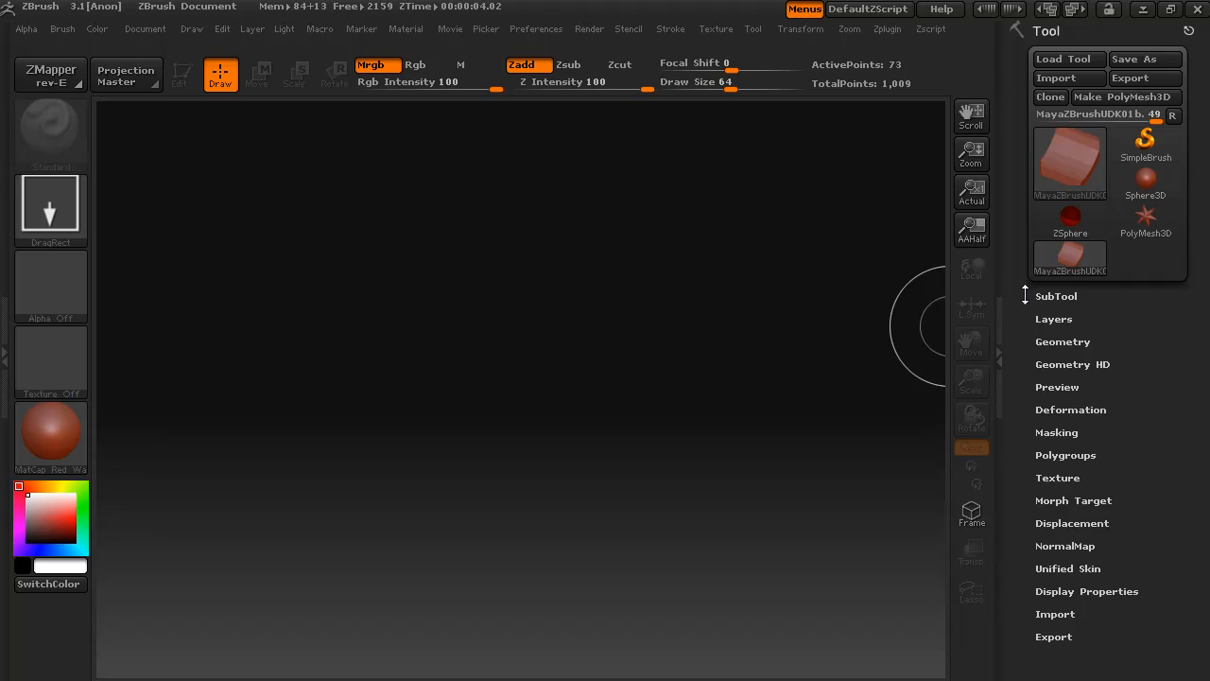
pyautogui.moveTo(594, 389)
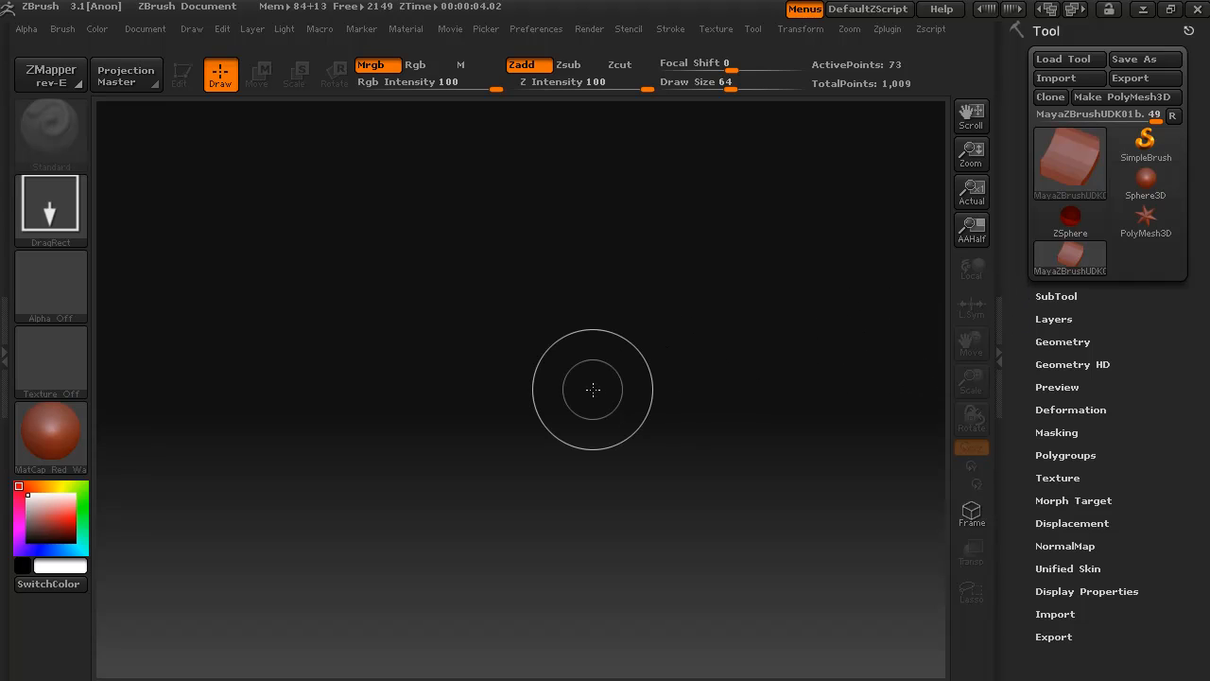
pyautogui.moveTo(764, 387)
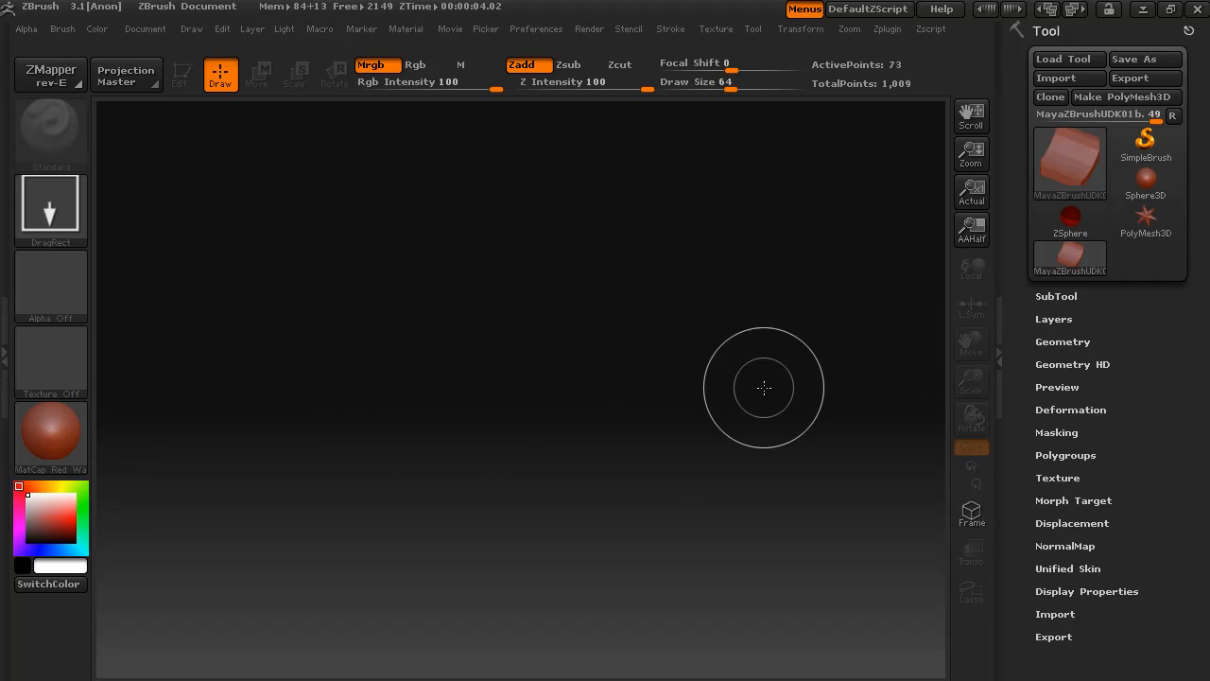
pyautogui.moveTo(810, 360)
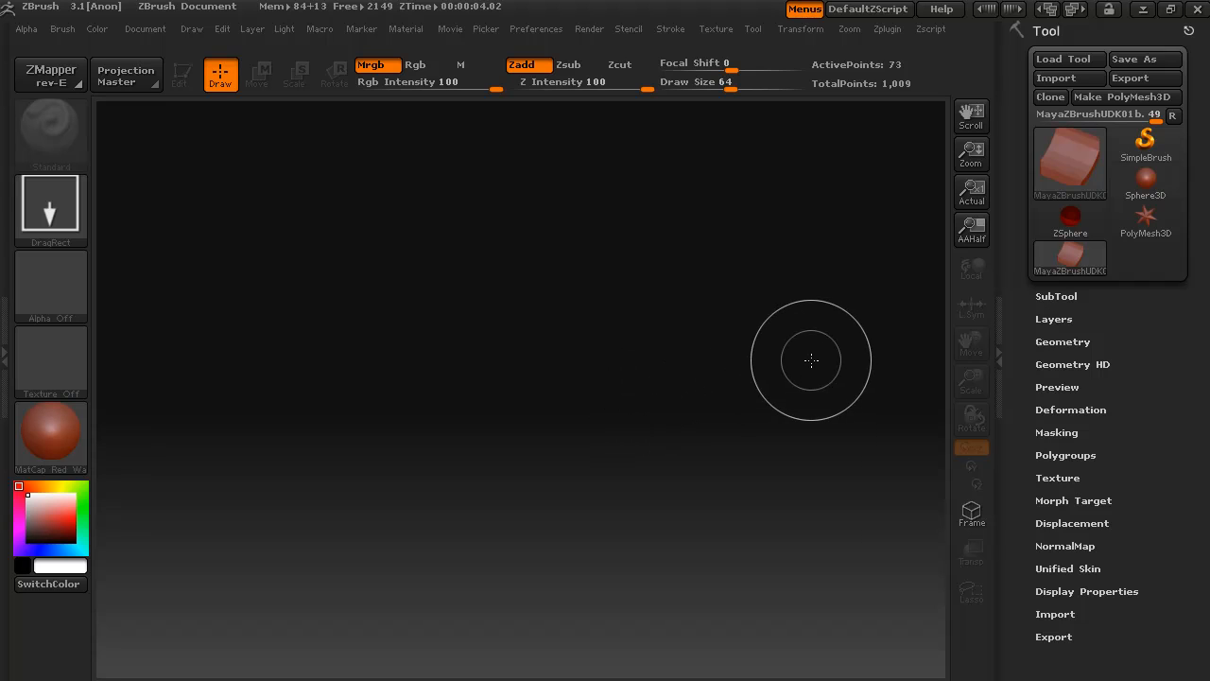
pyautogui.moveTo(701, 405)
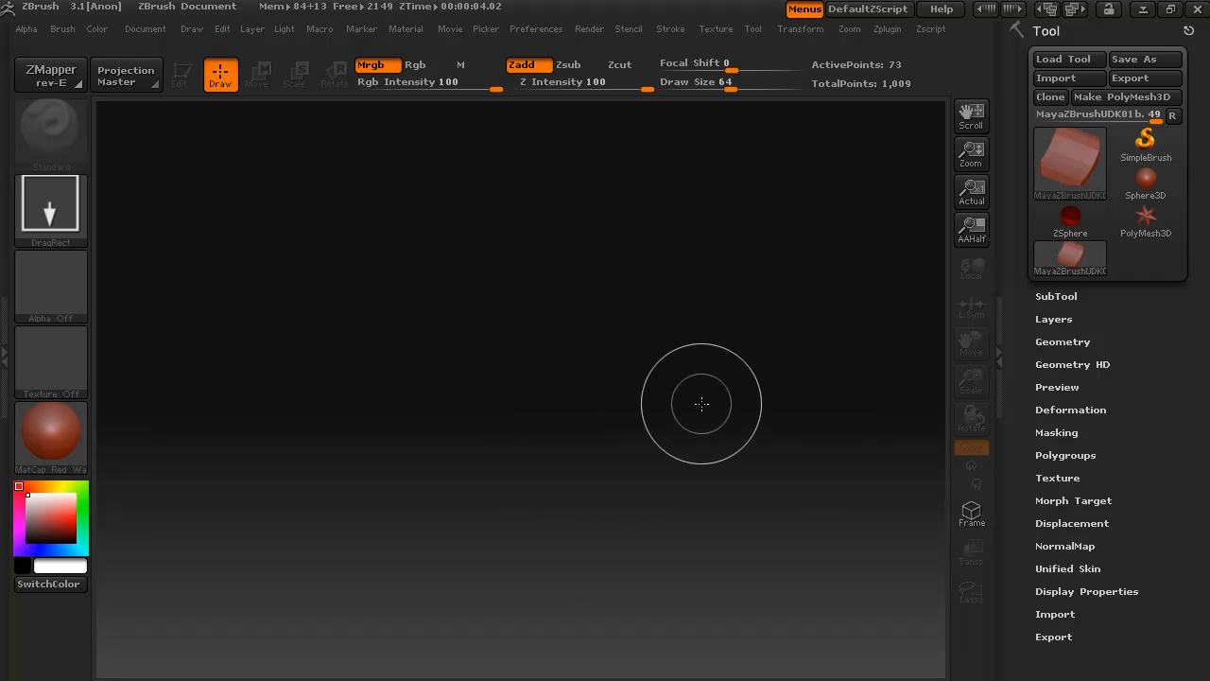
pyautogui.moveTo(511, 428)
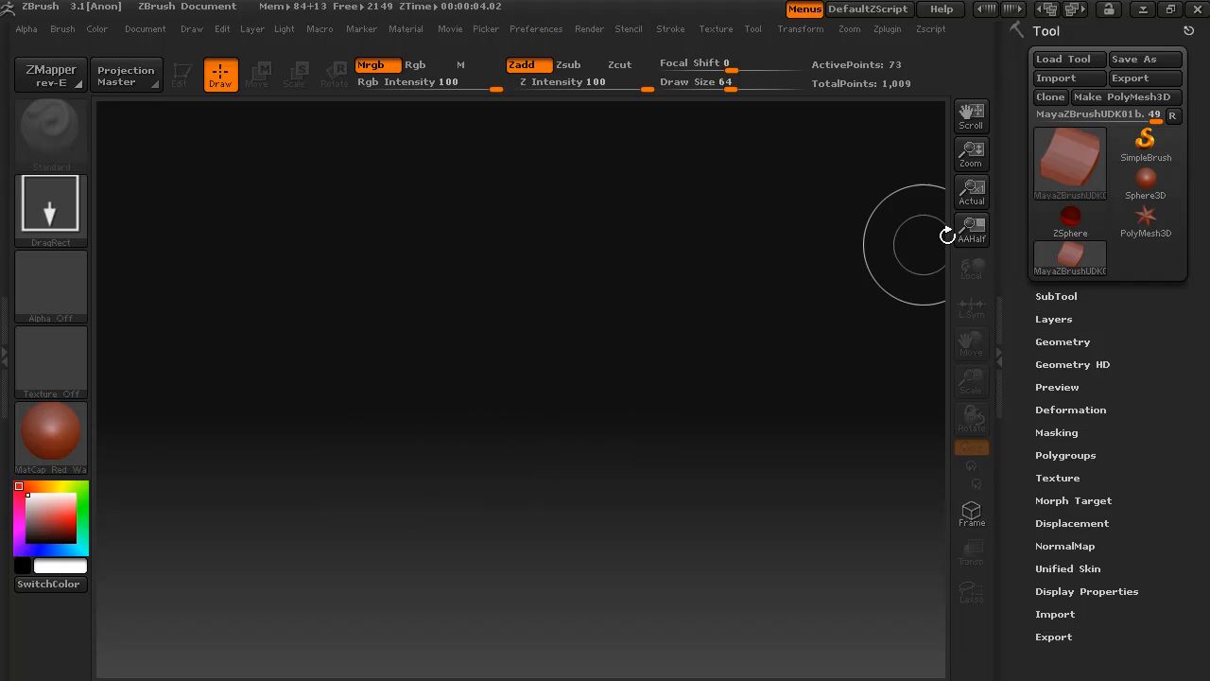
pyautogui.moveTo(492, 359)
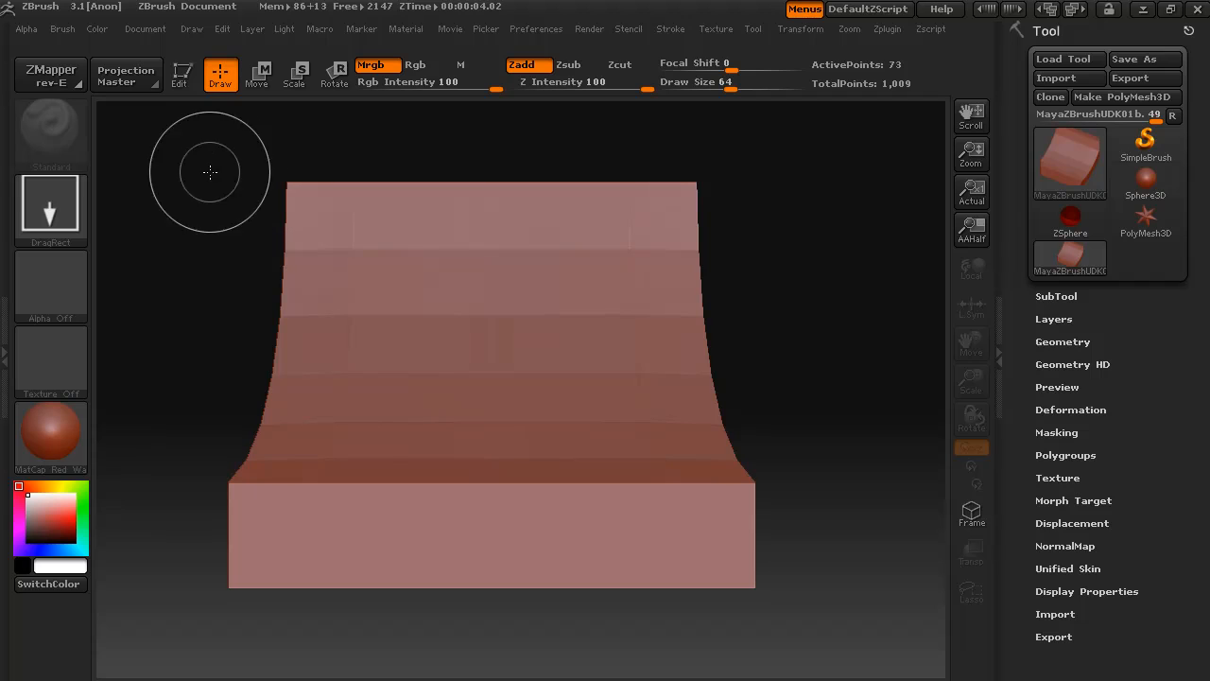
# - Enter Edit mode on the wall, orbit it, and bring up the Geometry subdivision settings
pyautogui.click(179, 74)
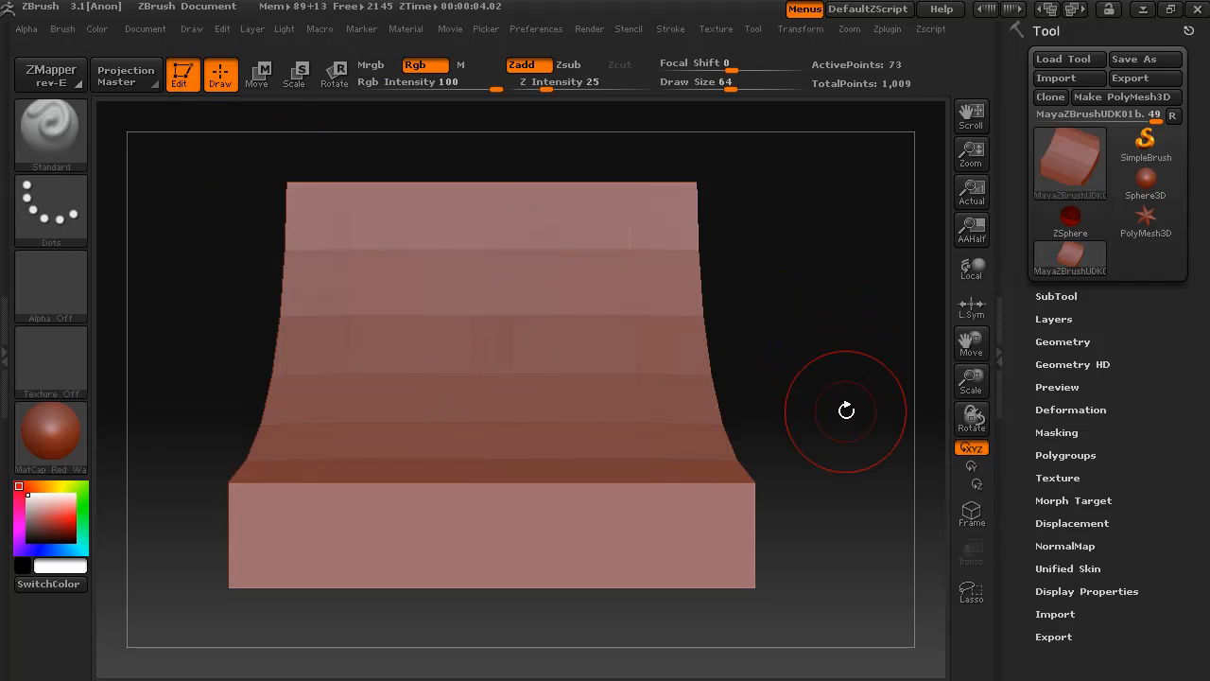
pyautogui.moveTo(847, 410); pyautogui.dragTo(545, 490)
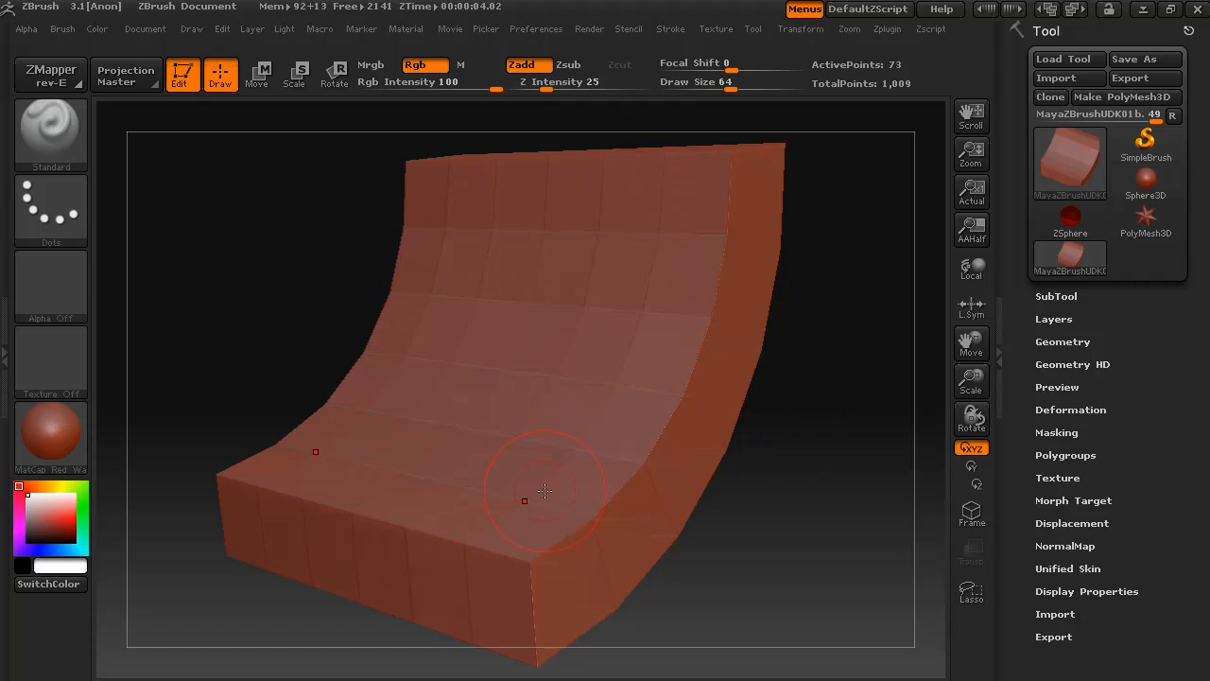
pyautogui.click(1063, 340)
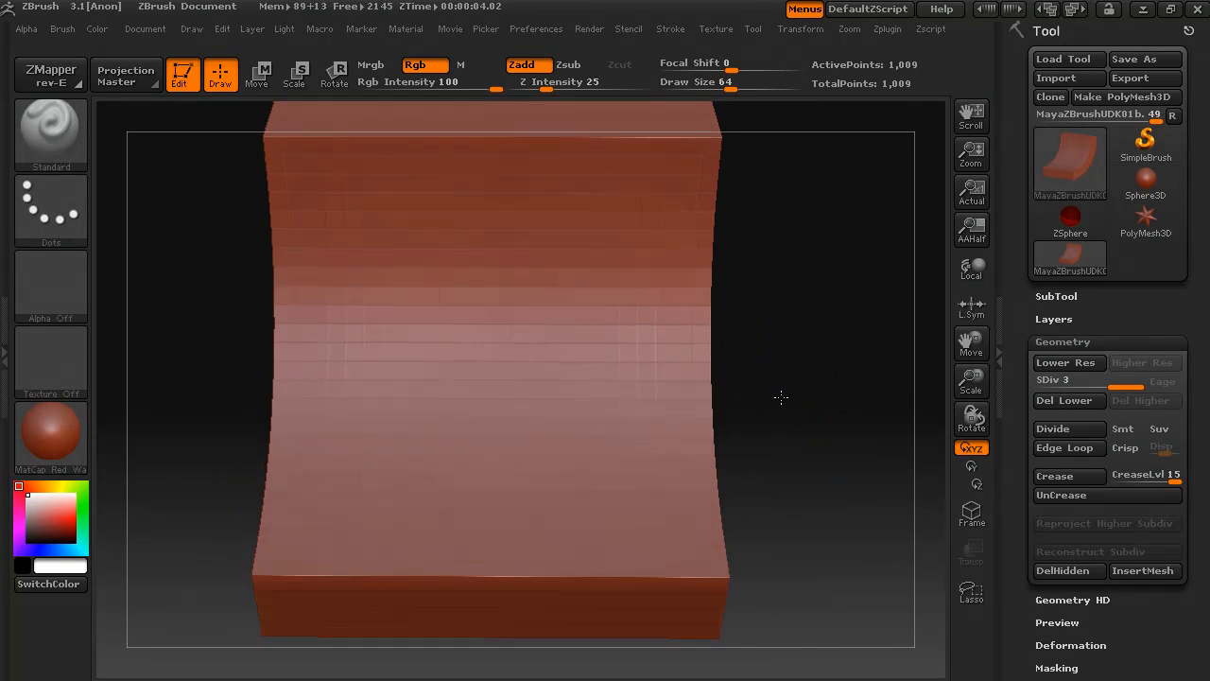
# - Orbit the subdivided wall to an angled view and bring up its Layers settings
pyautogui.moveTo(779, 398); pyautogui.dragTo(859, 461)
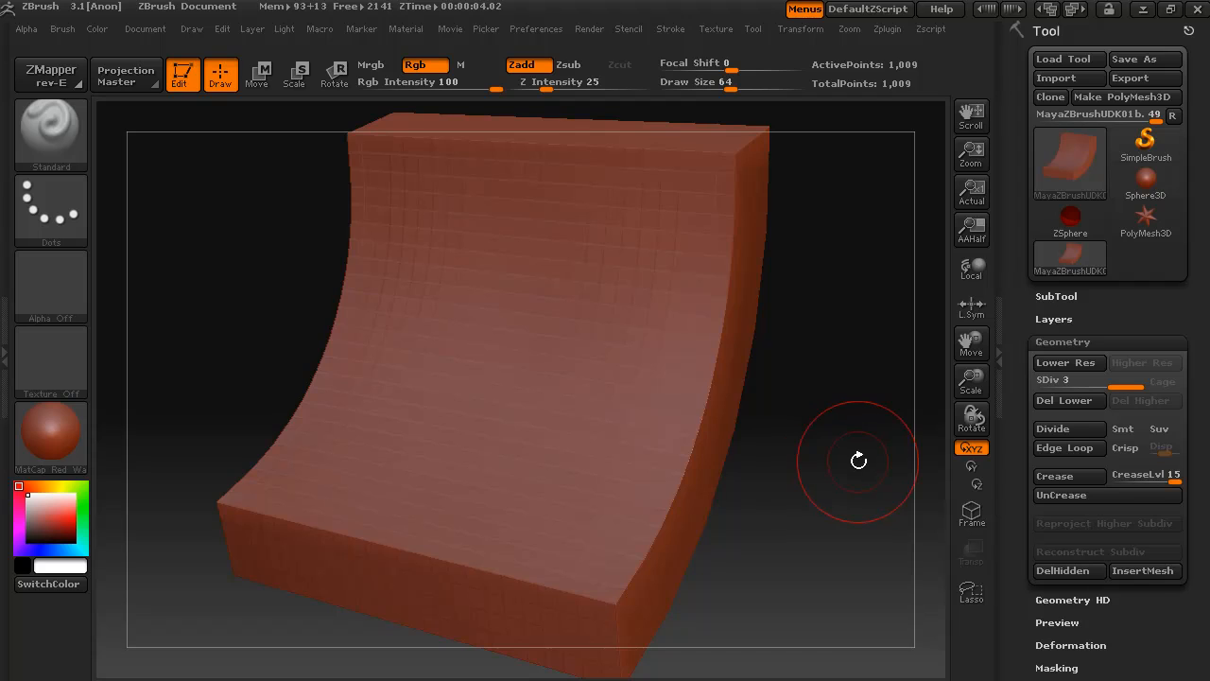
pyautogui.moveTo(858, 462); pyautogui.dragTo(827, 453)
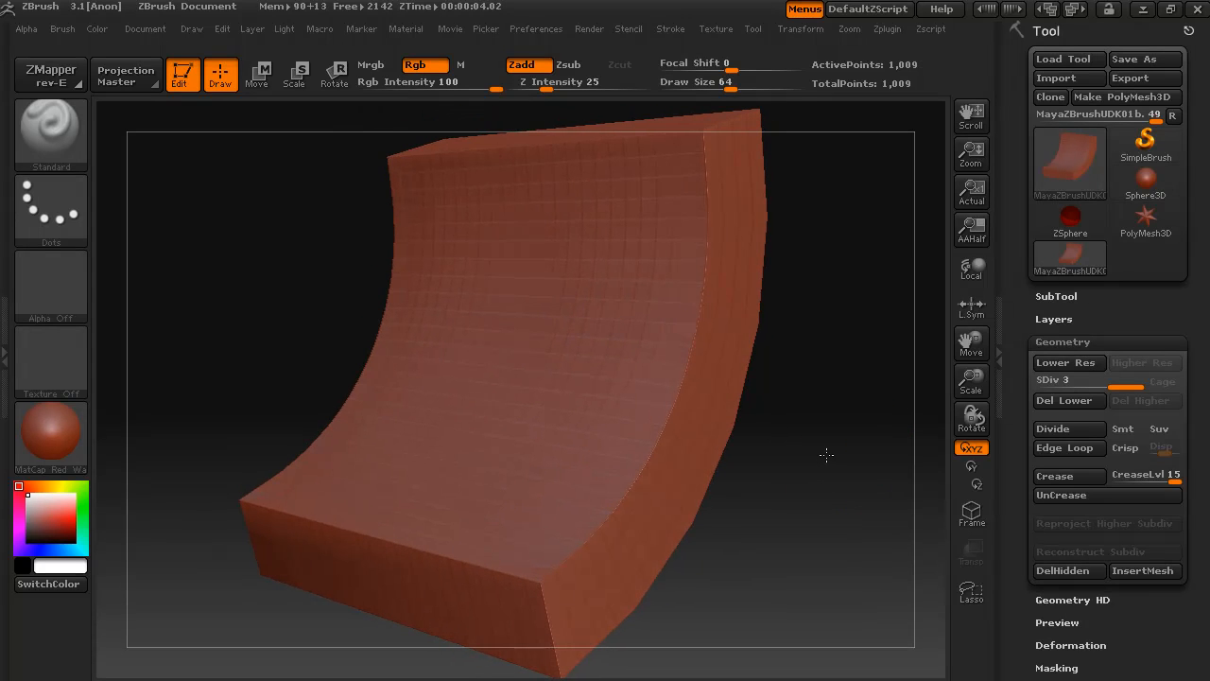
pyautogui.click(1054, 318)
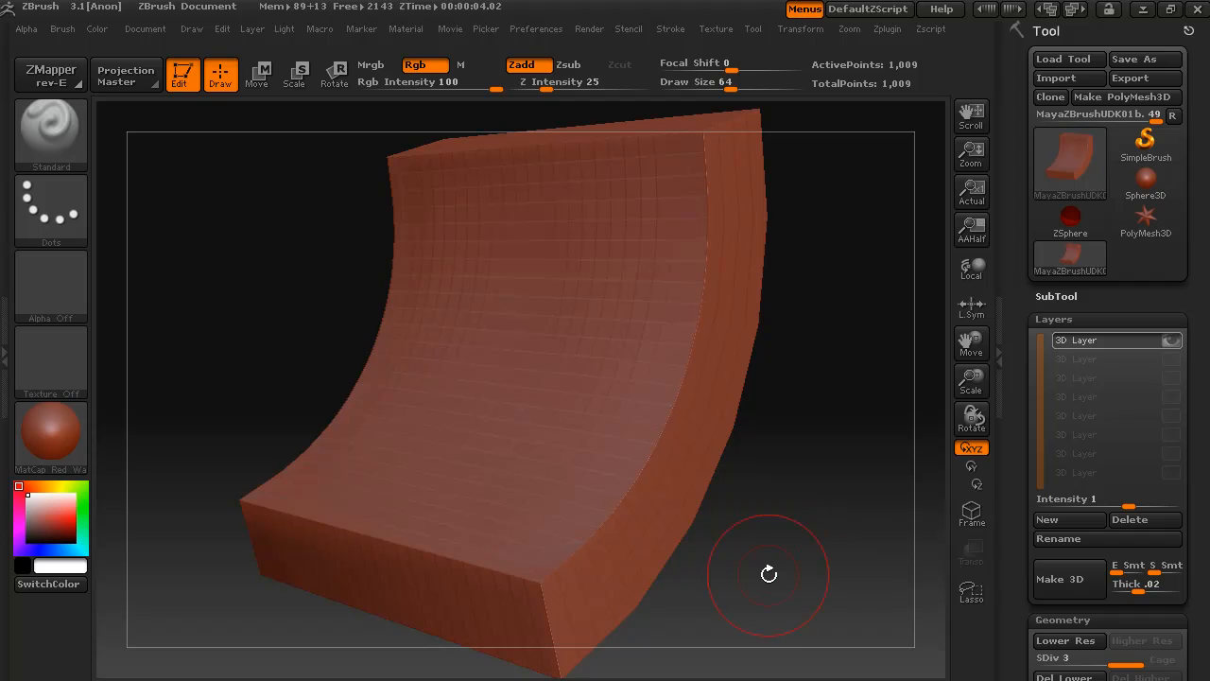
pyautogui.moveTo(768, 575); pyautogui.dragTo(794, 582)
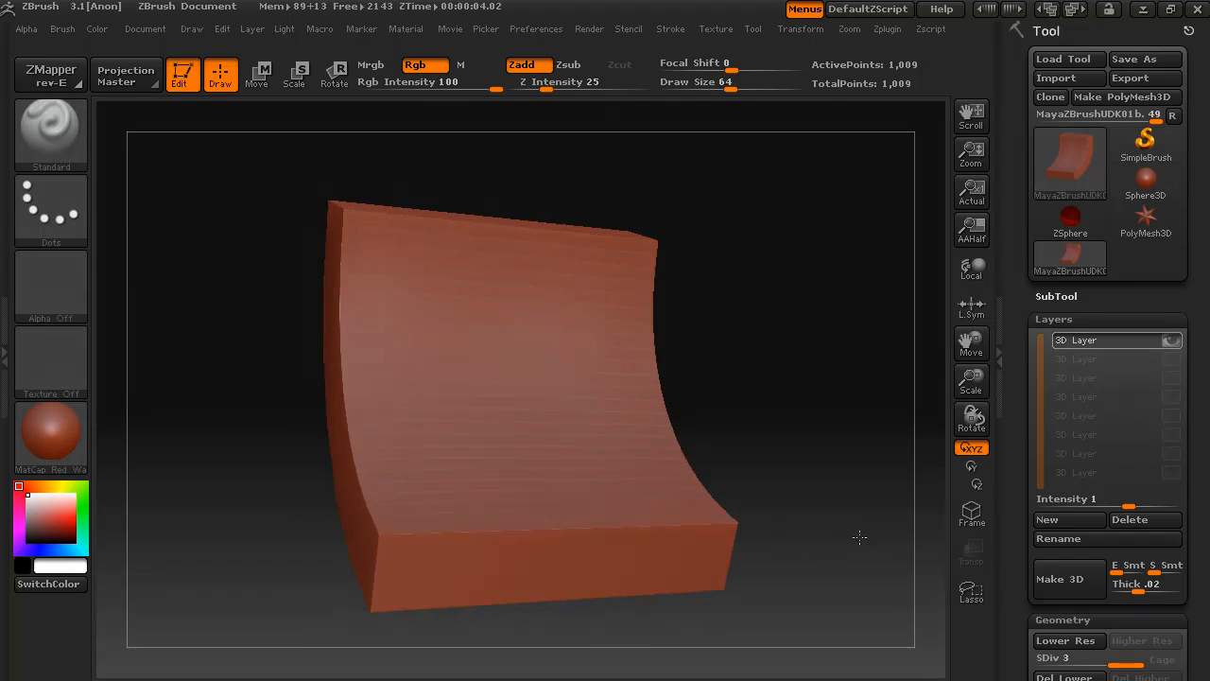
pyautogui.moveTo(859, 537); pyautogui.dragTo(785, 534)
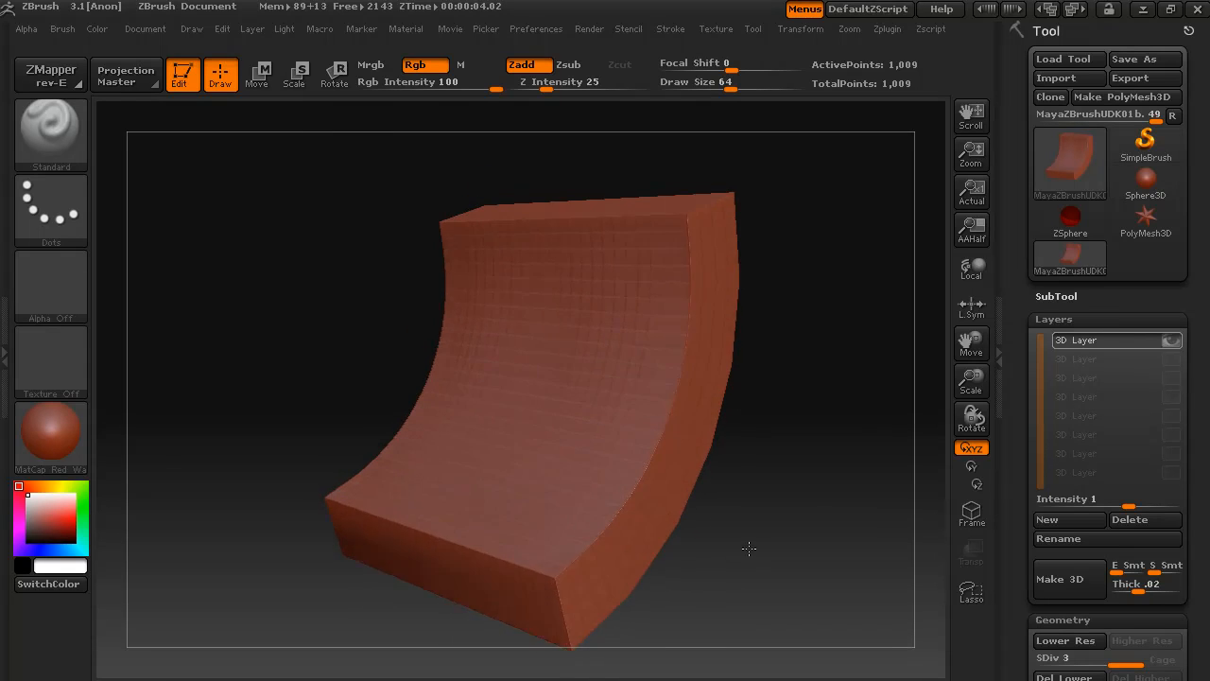
pyautogui.moveTo(749, 549); pyautogui.dragTo(766, 545)
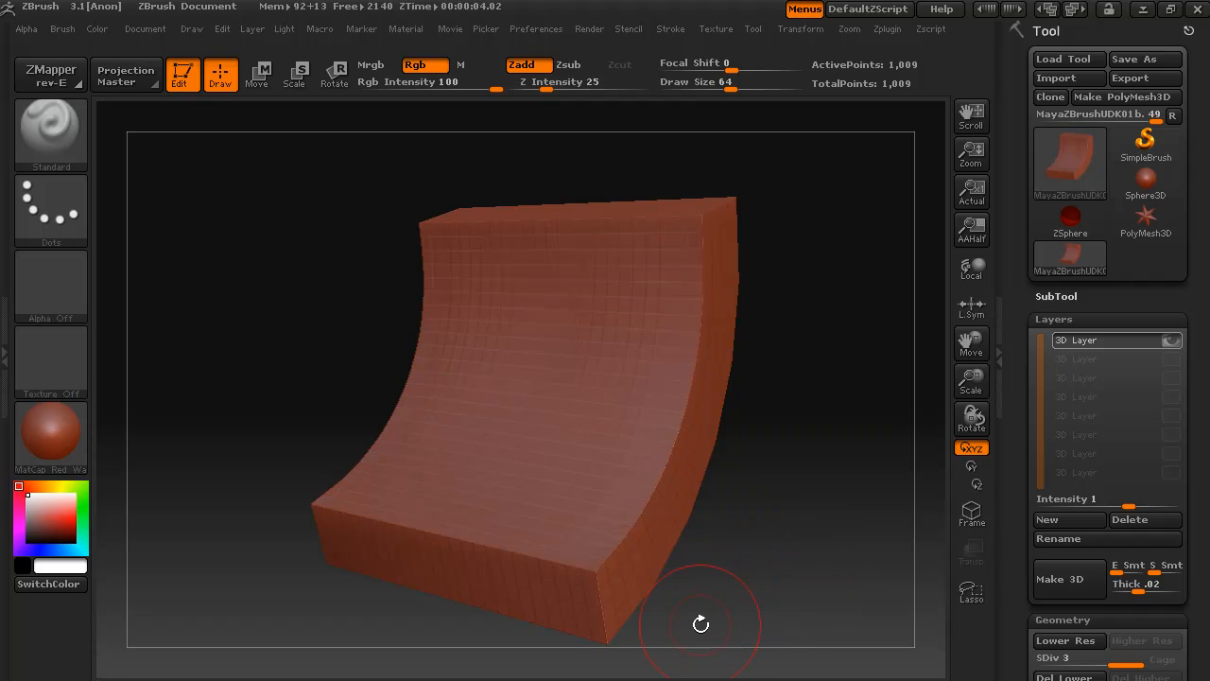
pyautogui.moveTo(700, 624); pyautogui.dragTo(723, 620)
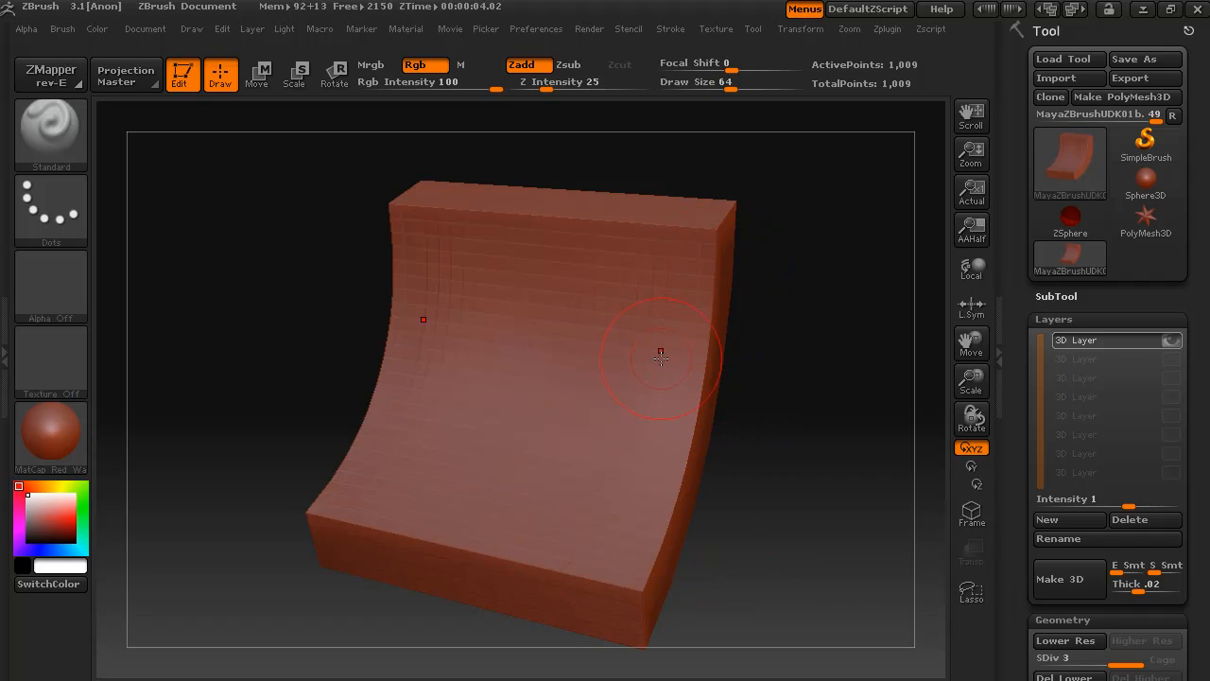
pyautogui.moveTo(693, 318)
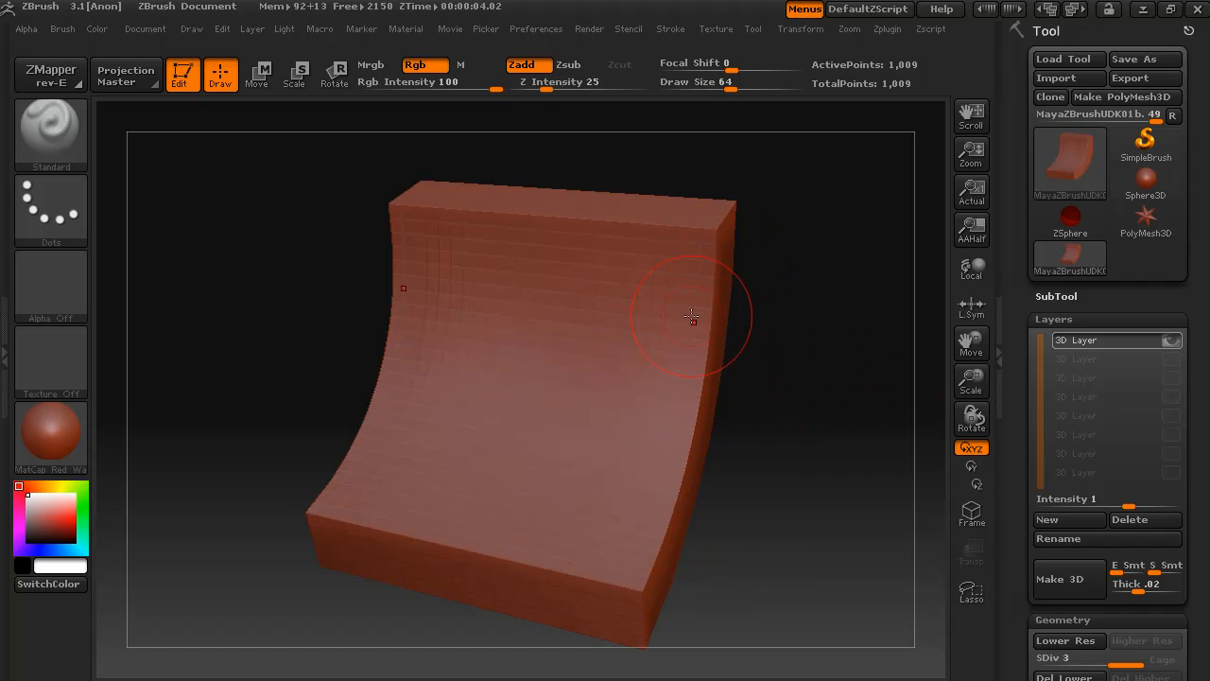
pyautogui.moveTo(187, 216)
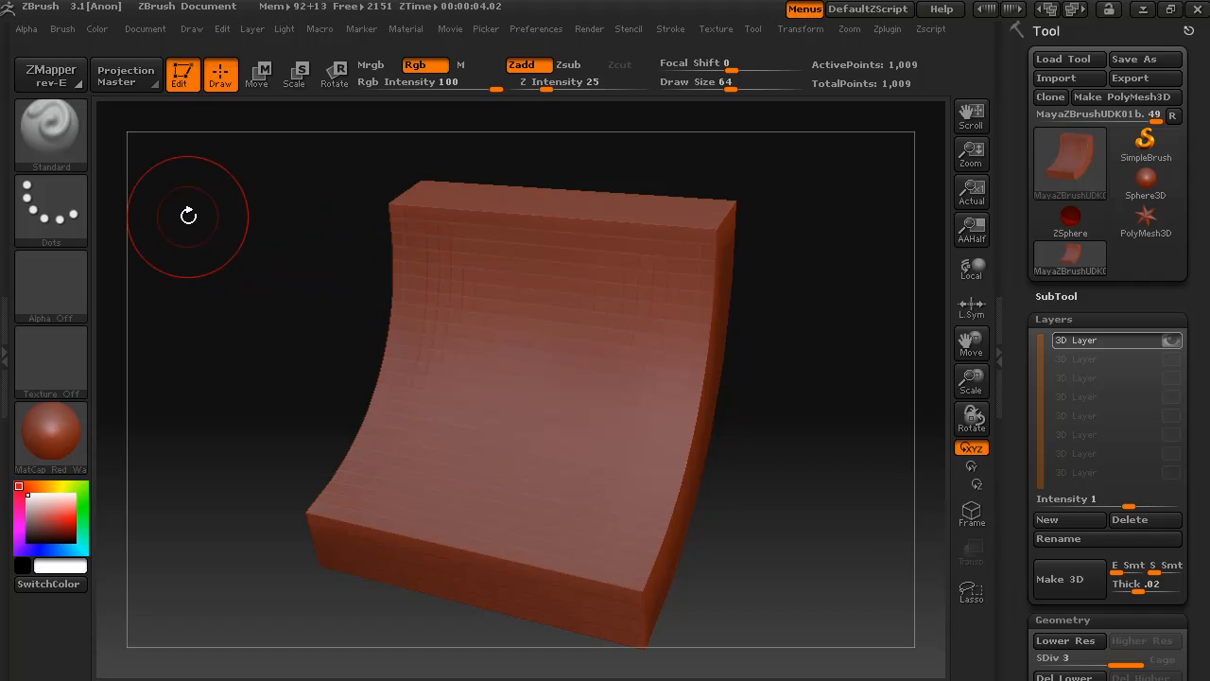
pyautogui.moveTo(417, 269)
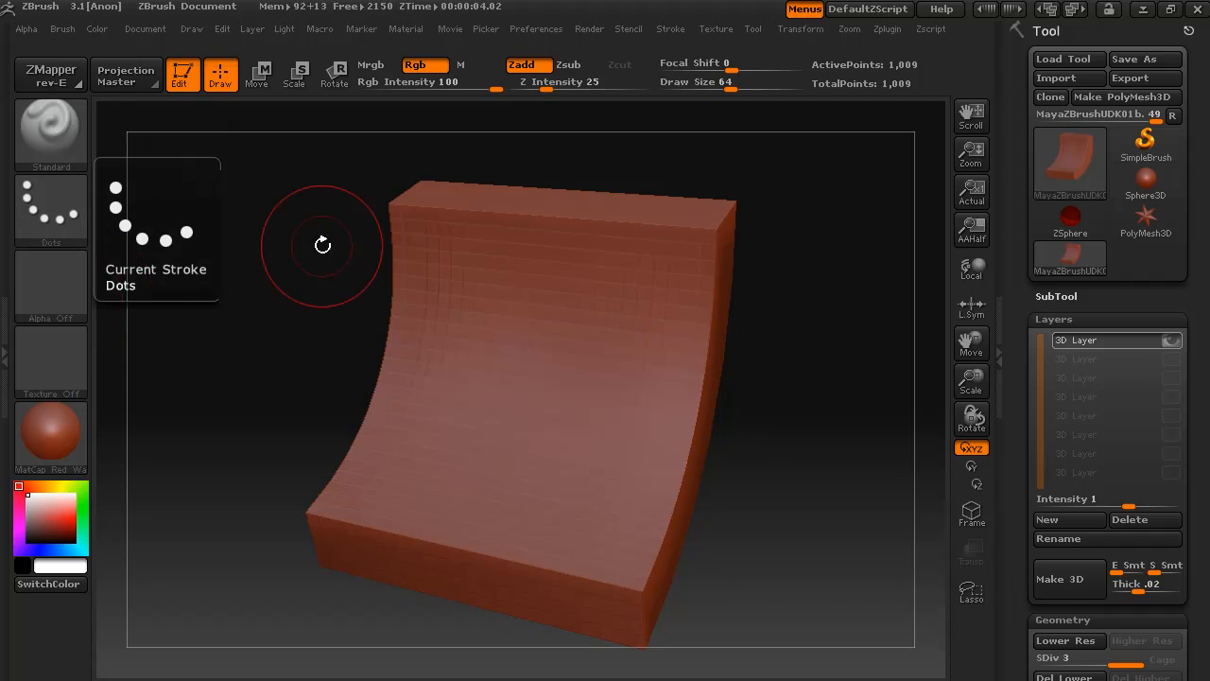
pyautogui.moveTo(779, 463)
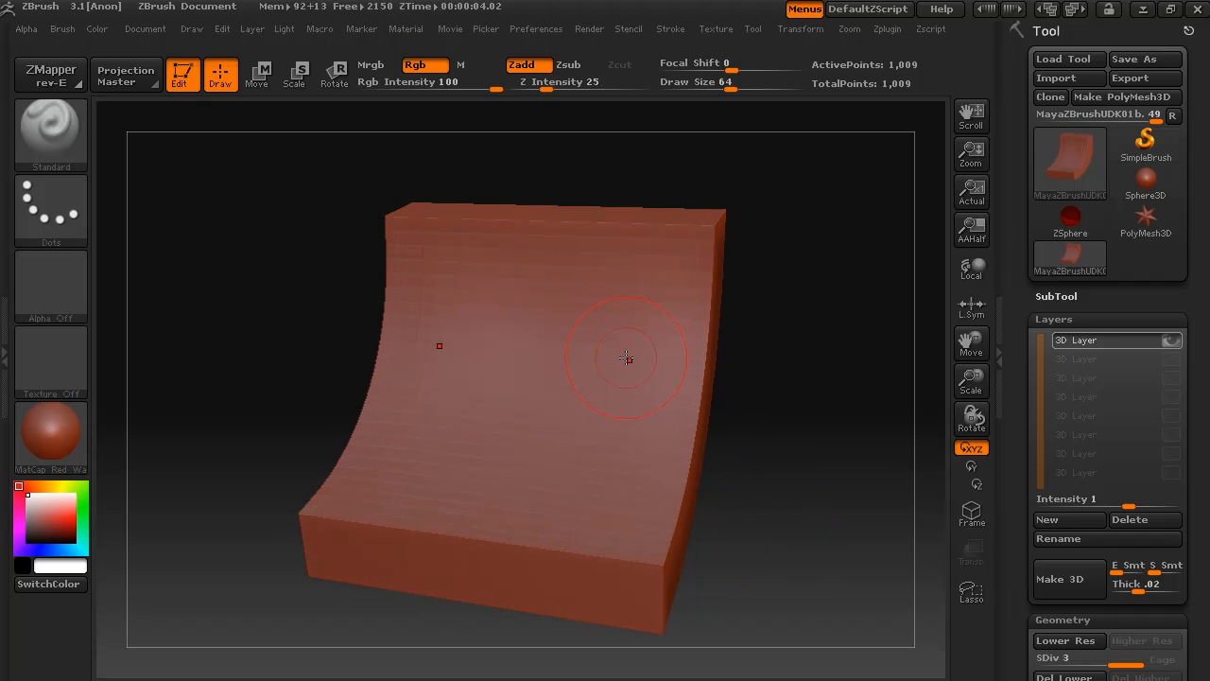
pyautogui.moveTo(825, 397)
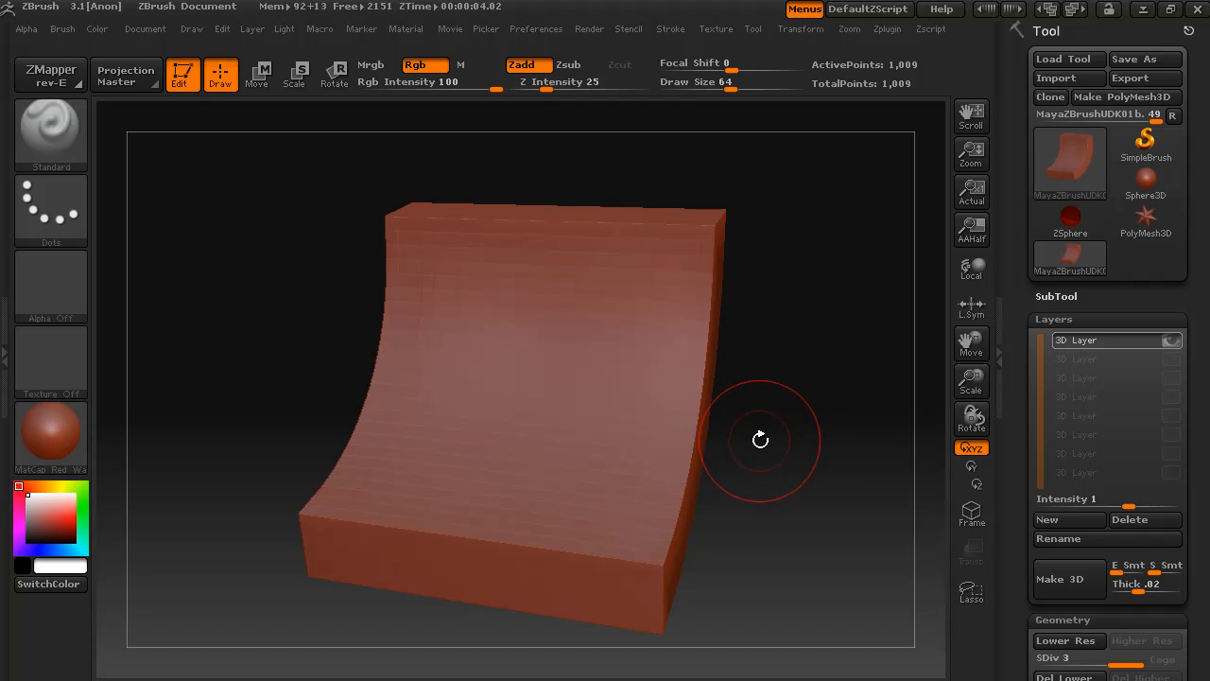
pyautogui.moveTo(658, 541)
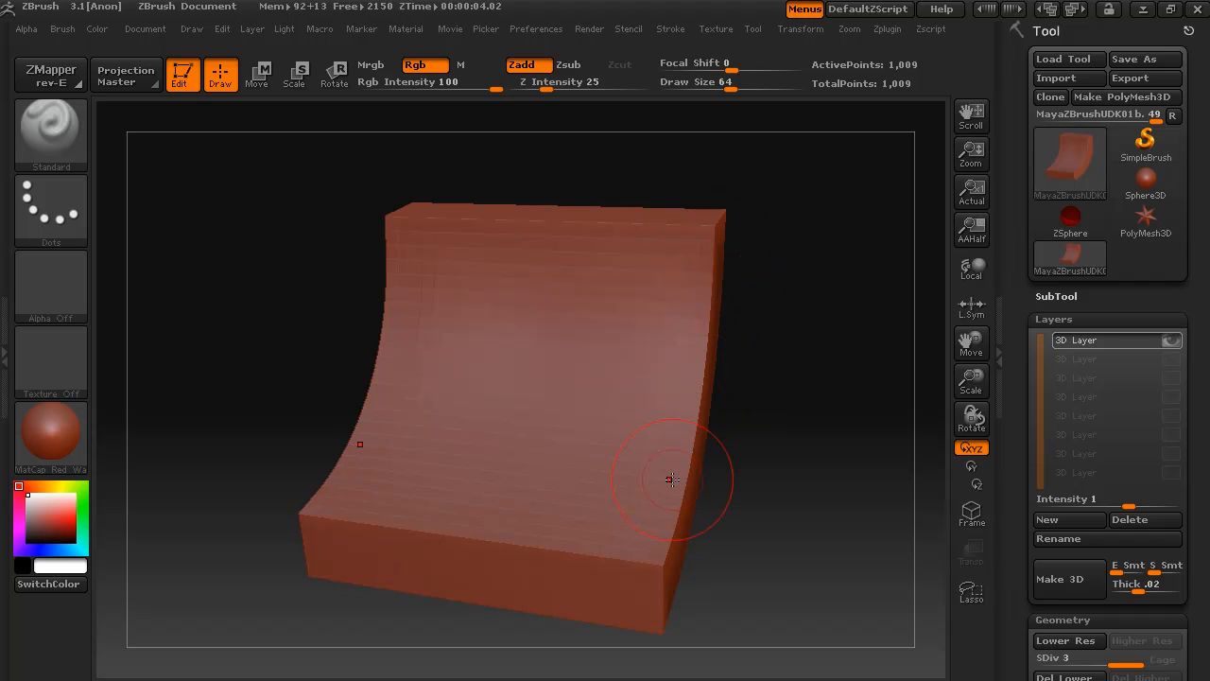
pyautogui.moveTo(708, 485)
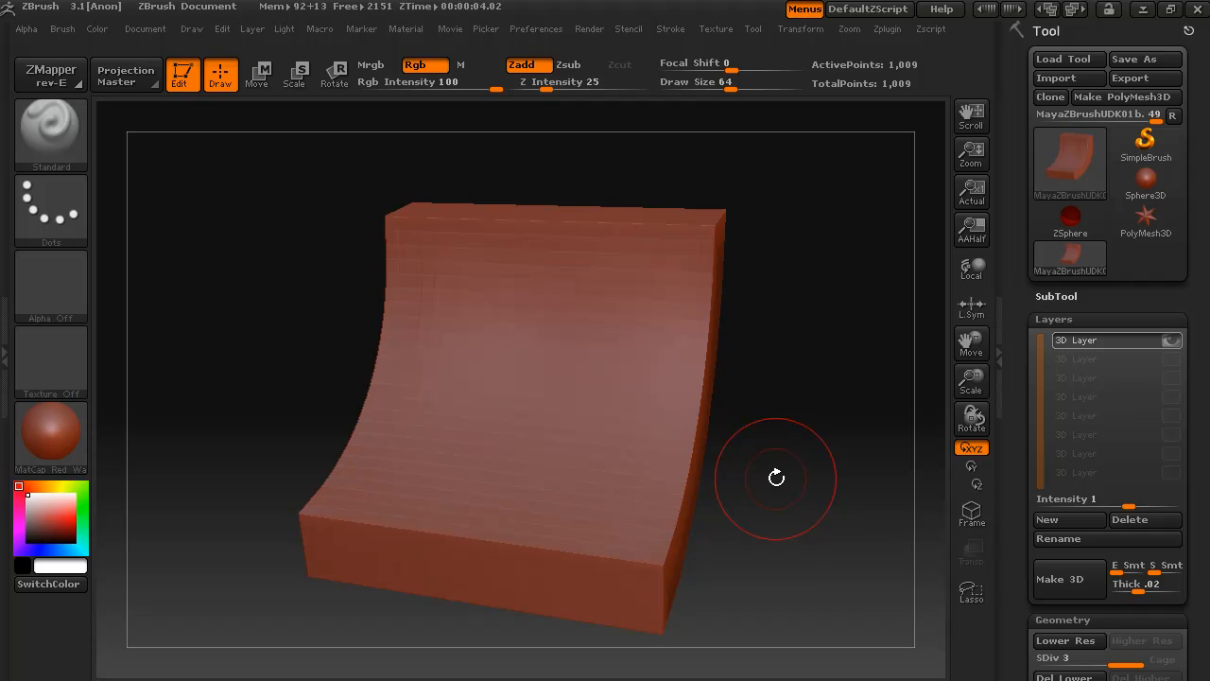
pyautogui.moveTo(776, 476); pyautogui.dragTo(662, 586)
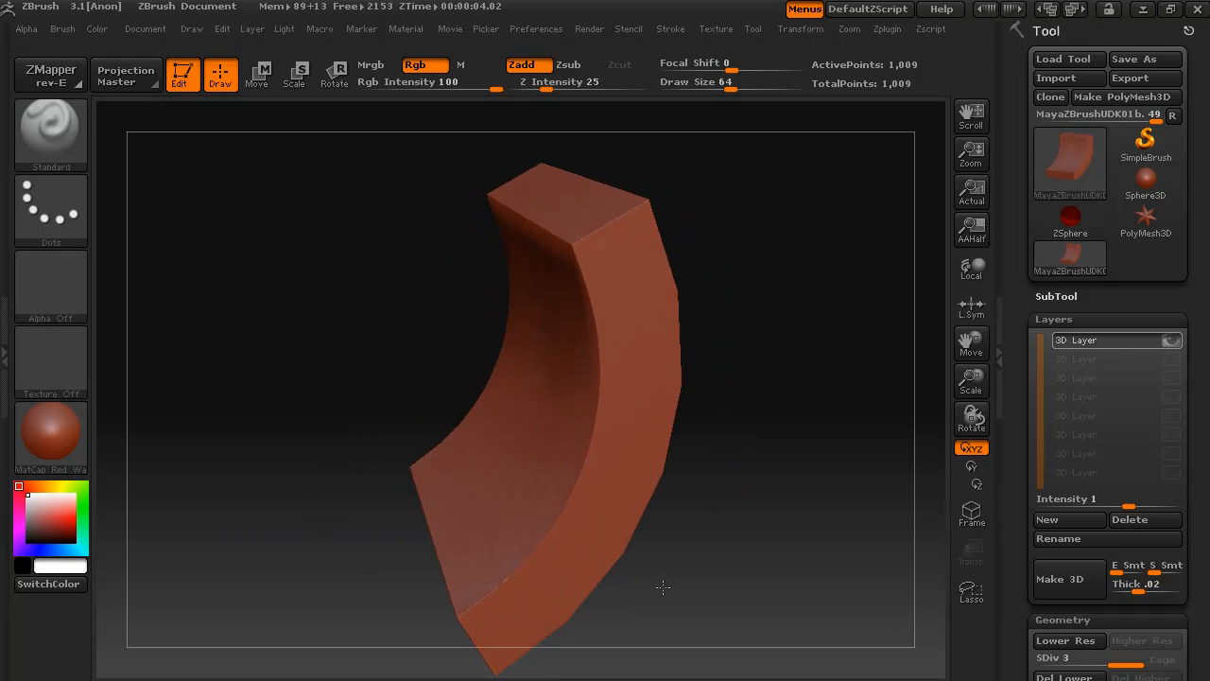
pyautogui.moveTo(662, 587); pyautogui.dragTo(722, 548)
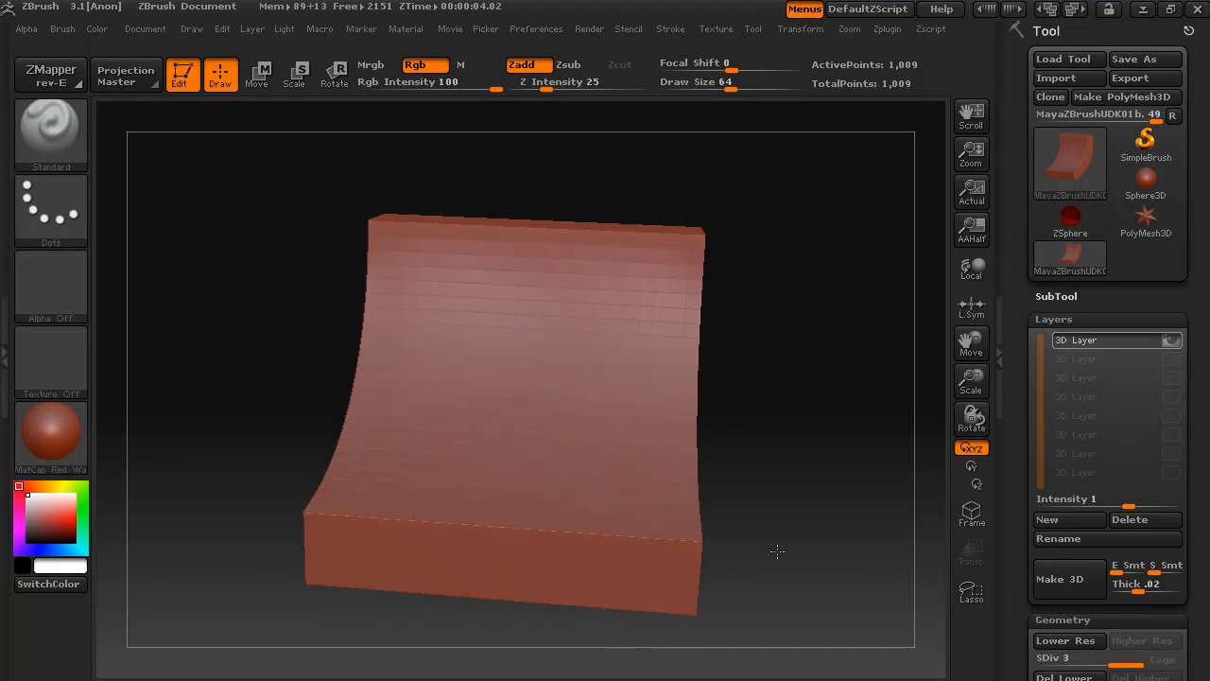
pyautogui.moveTo(775, 552); pyautogui.dragTo(707, 593)
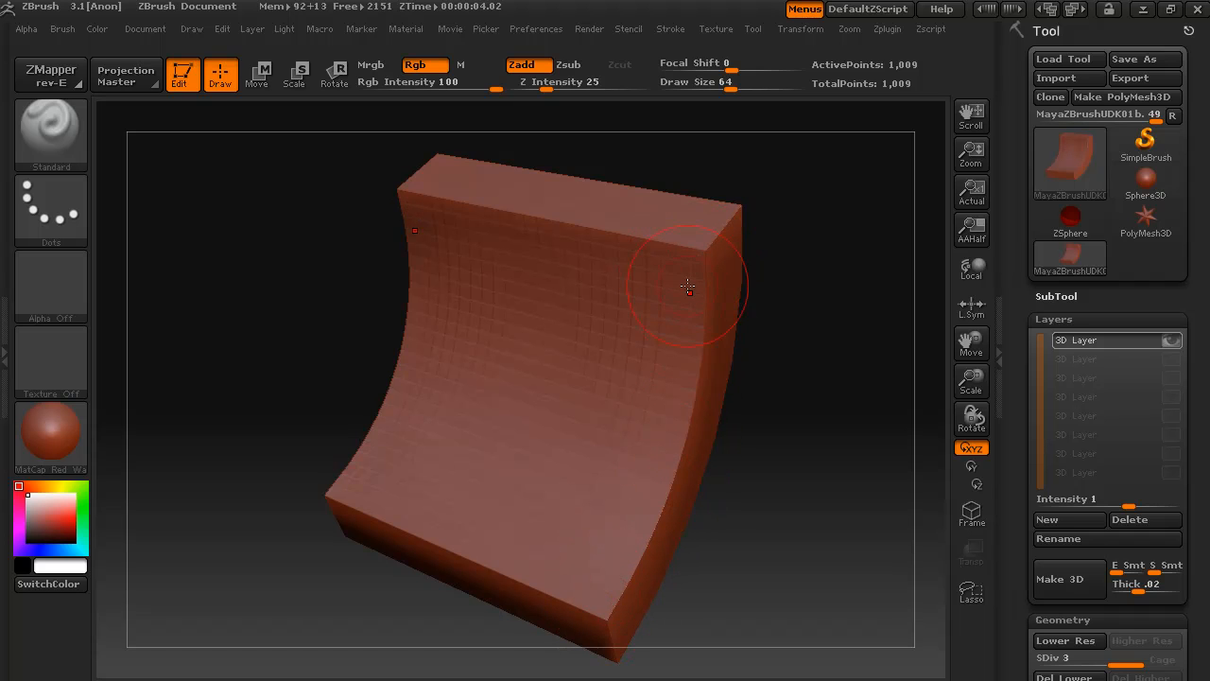
pyautogui.moveTo(626, 428)
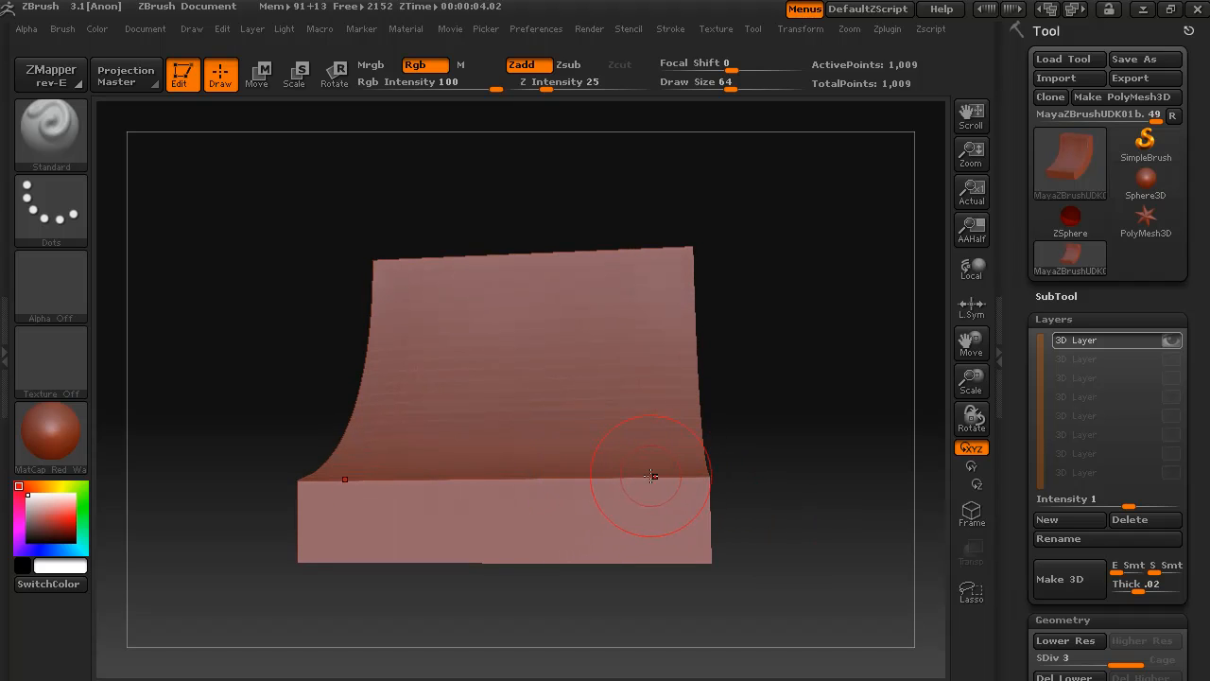
pyautogui.moveTo(711, 465)
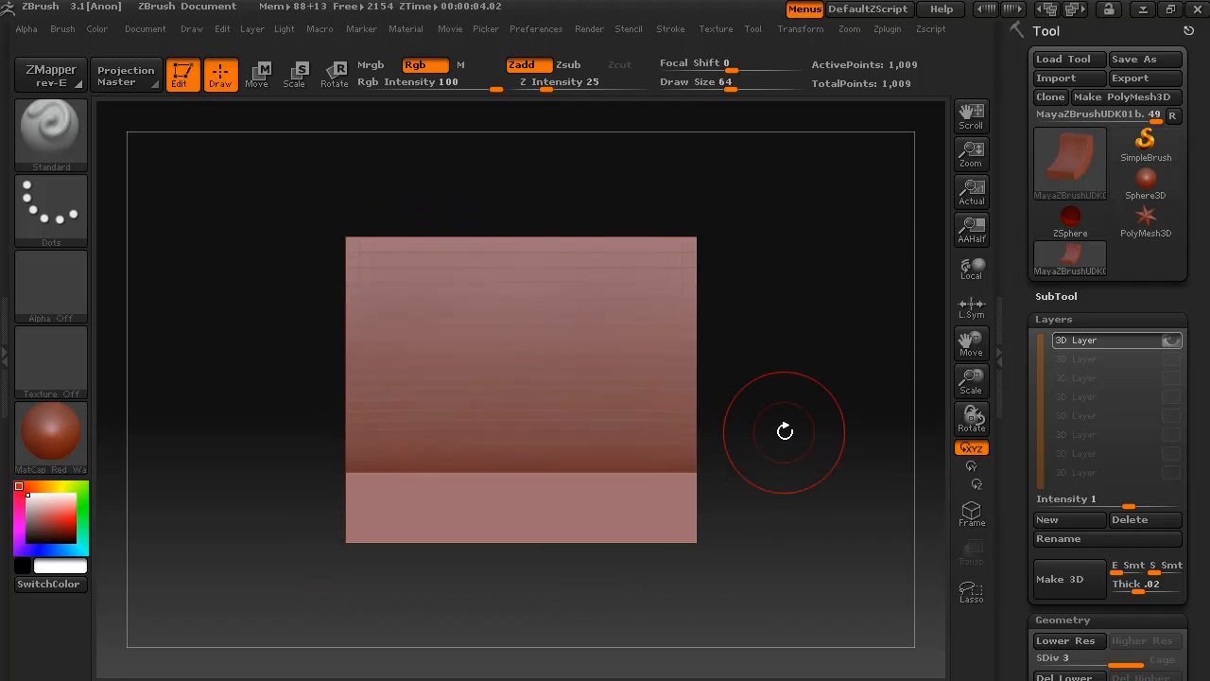
pyautogui.moveTo(791, 201)
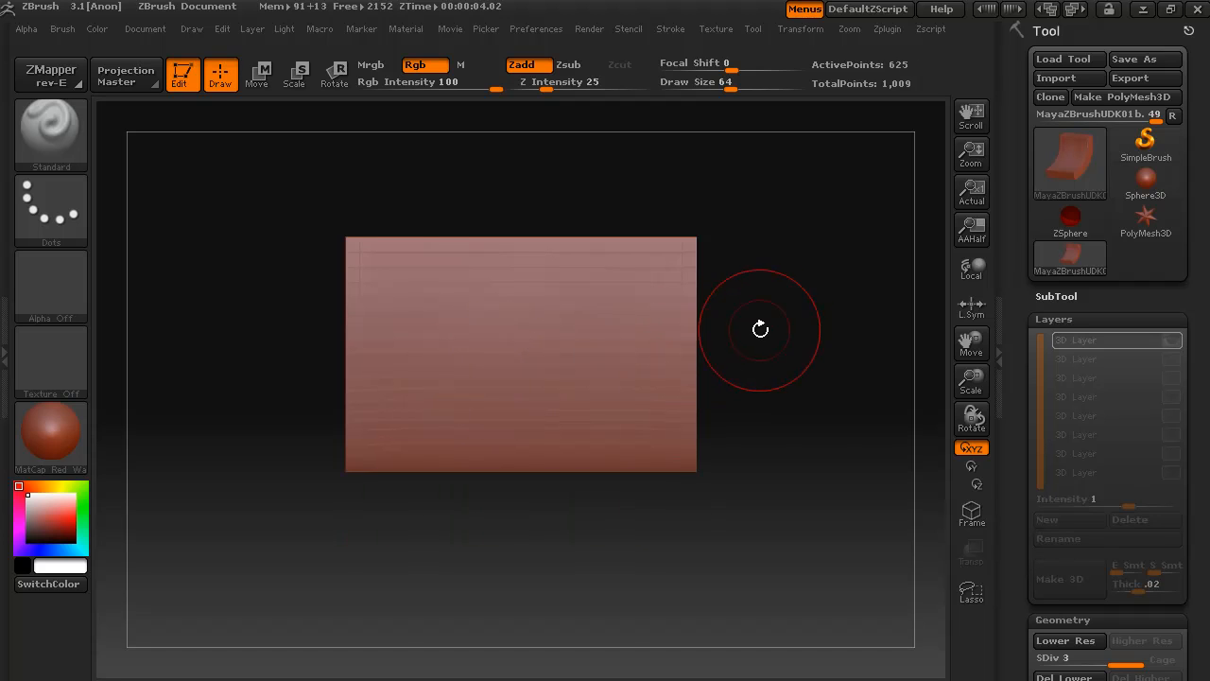
pyautogui.moveTo(824, 320)
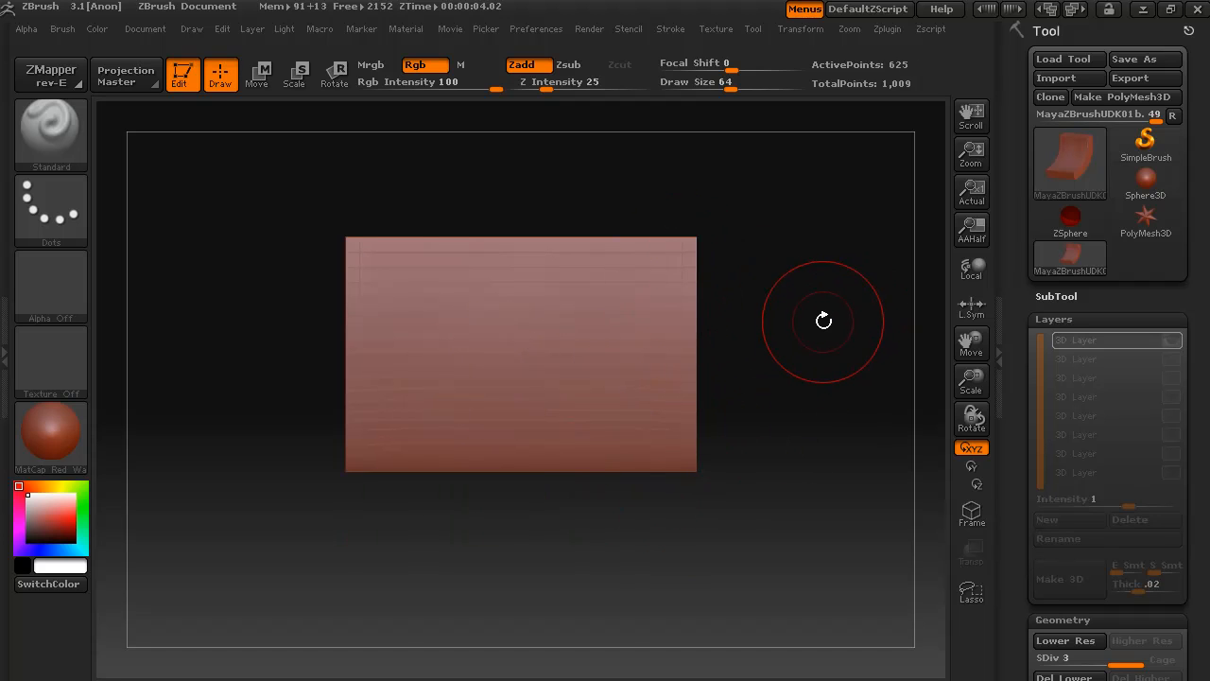
pyautogui.moveTo(790, 201)
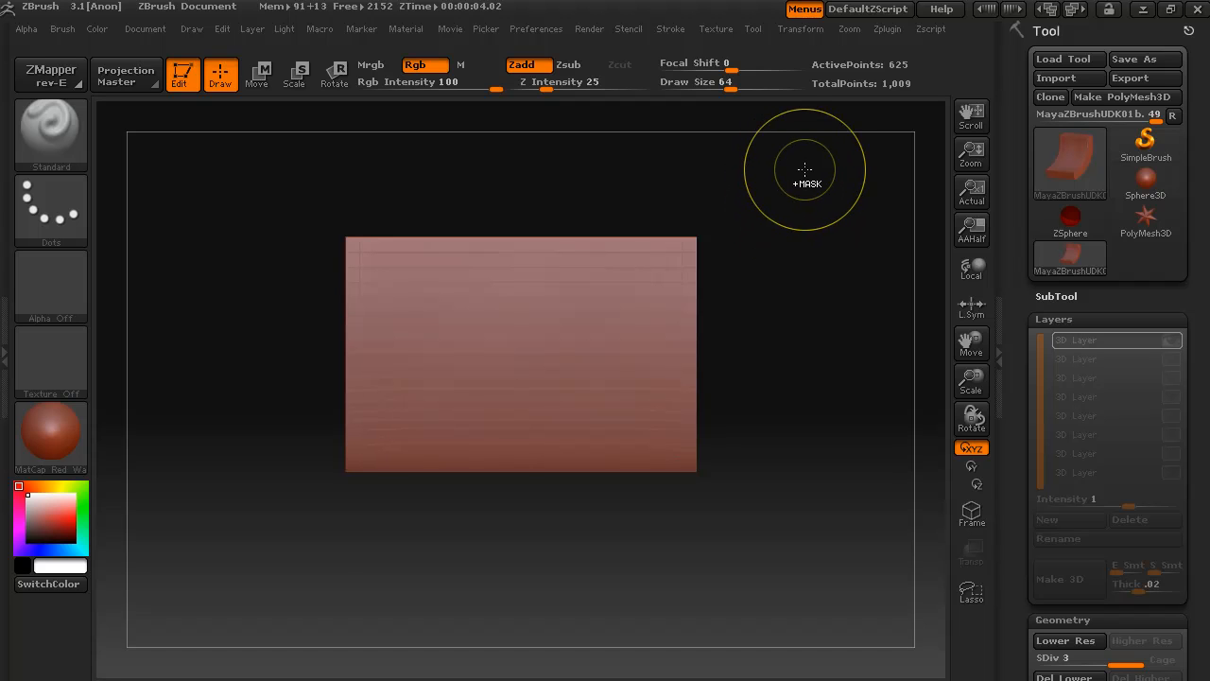
pyautogui.moveTo(811, 160)
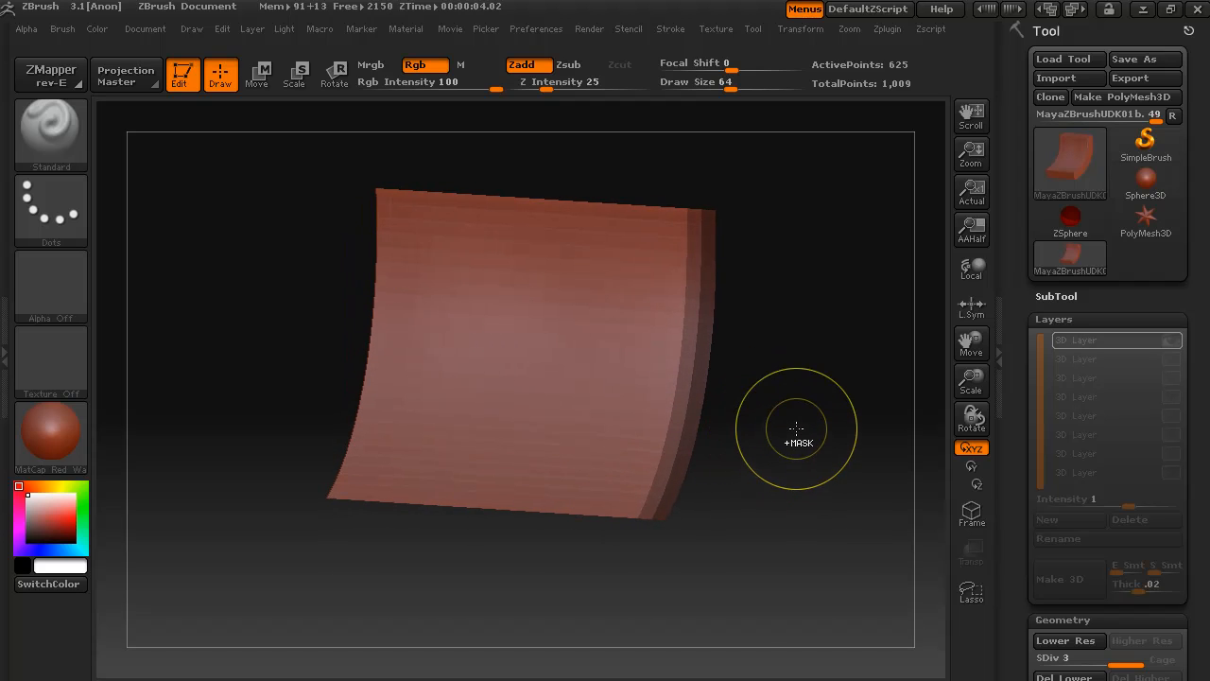
pyautogui.moveTo(777, 528)
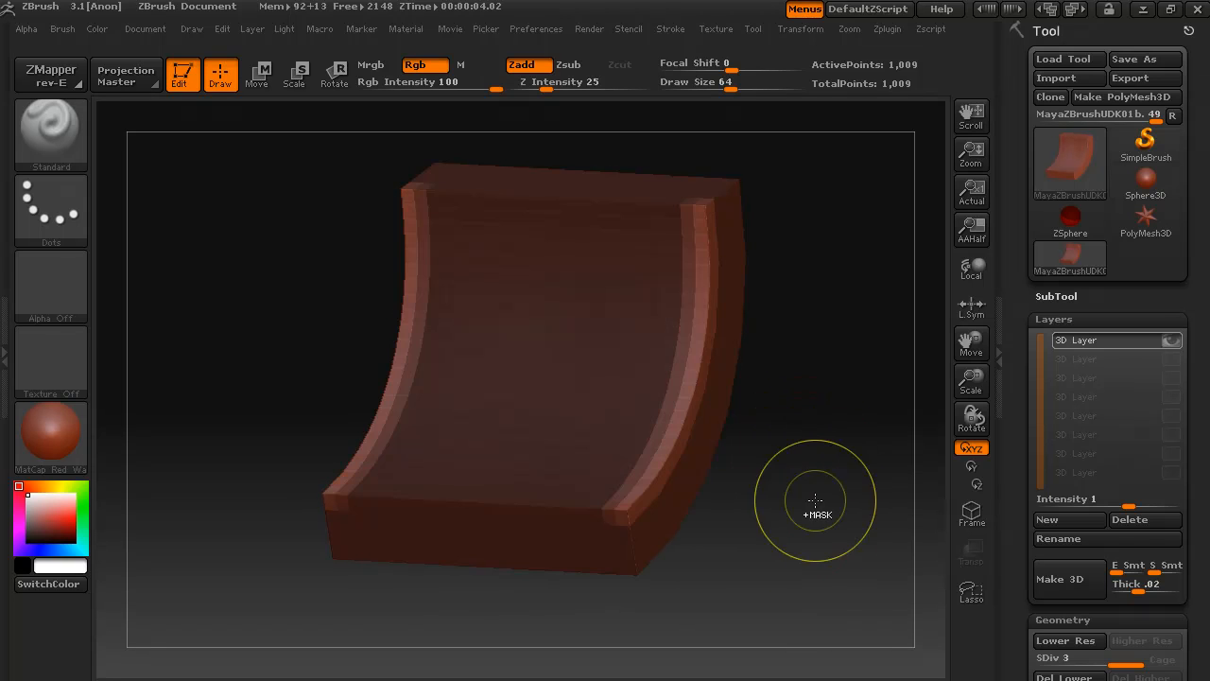
# - Orbit the curved wall through front, side and profile views to check the edges
pyautogui.moveTo(816, 501); pyautogui.dragTo(690, 280)
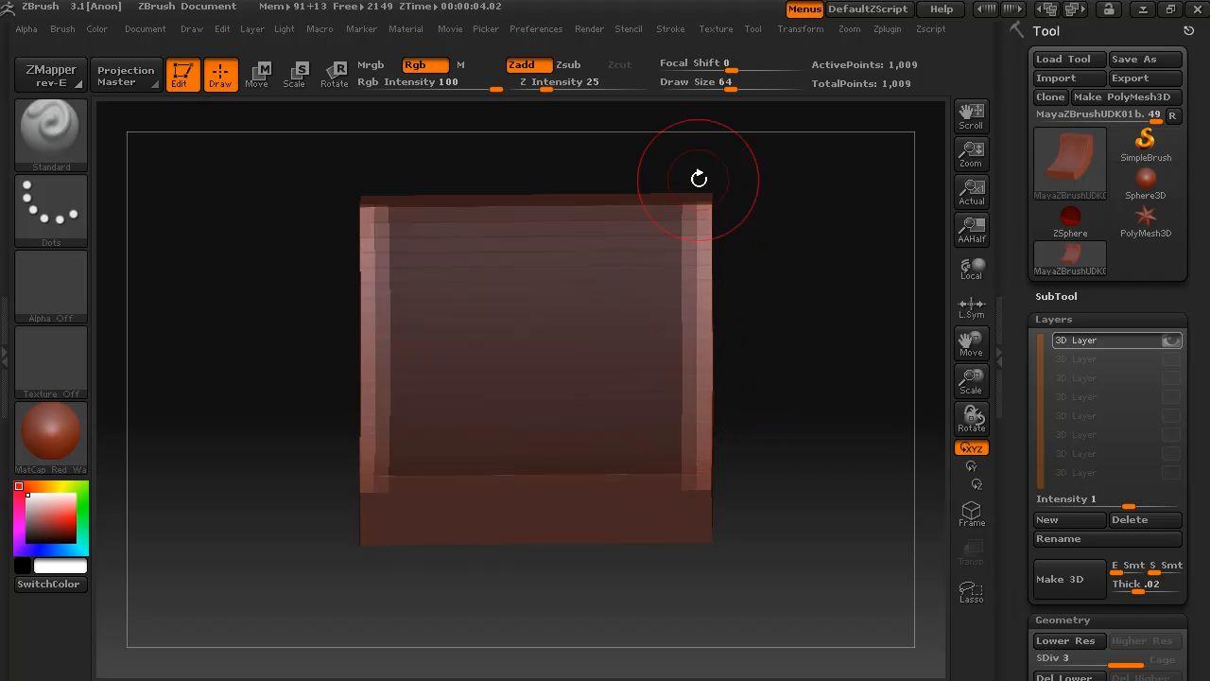
pyautogui.moveTo(700, 177); pyautogui.dragTo(798, 445)
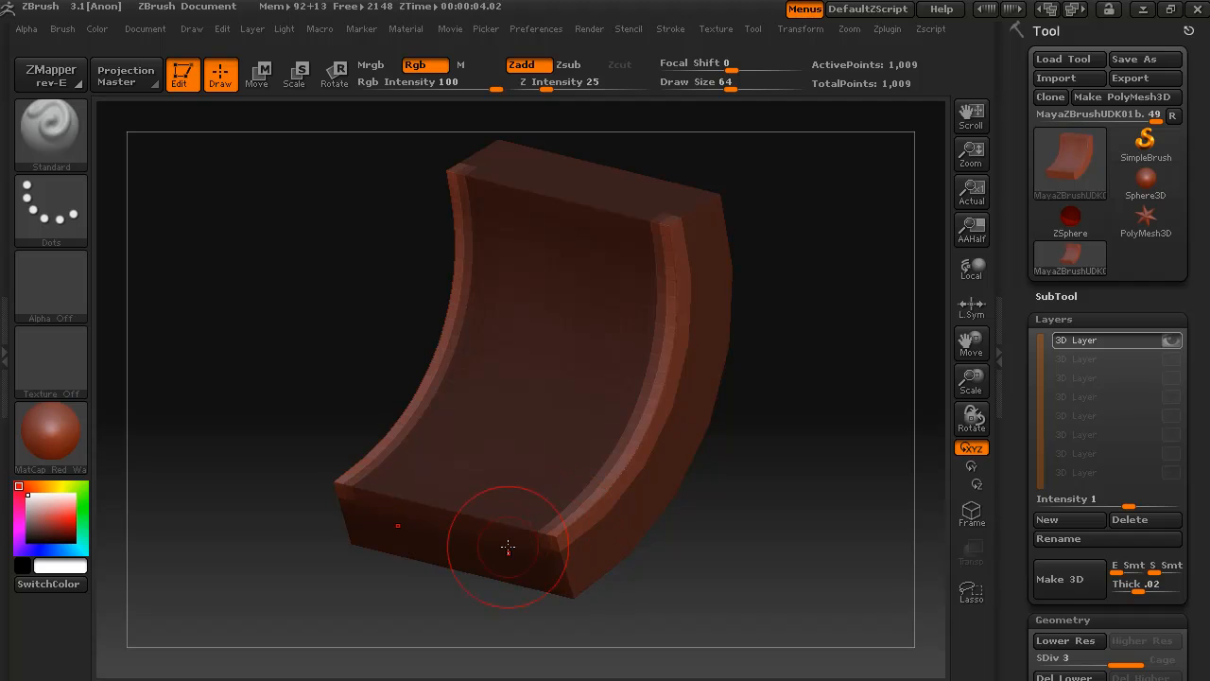
pyautogui.moveTo(713, 244)
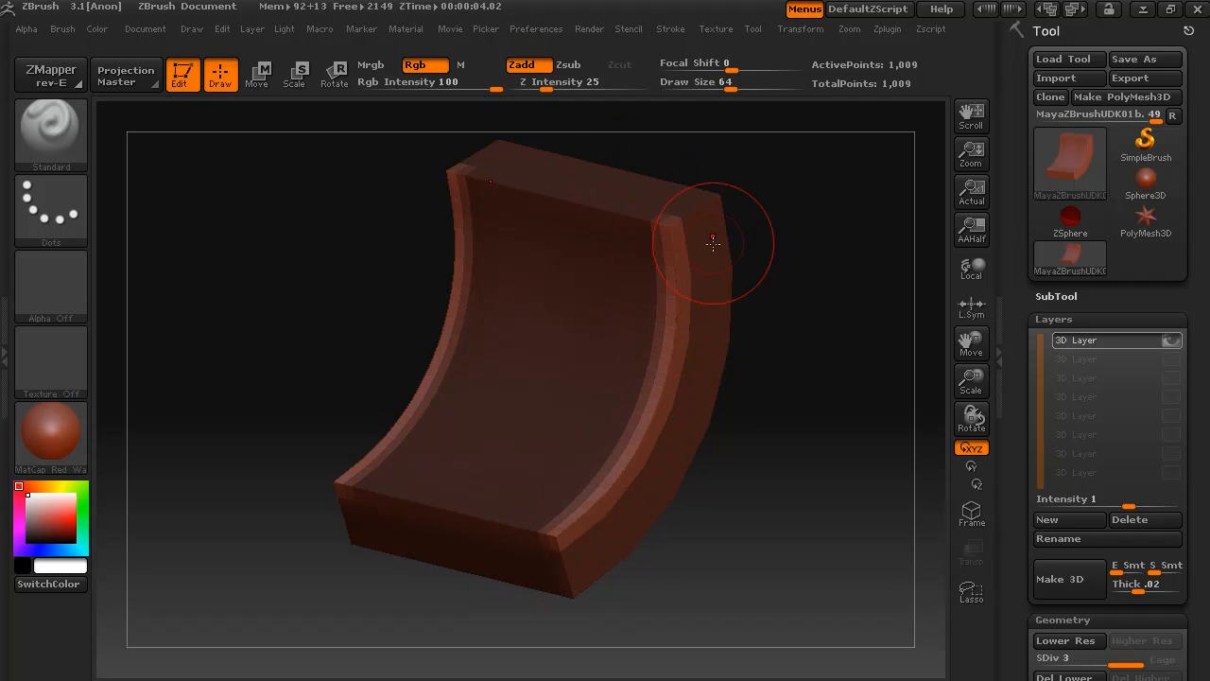
pyautogui.moveTo(647, 208)
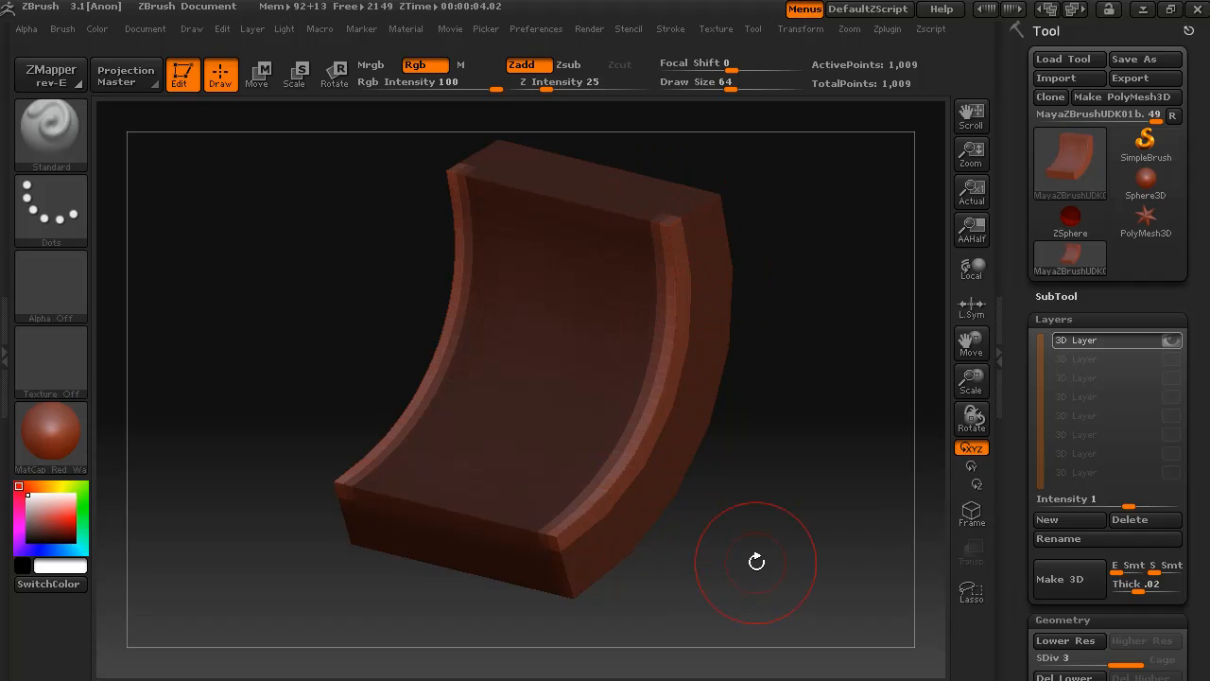
pyautogui.moveTo(757, 563); pyautogui.dragTo(747, 522)
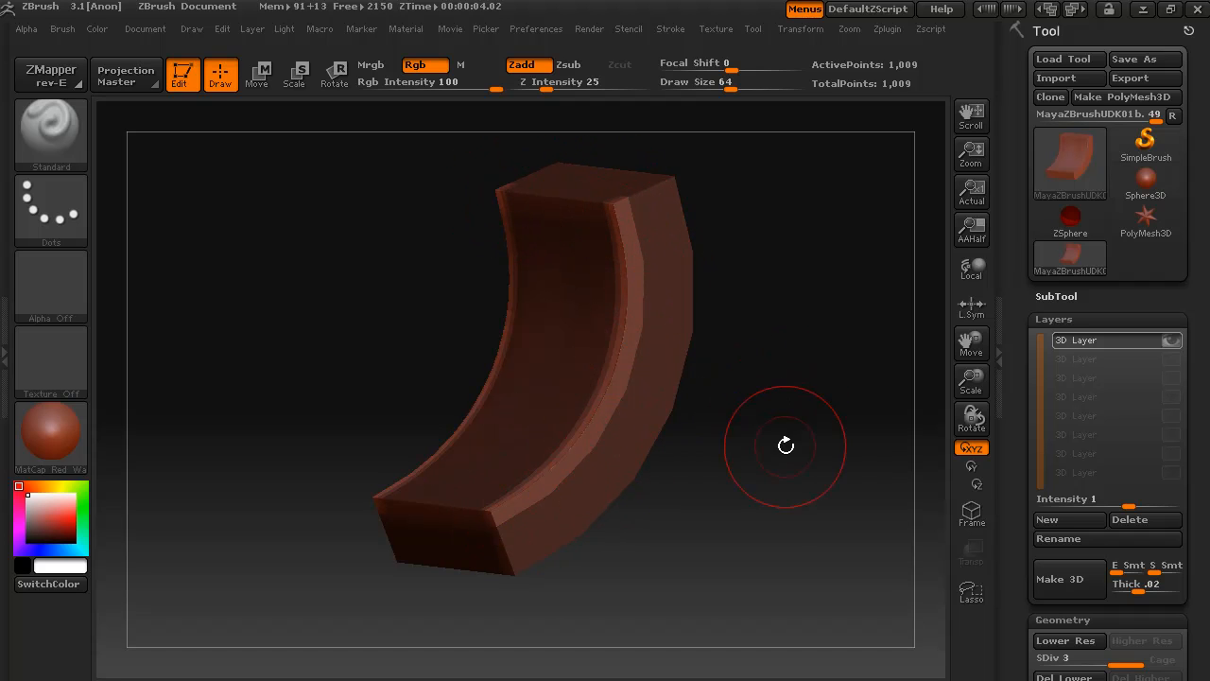
pyautogui.moveTo(784, 447); pyautogui.dragTo(741, 500)
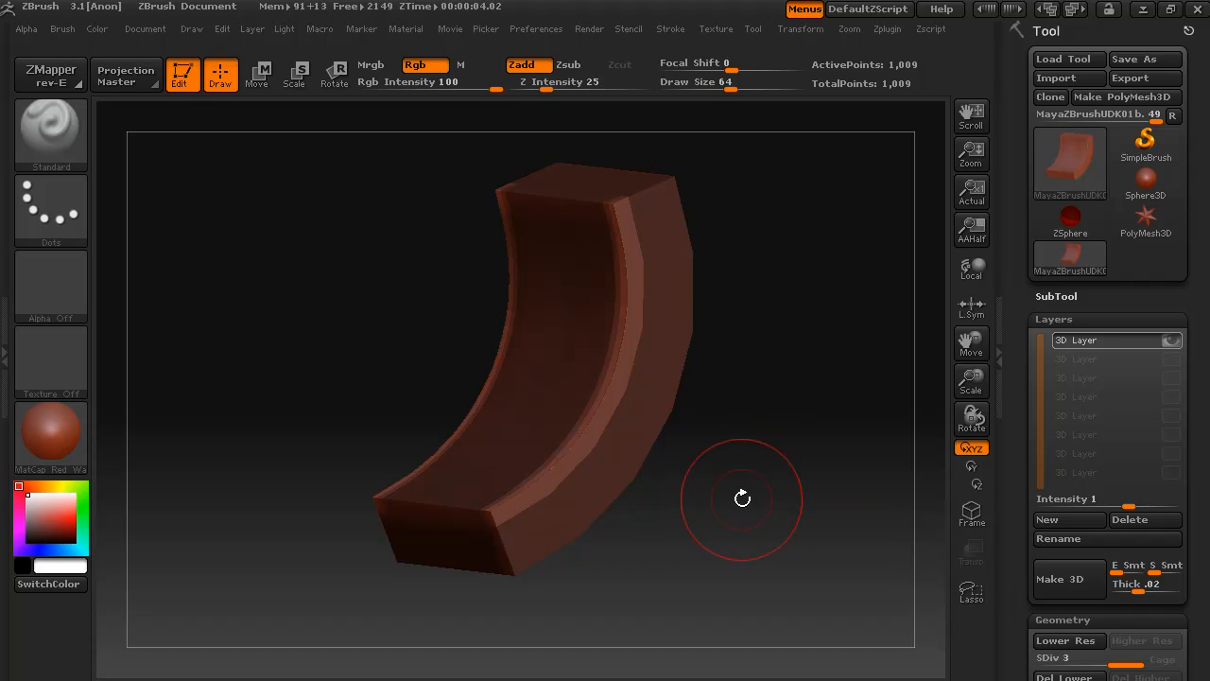
pyautogui.moveTo(537, 369)
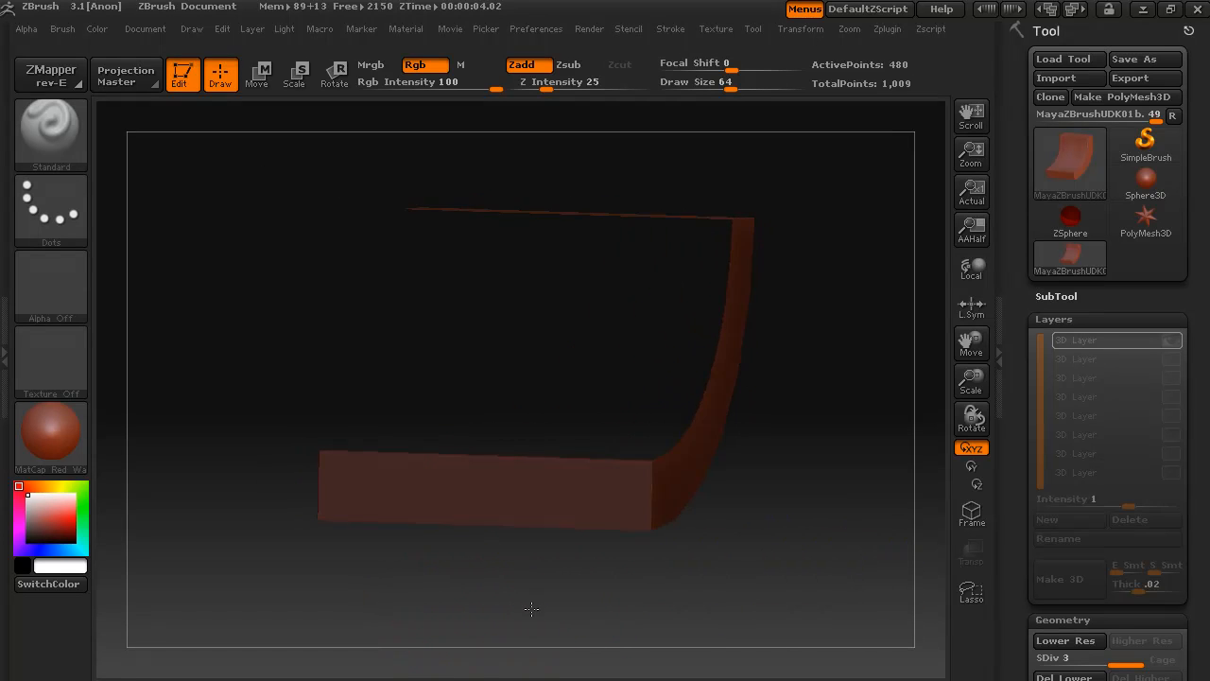
# - Orbit the wall to inspect the thickened side ridges
pyautogui.moveTo(529, 605); pyautogui.dragTo(842, 545)
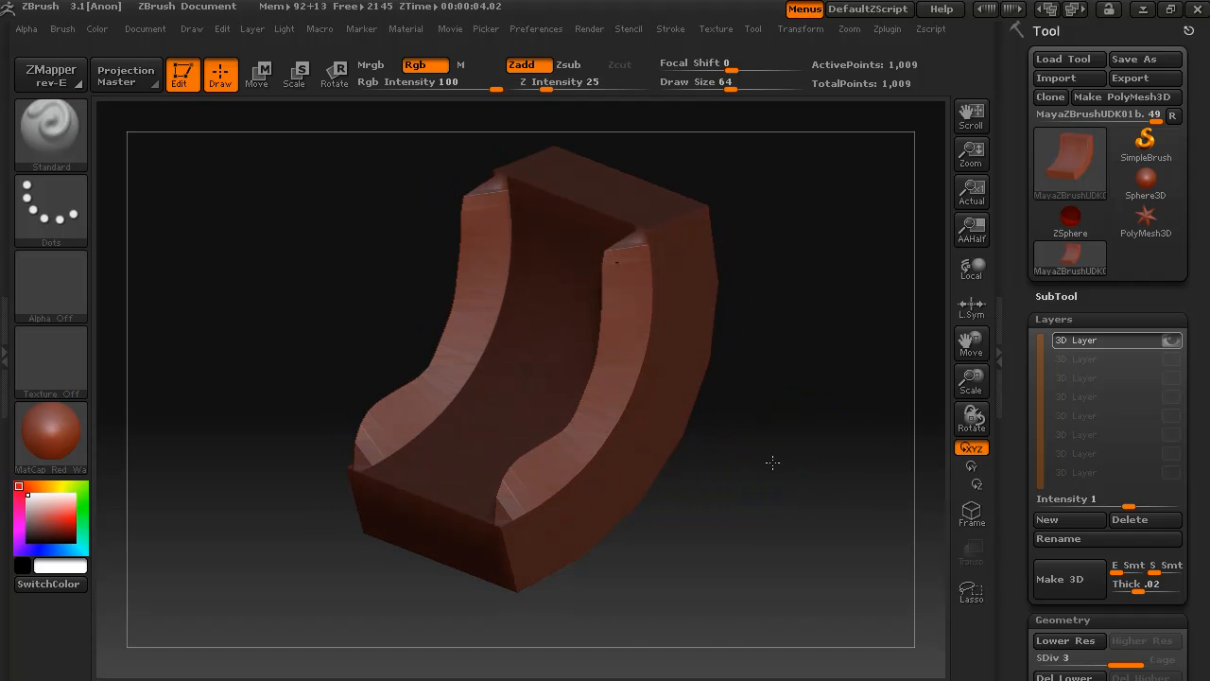
# - Orbit the ridged wall from a low angle round to a front view
pyautogui.moveTo(771, 464); pyautogui.dragTo(806, 432)
pyautogui.write('7')
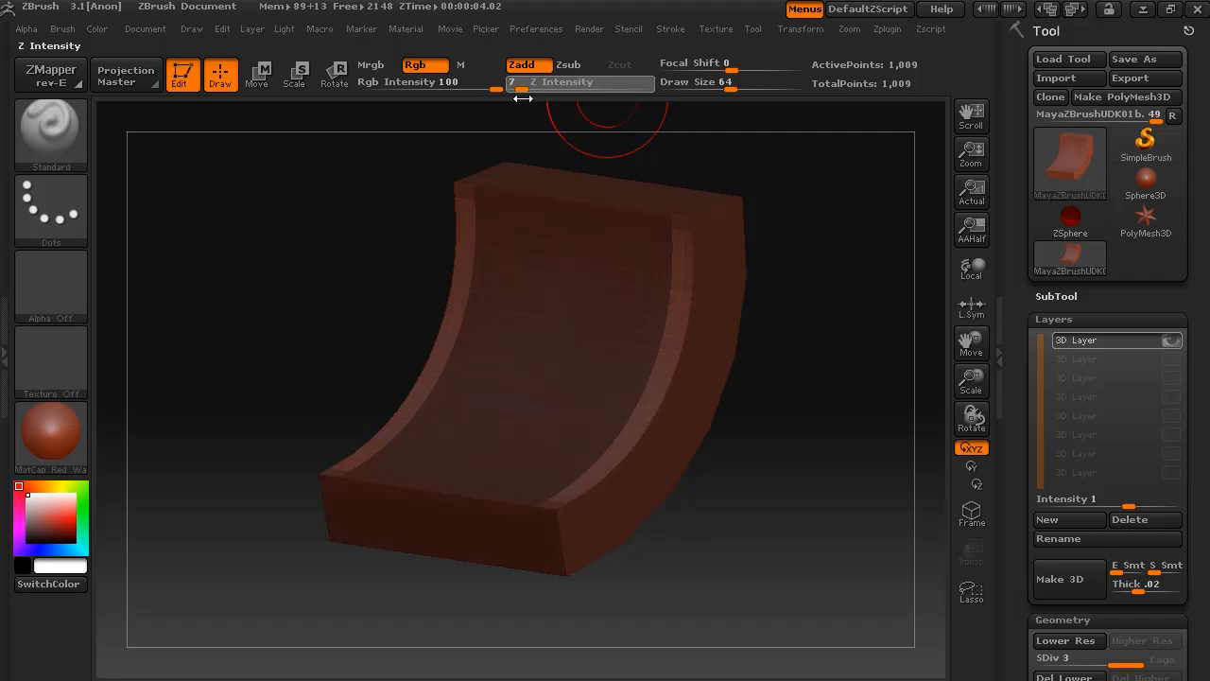
pyautogui.moveTo(689, 230)
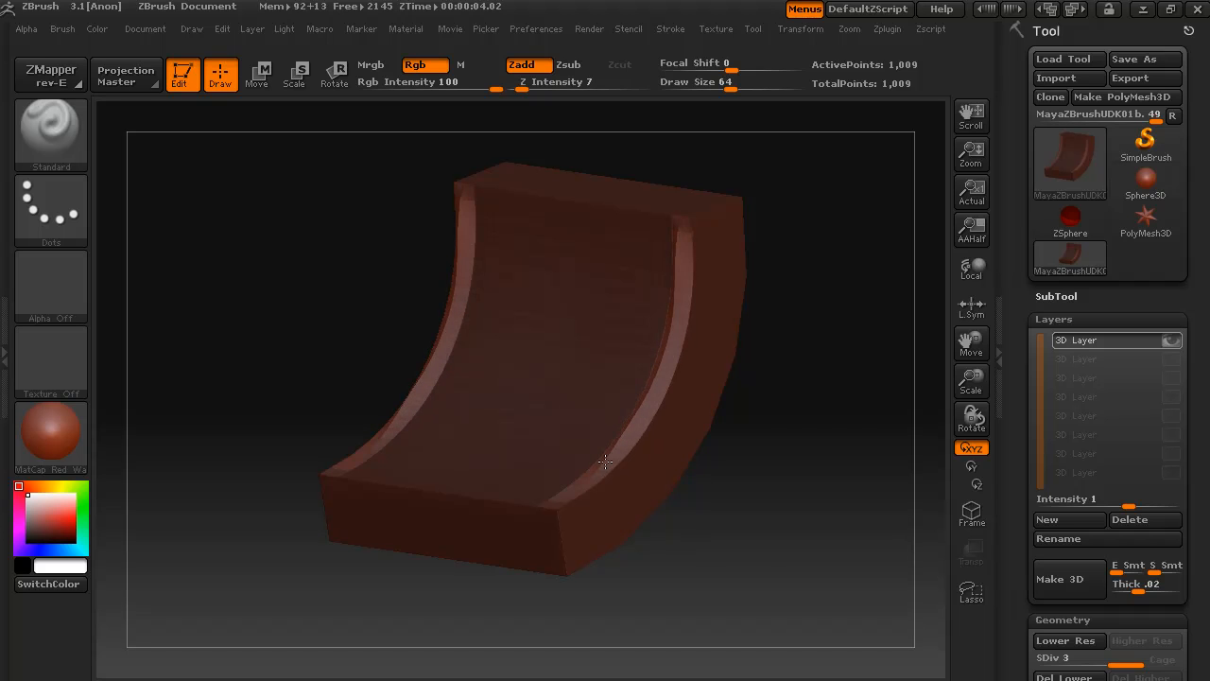
pyautogui.moveTo(606, 463); pyautogui.dragTo(728, 490)
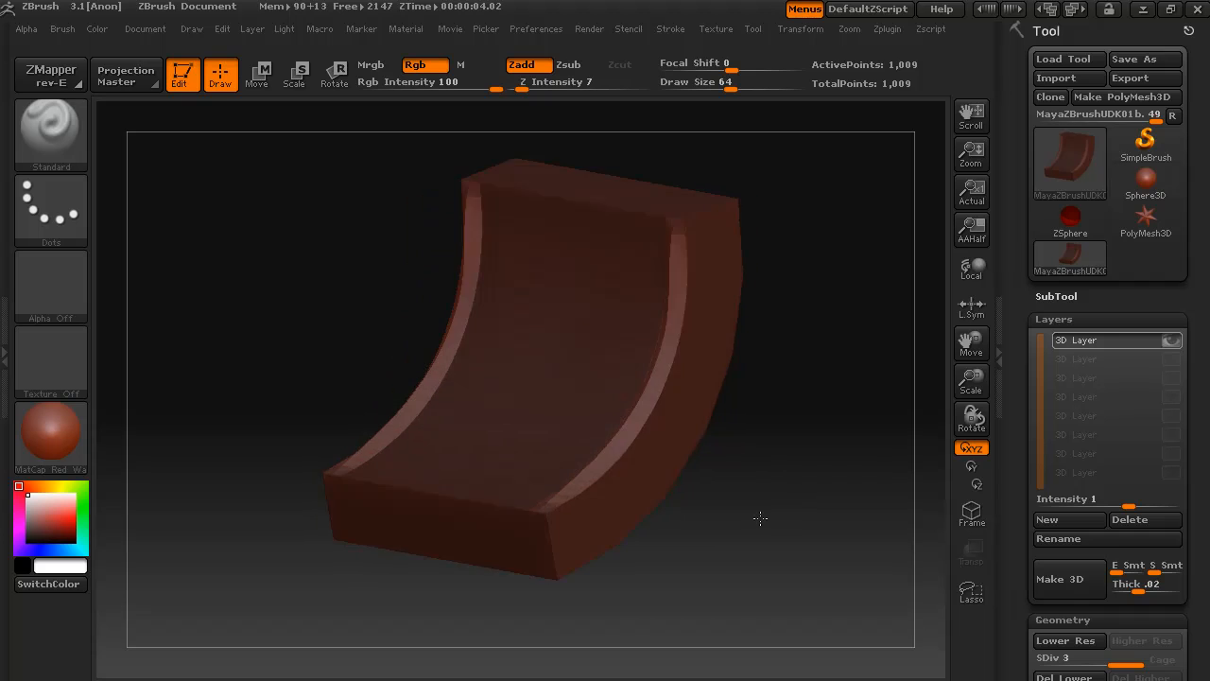
pyautogui.moveTo(760, 519); pyautogui.dragTo(836, 480)
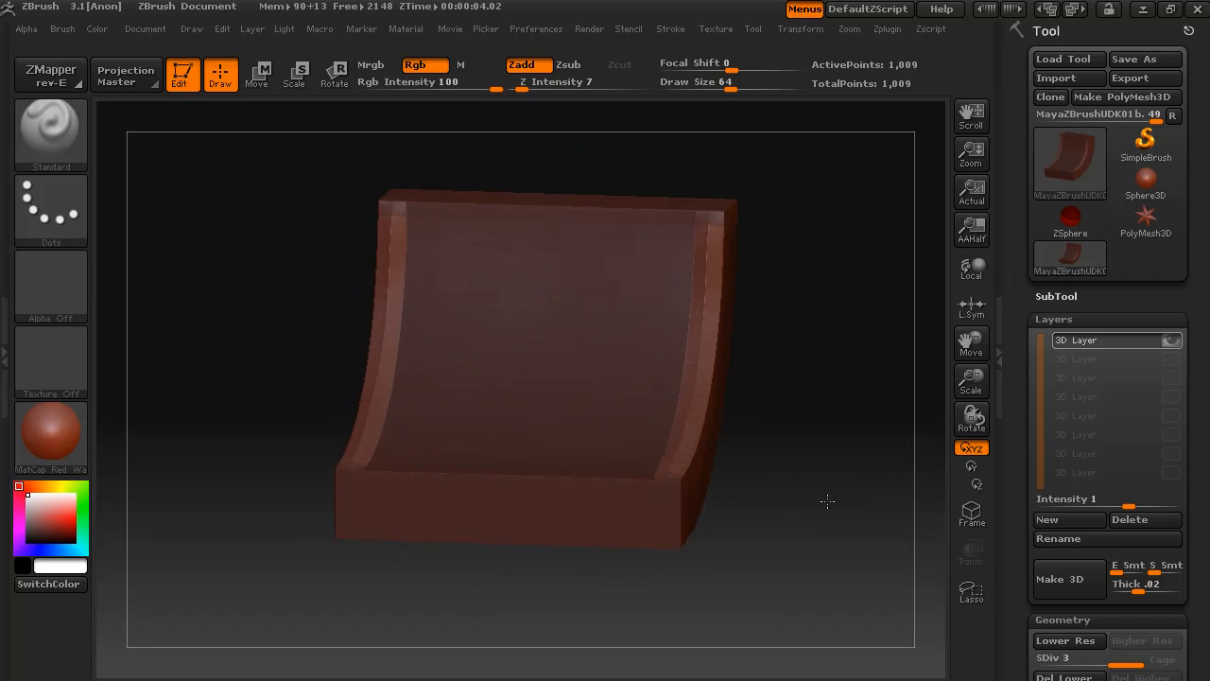
pyautogui.moveTo(828, 501); pyautogui.dragTo(613, 280)
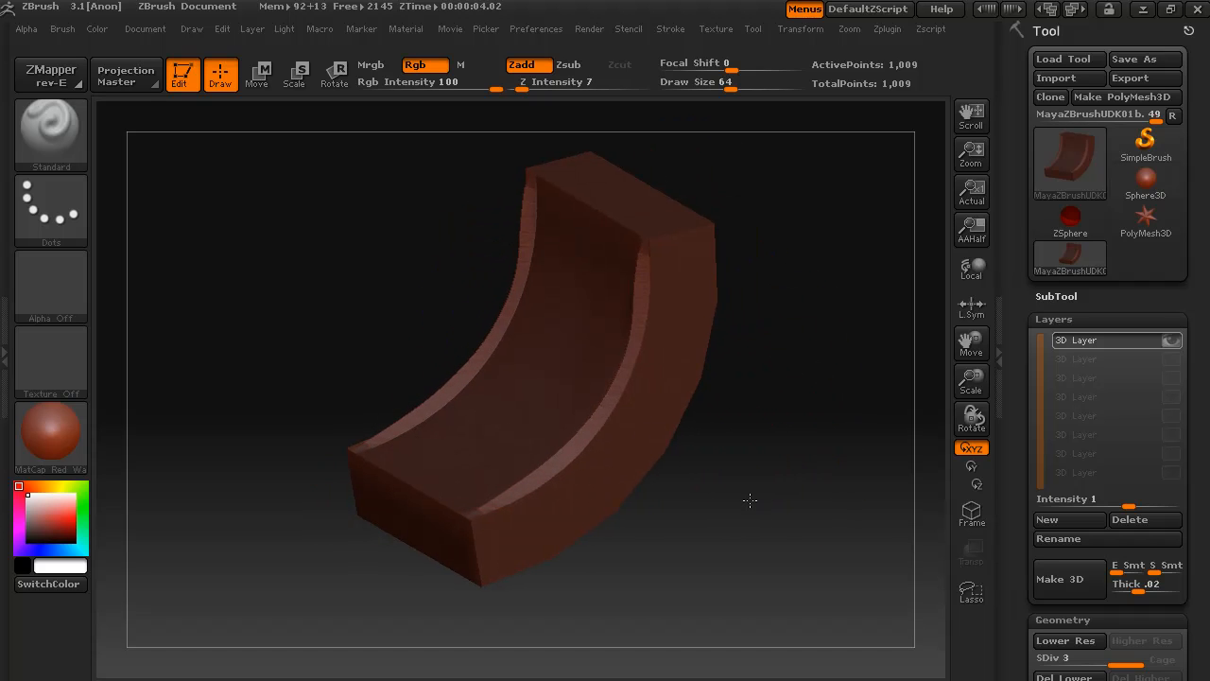
# - Turn the wall through its other side and back to face it directly
pyautogui.moveTo(748, 499); pyautogui.dragTo(863, 470)
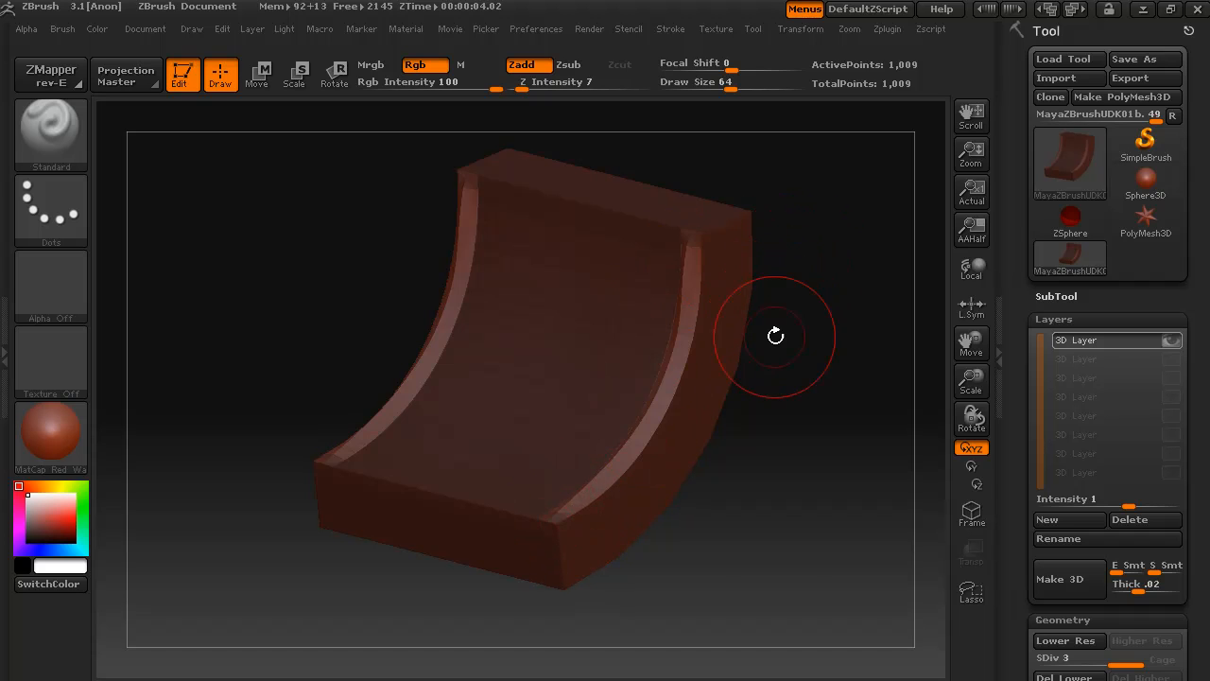
pyautogui.moveTo(776, 336); pyautogui.dragTo(558, 492)
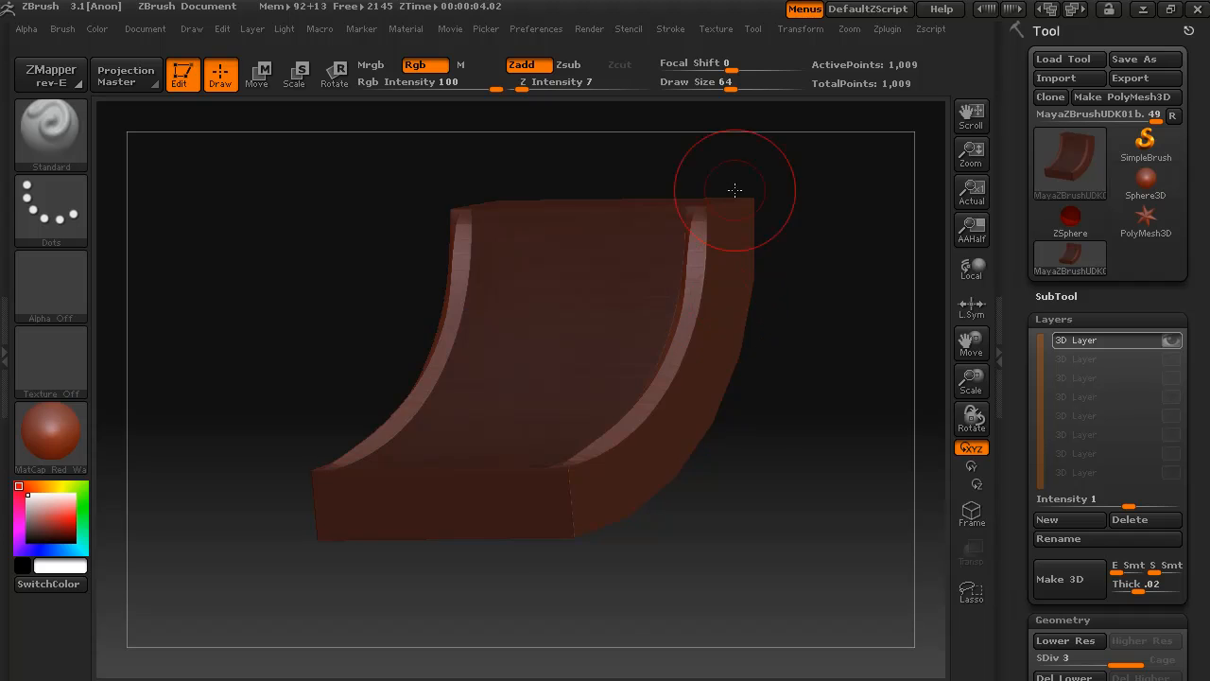
pyautogui.moveTo(673, 219)
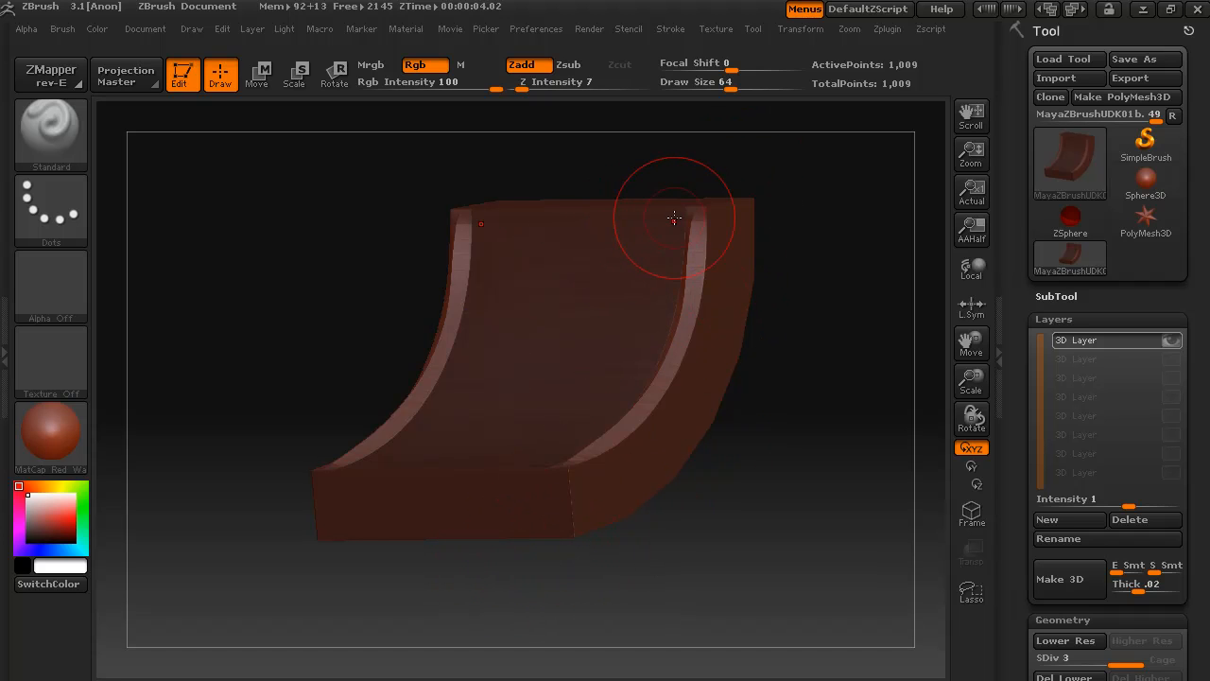
pyautogui.moveTo(785, 439)
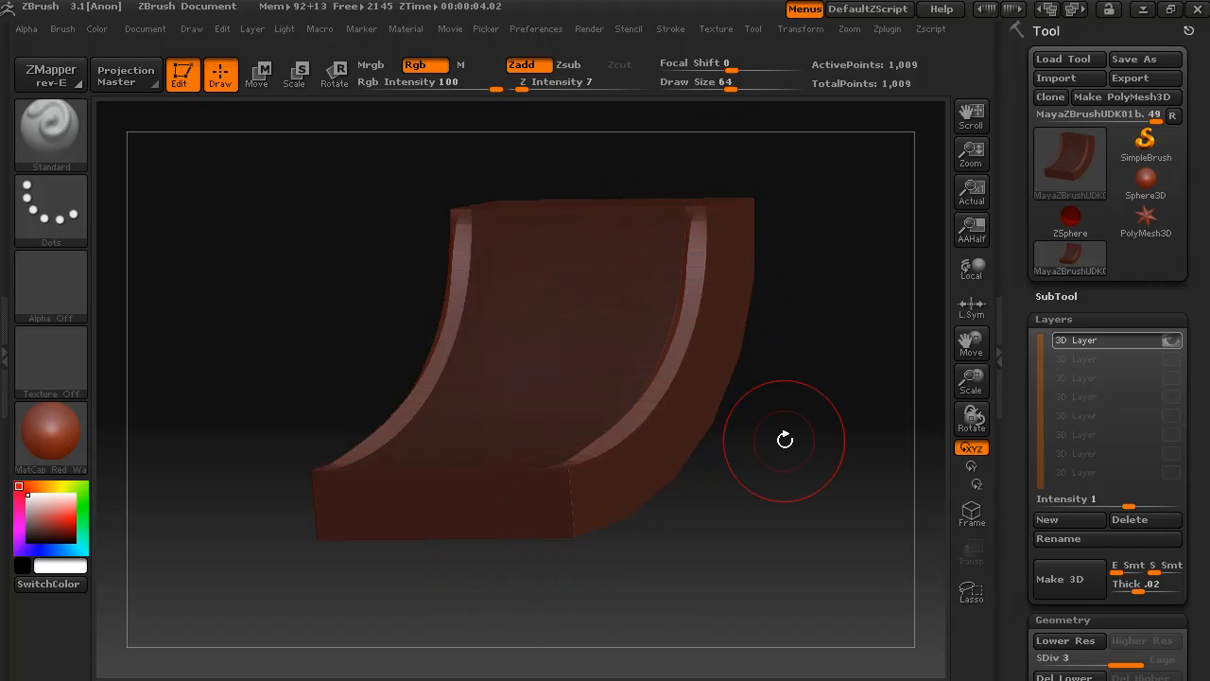
pyautogui.moveTo(785, 439); pyautogui.dragTo(703, 628)
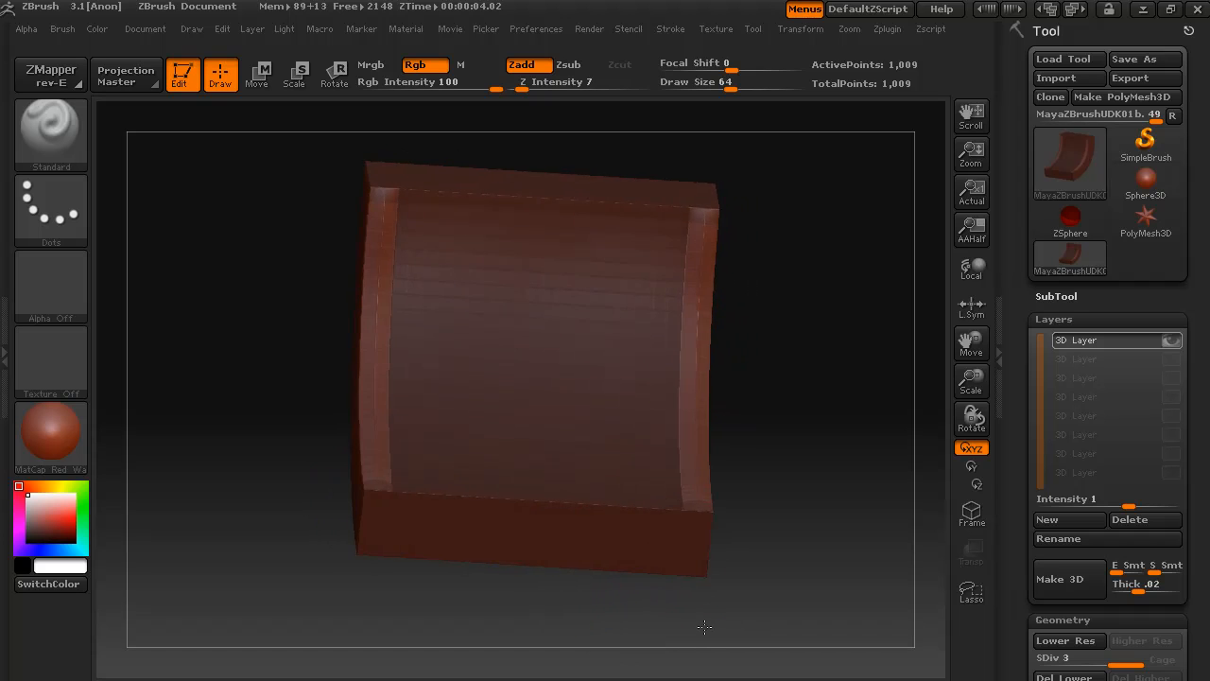
pyautogui.moveTo(703, 628); pyautogui.dragTo(655, 620)
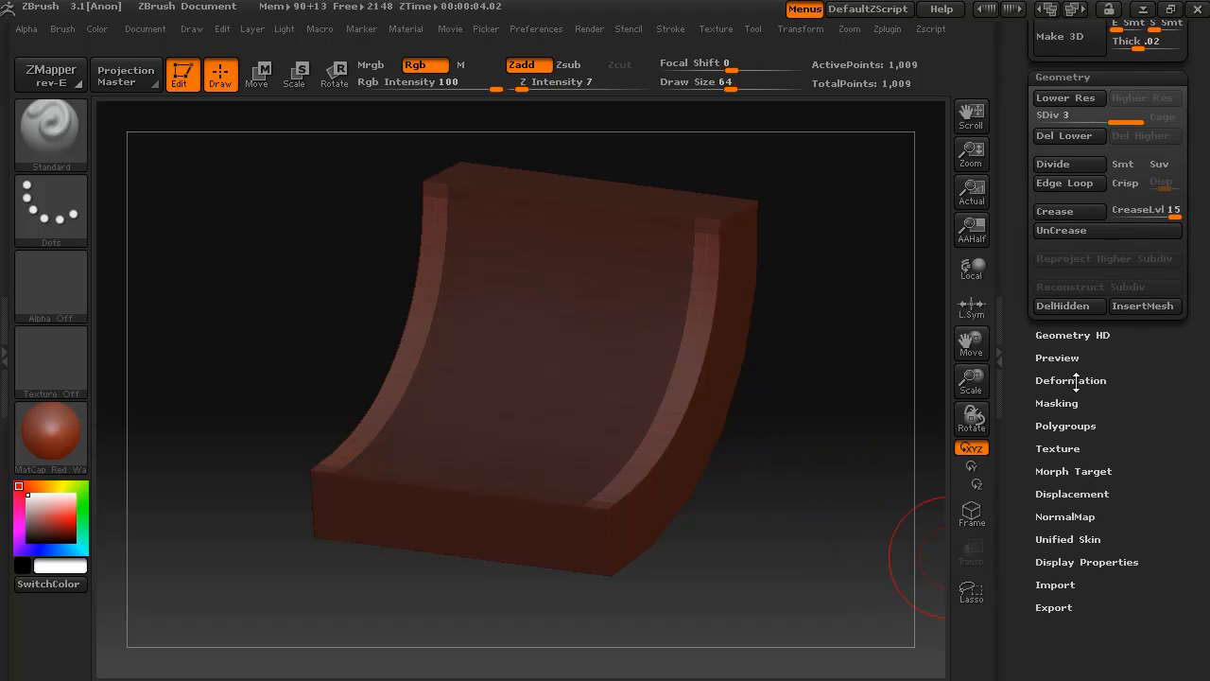
# - Bring up the Deformation options and orbit the wall edge-on to check the inflated ridges
pyautogui.click(1070, 380)
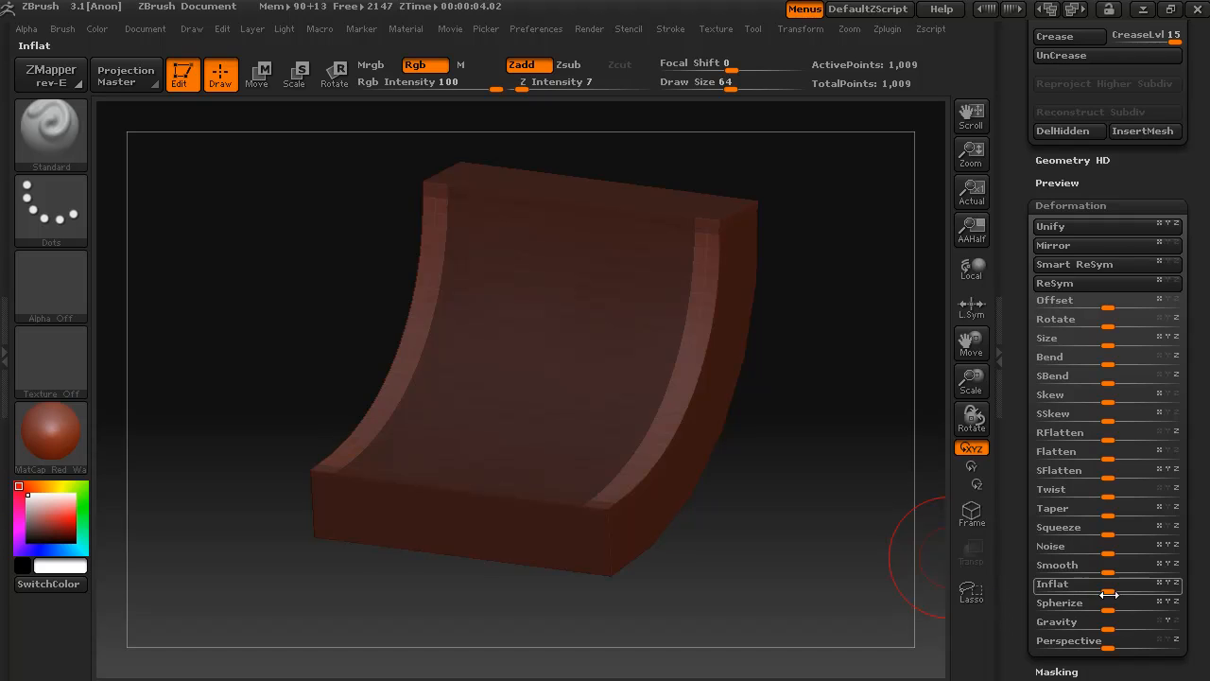
pyautogui.moveTo(1108, 584)
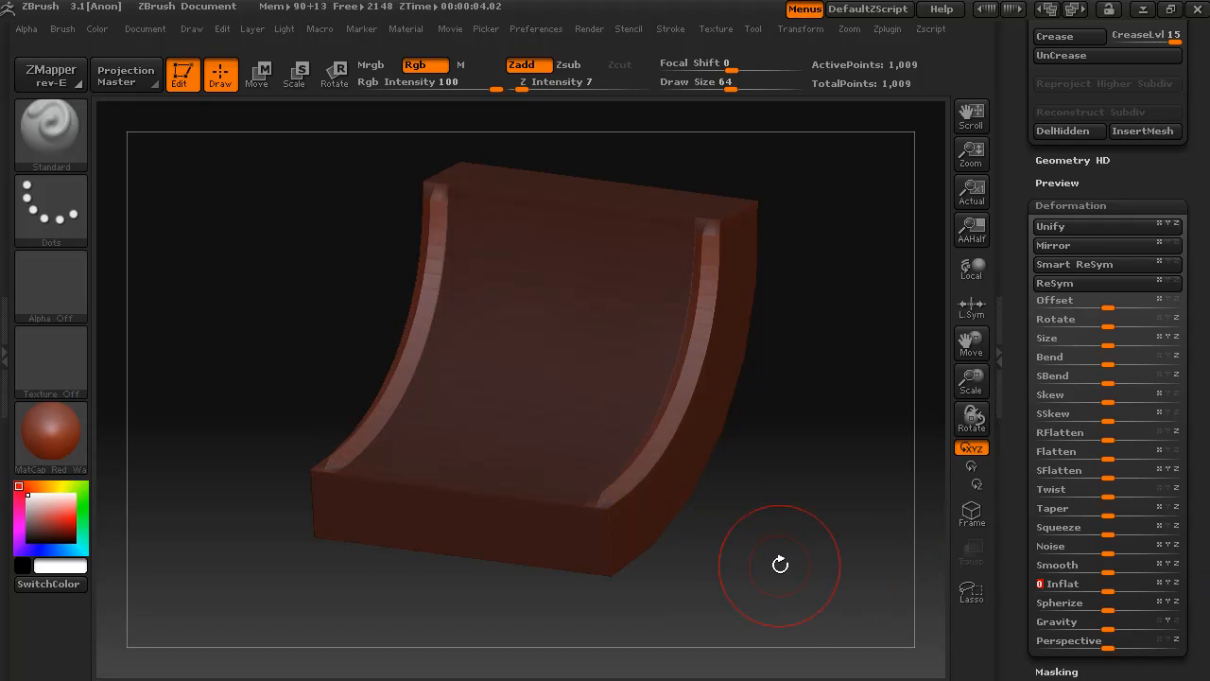
pyautogui.moveTo(779, 564); pyautogui.dragTo(641, 282)
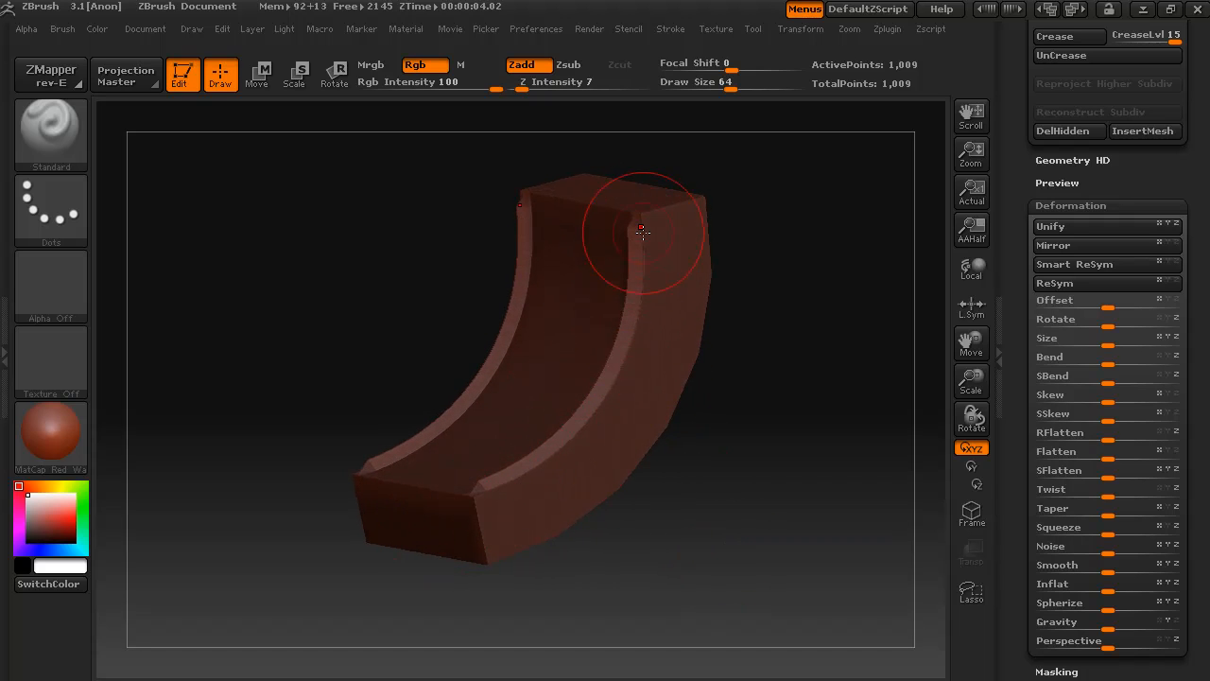
pyautogui.moveTo(643, 230); pyautogui.dragTo(431, 628)
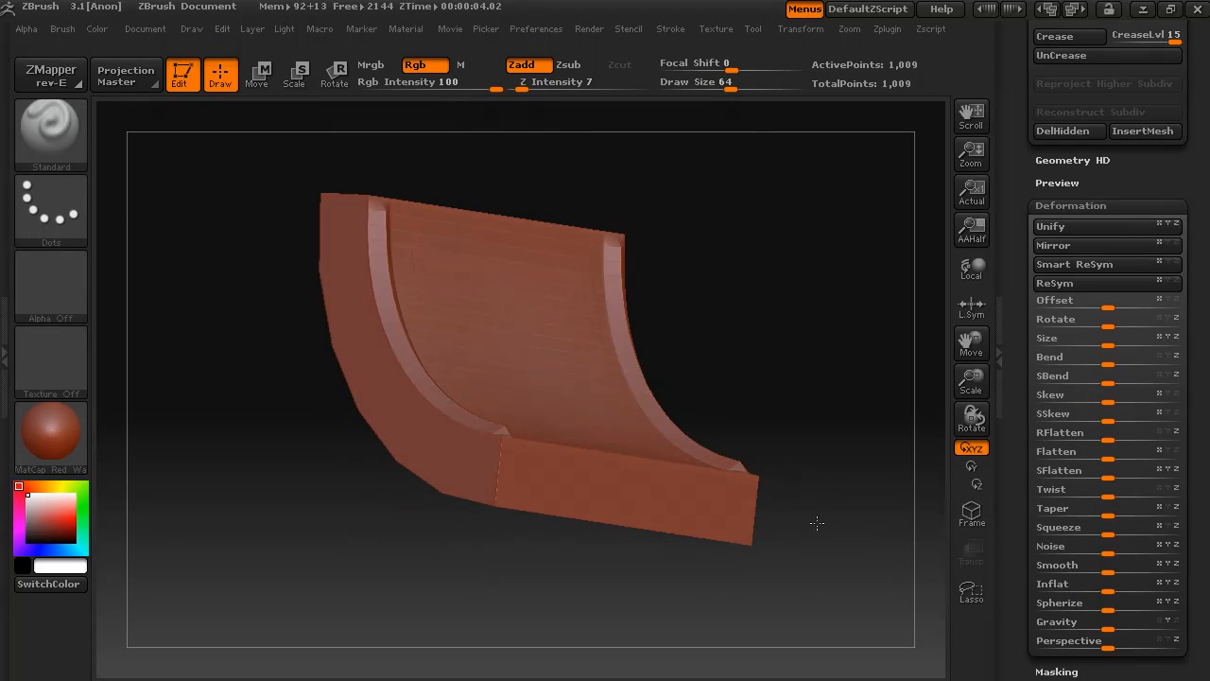
pyautogui.moveTo(813, 524); pyautogui.dragTo(703, 564)
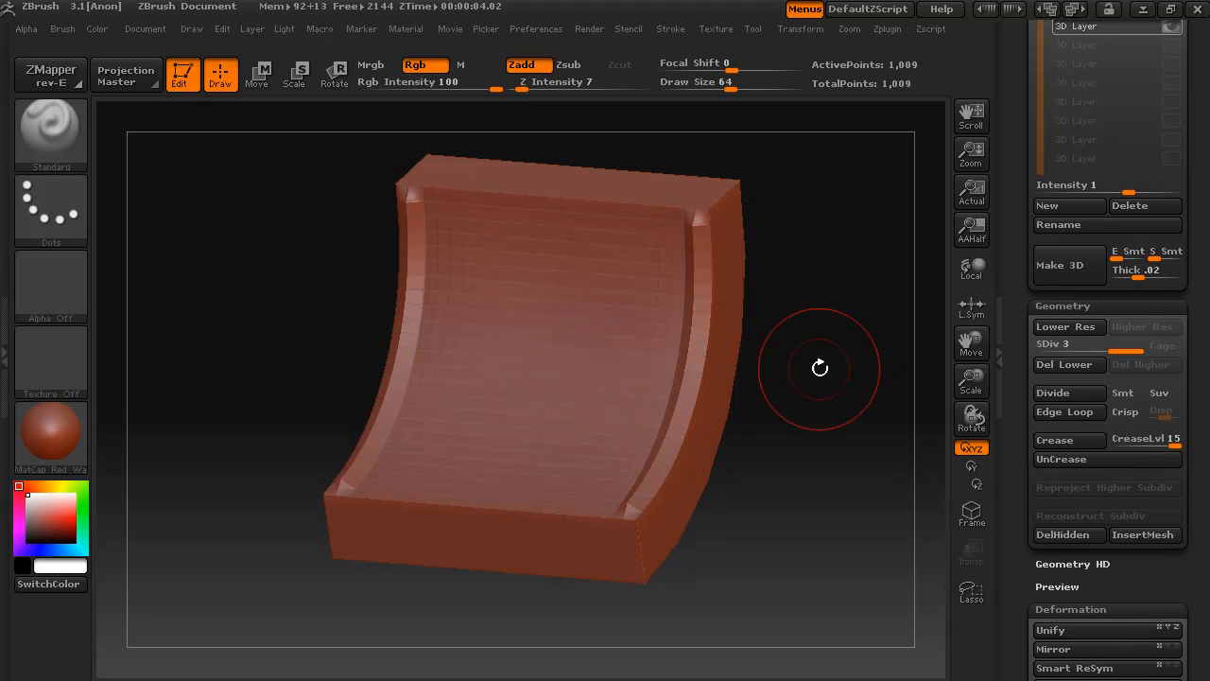
pyautogui.moveTo(1070, 392)
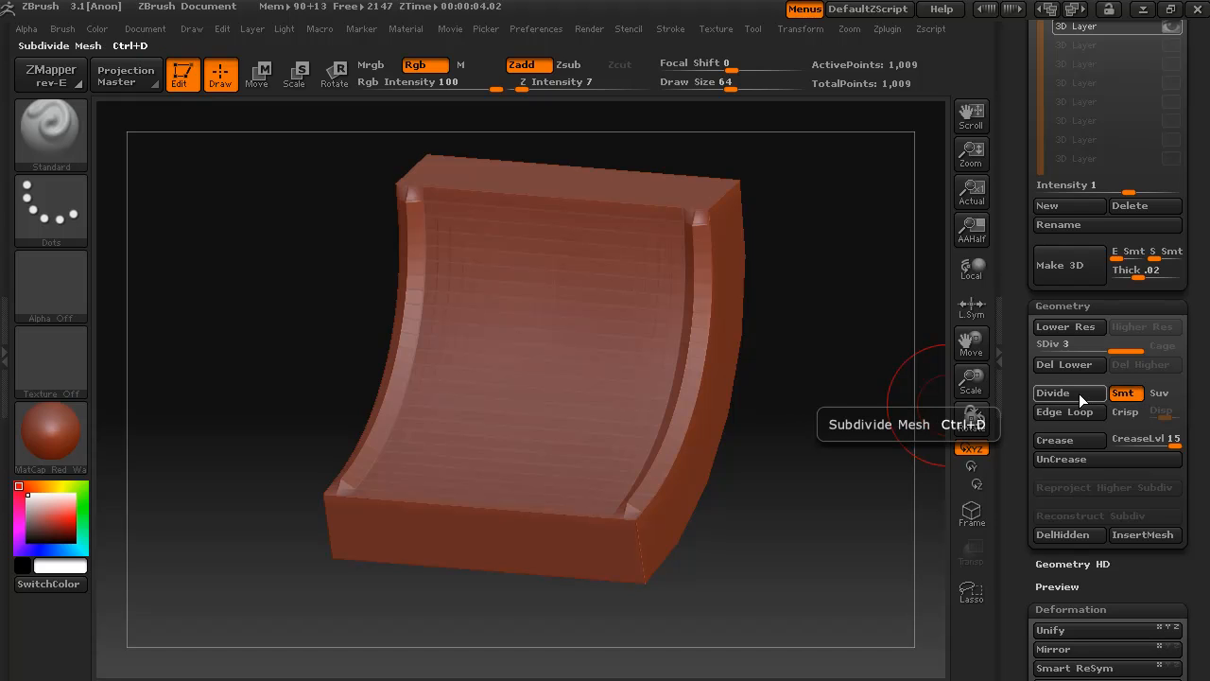
# - Divide the wall to a fourth level of 3,937 points and orbit to inspect the smoothed mesh
pyautogui.click(1051, 392)
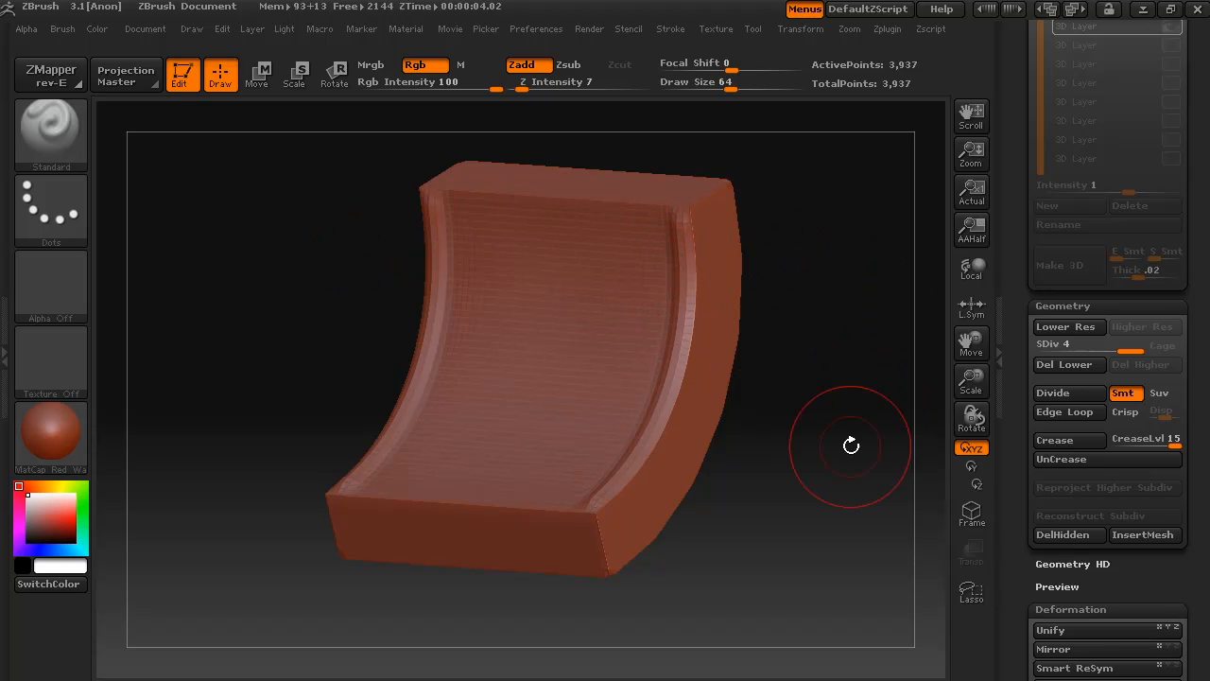
pyautogui.moveTo(851, 446); pyautogui.dragTo(841, 464)
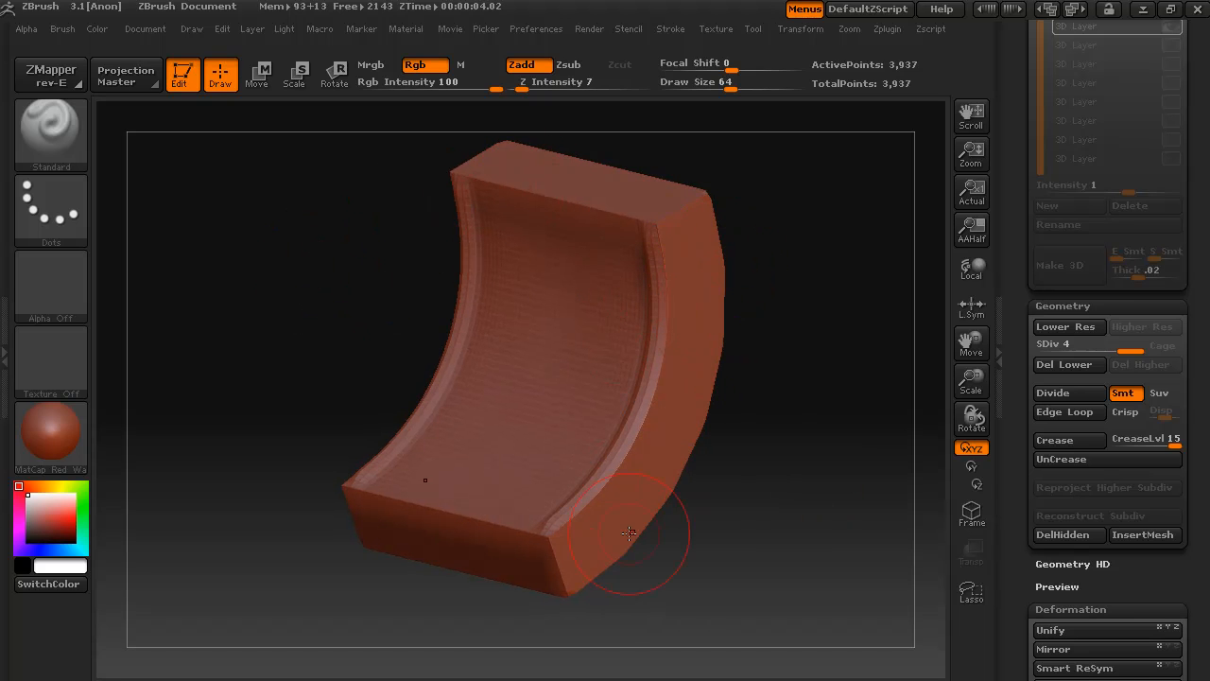
pyautogui.moveTo(628, 534); pyautogui.dragTo(736, 565)
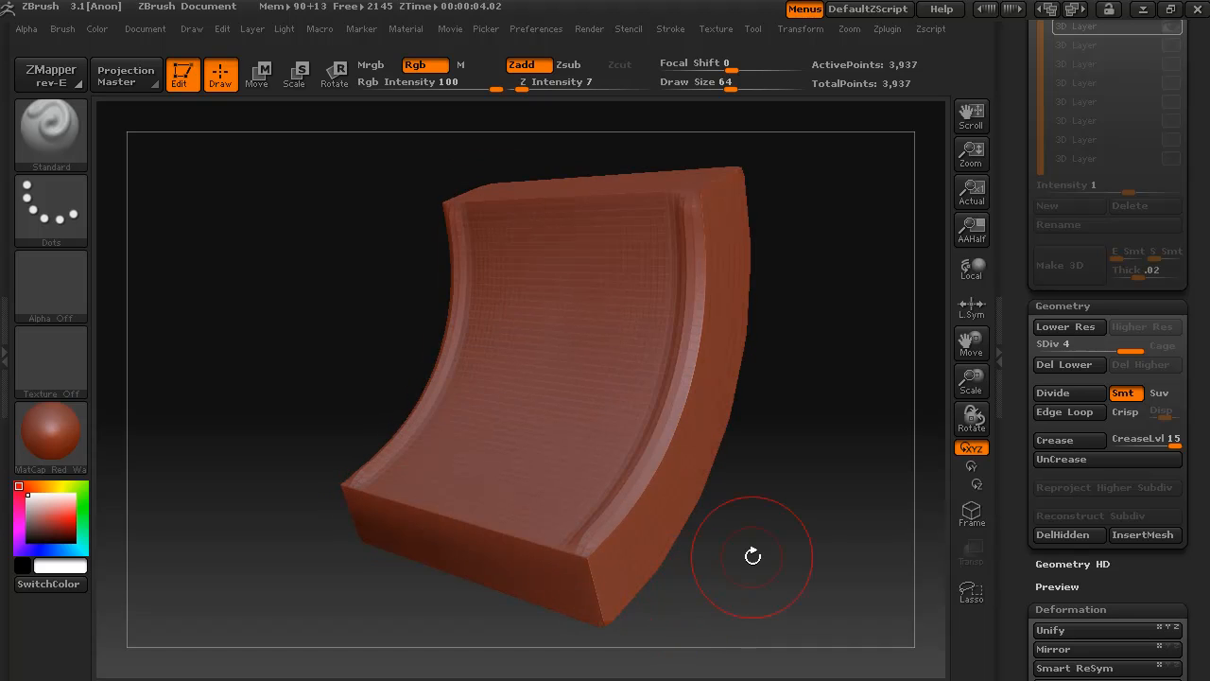
pyautogui.moveTo(753, 556); pyautogui.dragTo(836, 537)
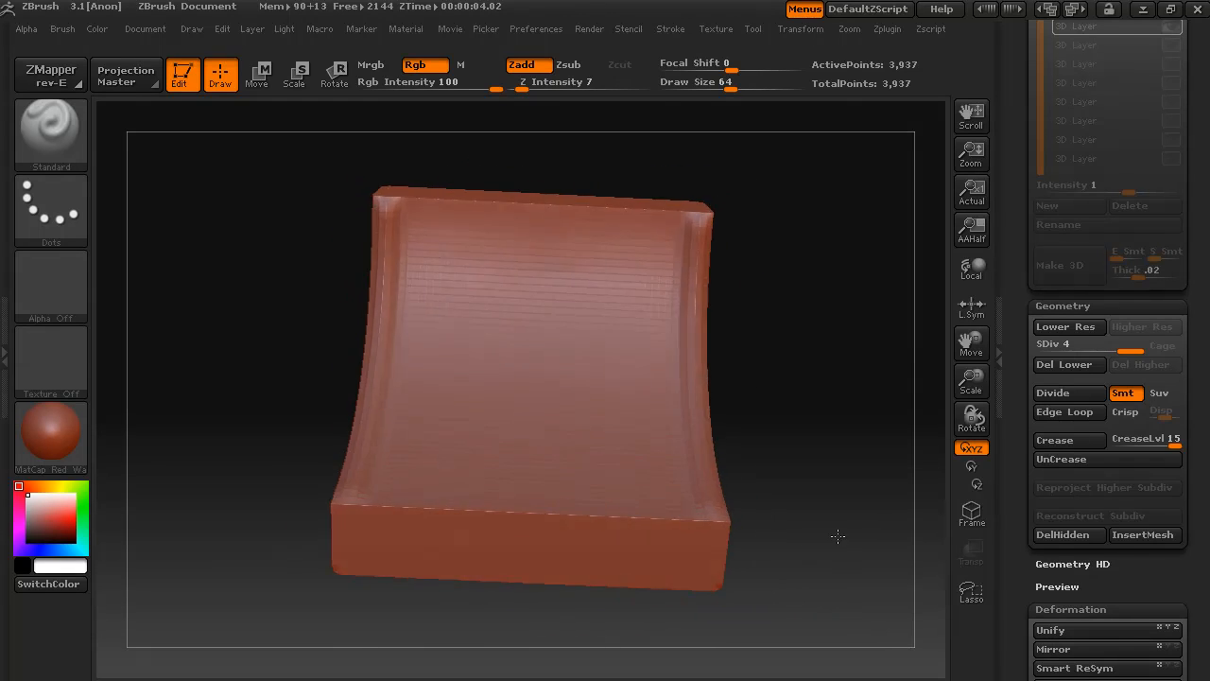
pyautogui.moveTo(836, 537); pyautogui.dragTo(756, 555)
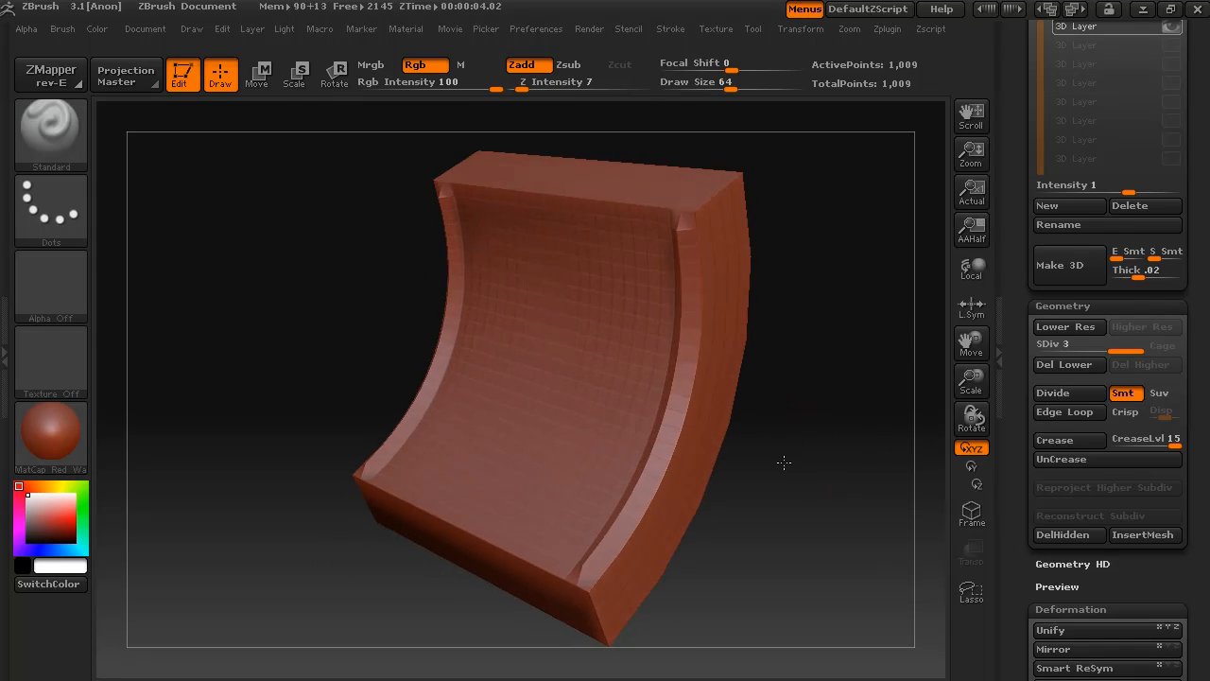
# - Turn the ridged wall to a straight-on front view at level three
pyautogui.moveTo(783, 463); pyautogui.dragTo(761, 586)
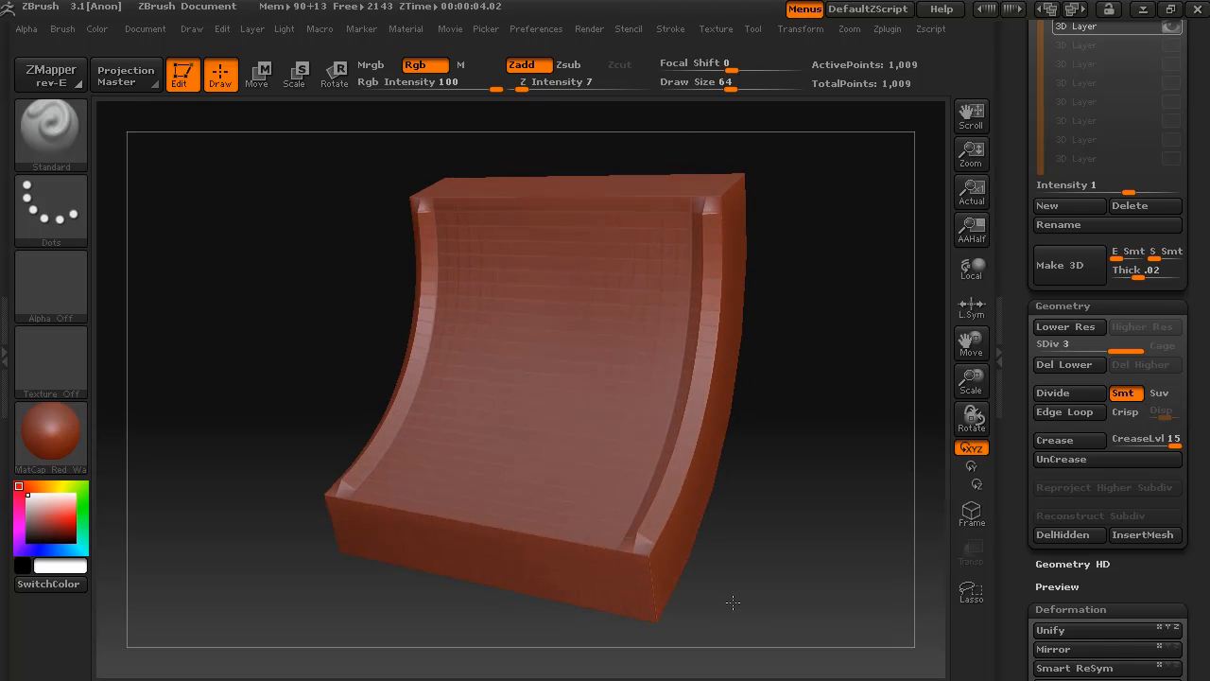
pyautogui.click(677, 401)
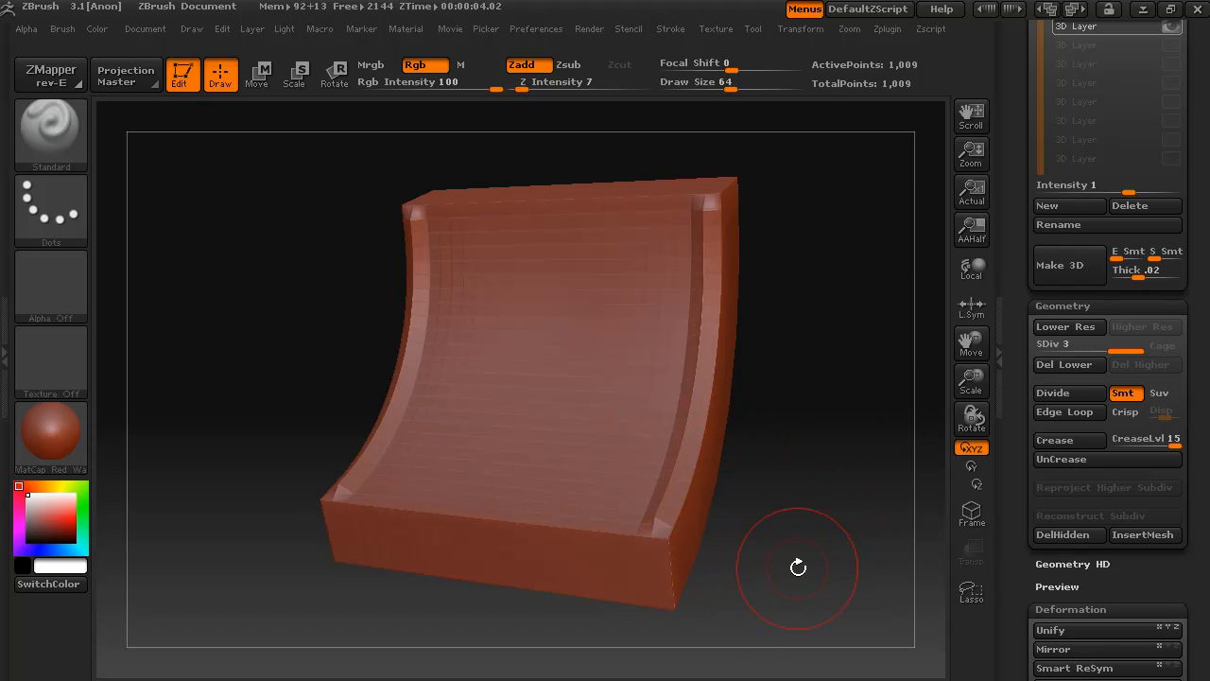
pyautogui.moveTo(798, 567); pyautogui.dragTo(514, 182)
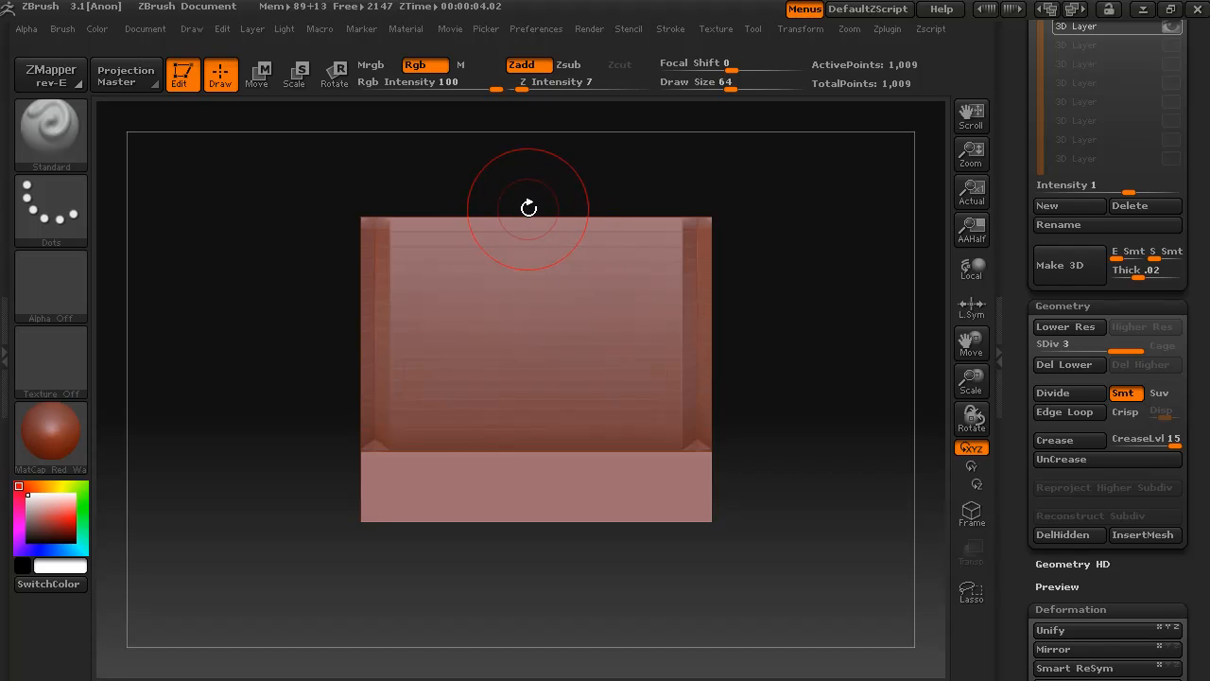
pyautogui.moveTo(544, 217)
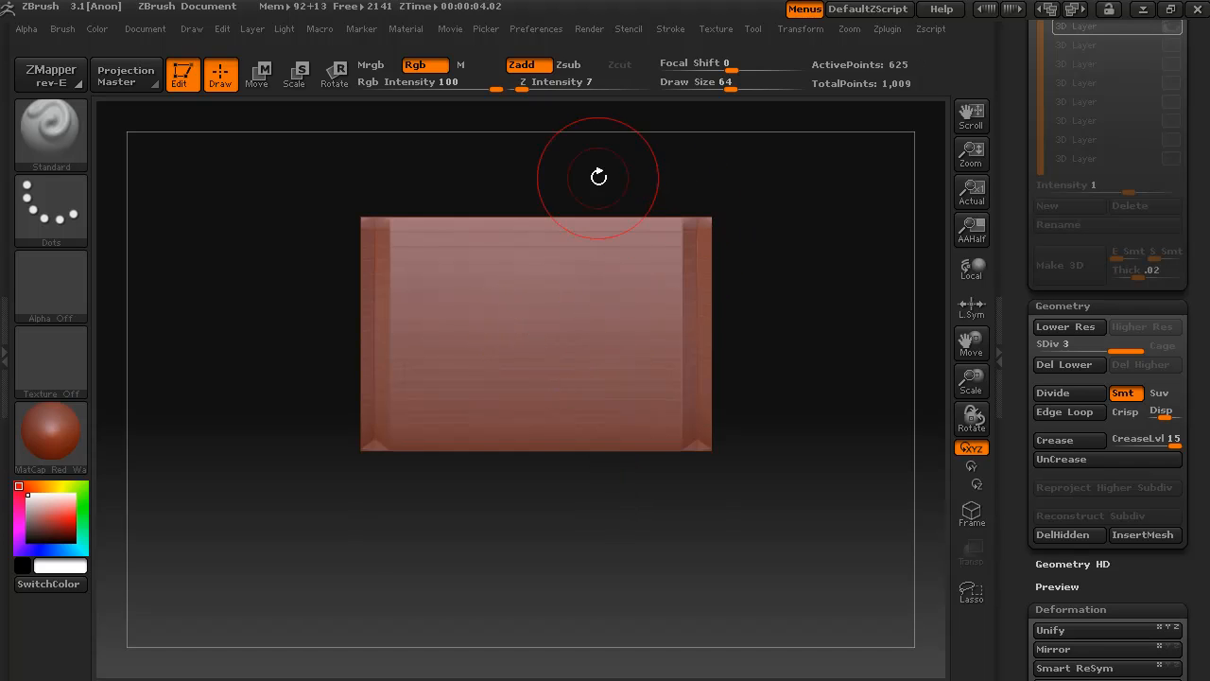
pyautogui.moveTo(537, 246)
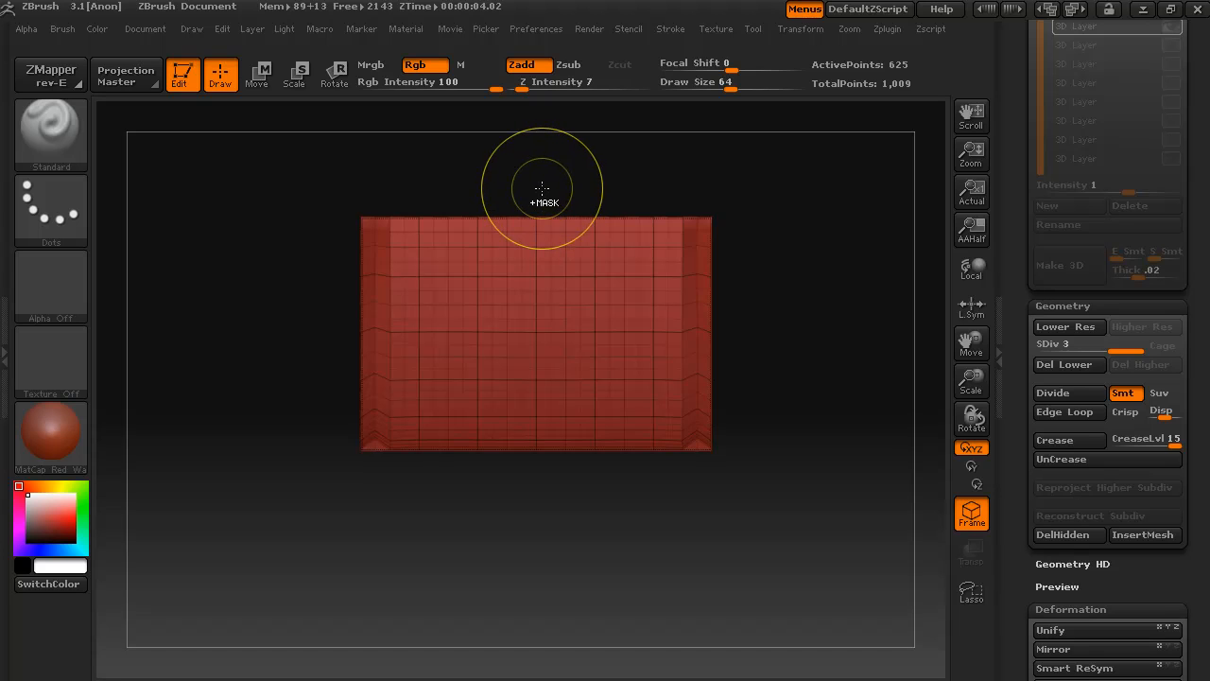
# - Mask a vertical strip down the centre of the curved wall
pyautogui.moveTo(545, 199); pyautogui.dragTo(552, 443)
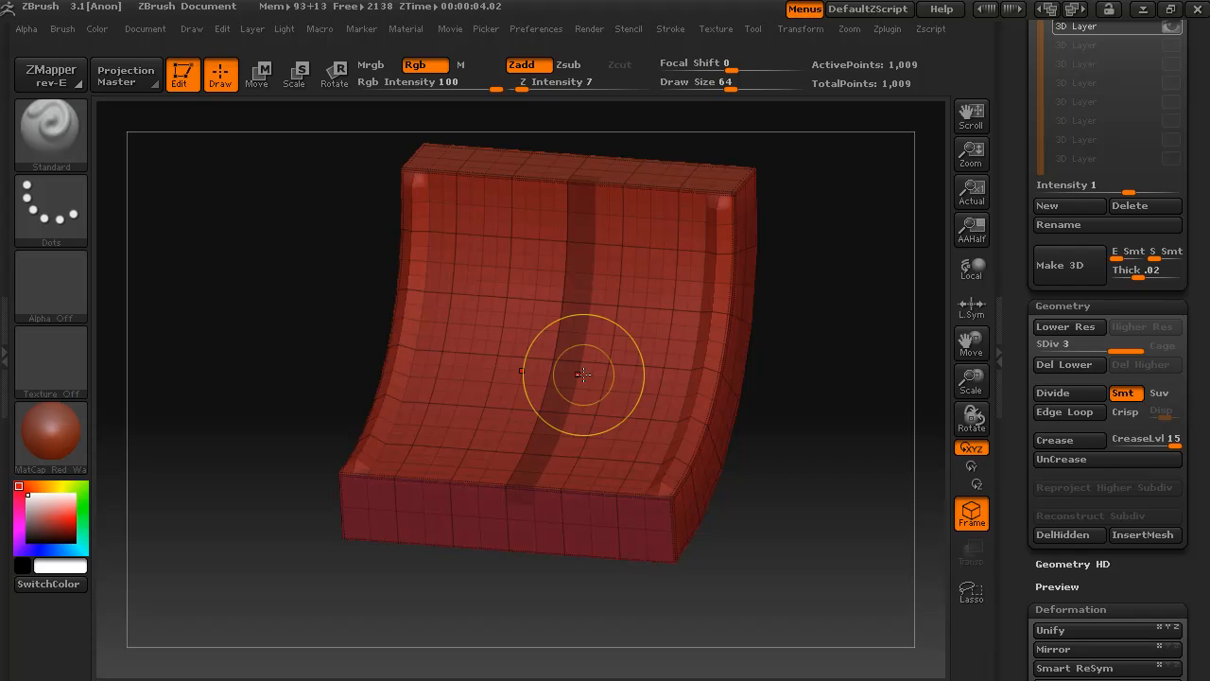
pyautogui.moveTo(806, 357)
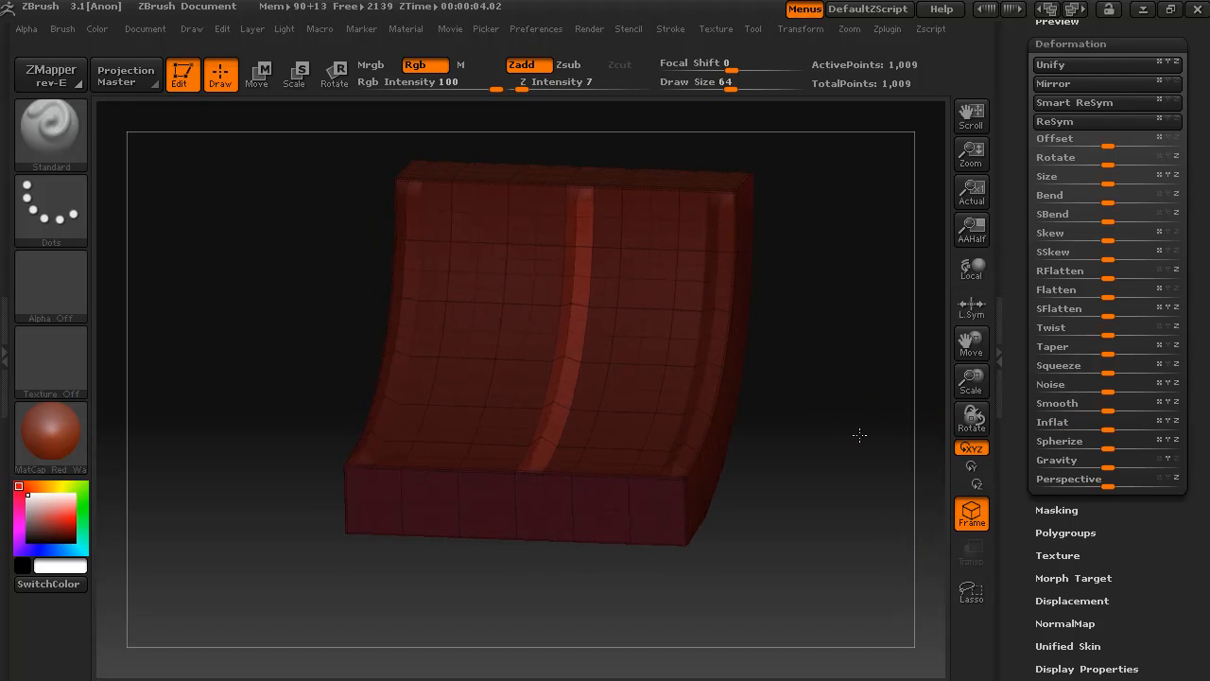
# - Face the wall straight on and Ctrl+Shift drag-hide its bottom lip, leaving the ridged panel alone
pyautogui.moveTo(860, 435); pyautogui.dragTo(849, 469)
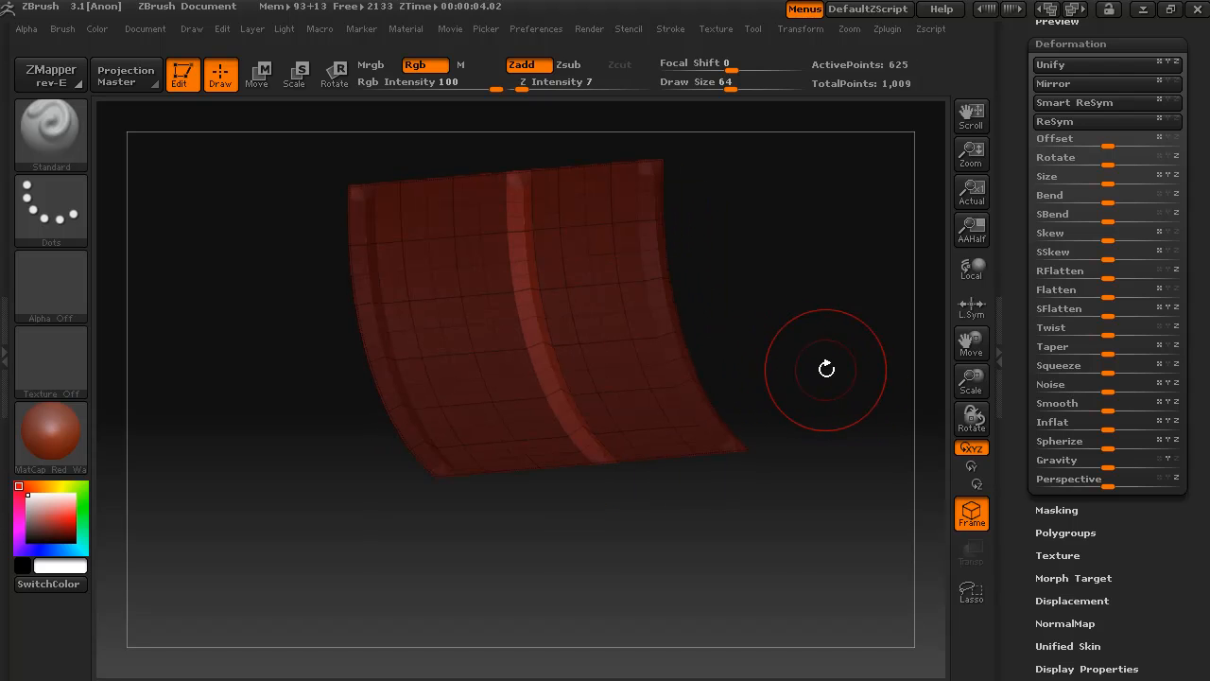
pyautogui.moveTo(825, 369); pyautogui.dragTo(809, 367)
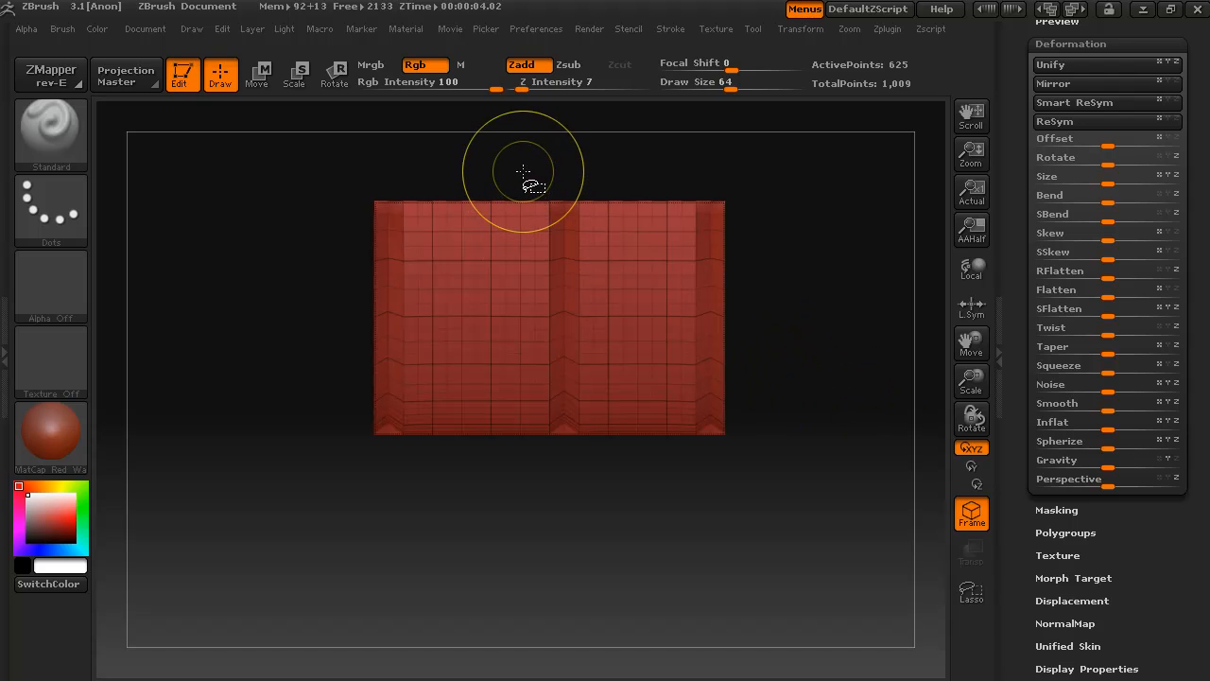
pyautogui.moveTo(534, 178); pyautogui.dragTo(539, 459)
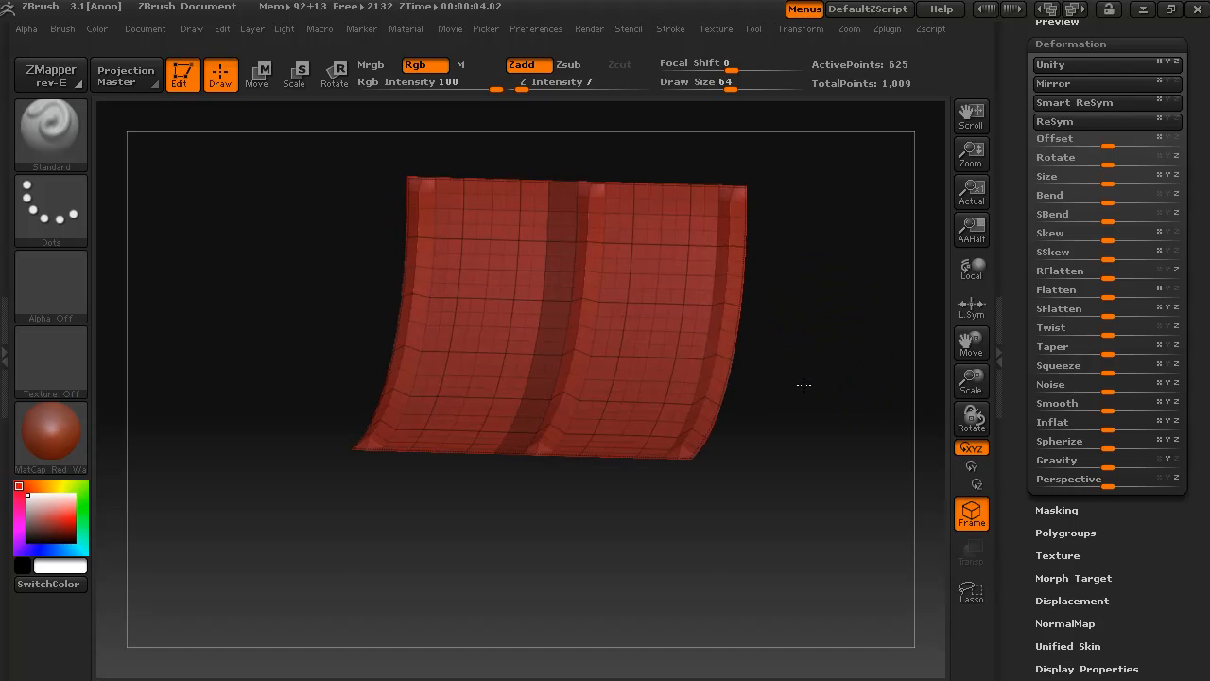
pyautogui.moveTo(803, 386); pyautogui.dragTo(832, 423)
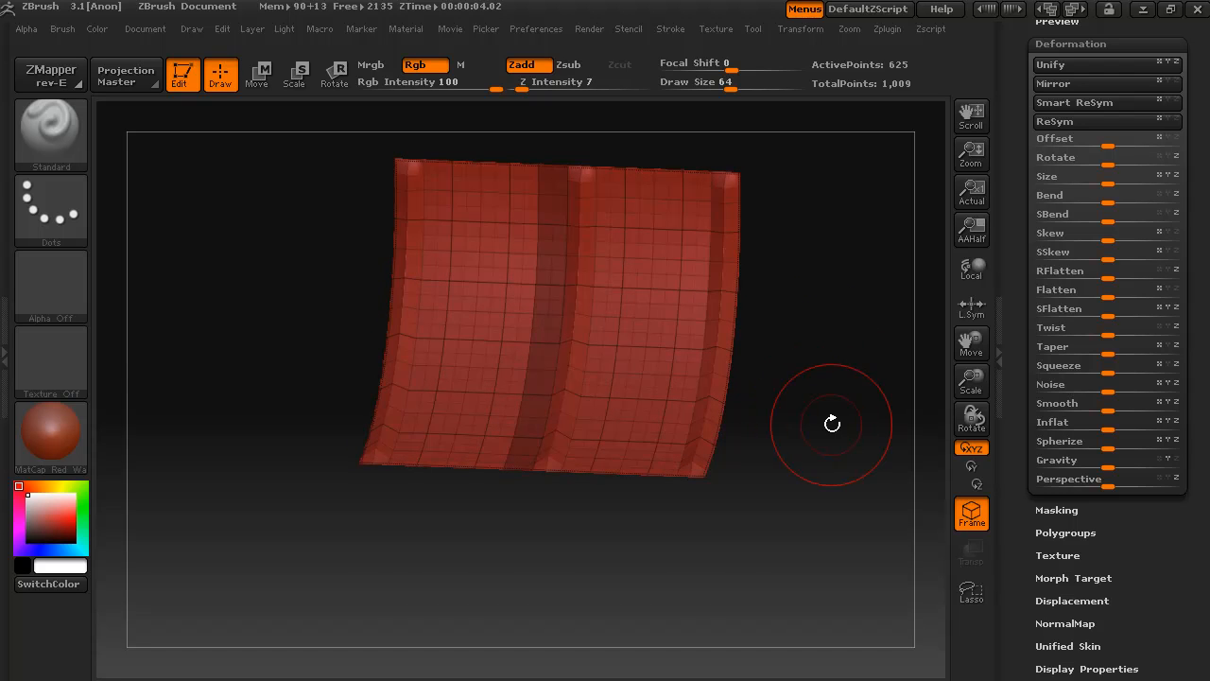